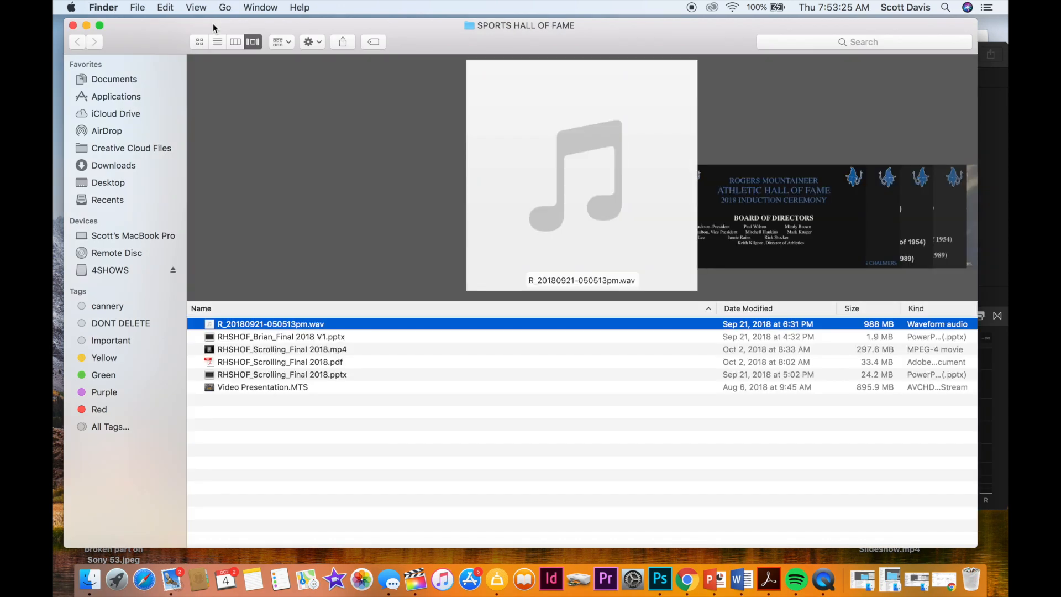
pyautogui.moveTo(222, 342)
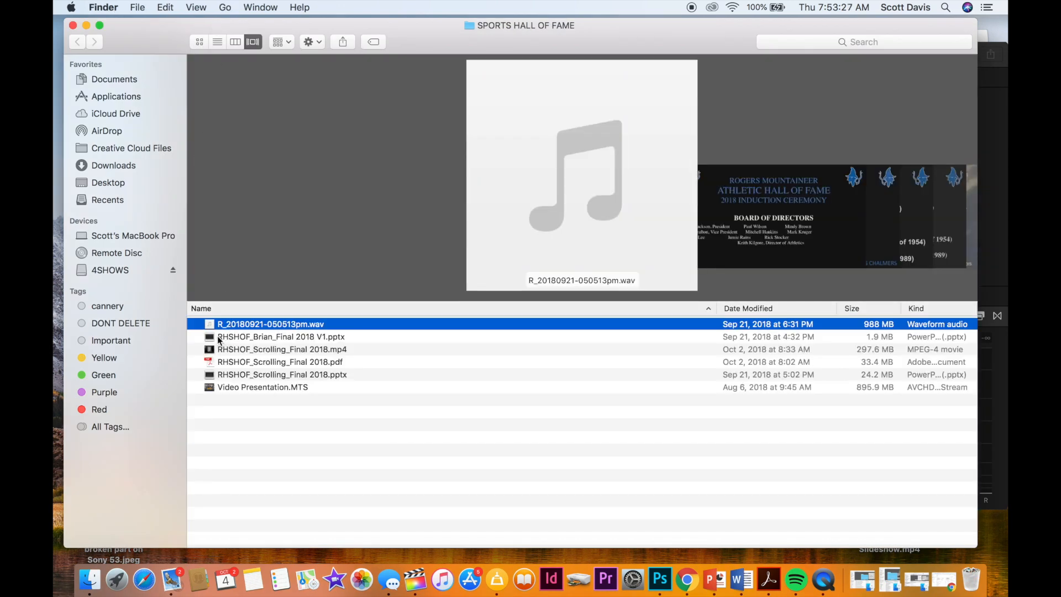
# Open RHSHOF_Scrolling_Final 2018.pptx from the SPORTS HALL OF FAME folder in PowerPoint
pyautogui.click(280, 336)
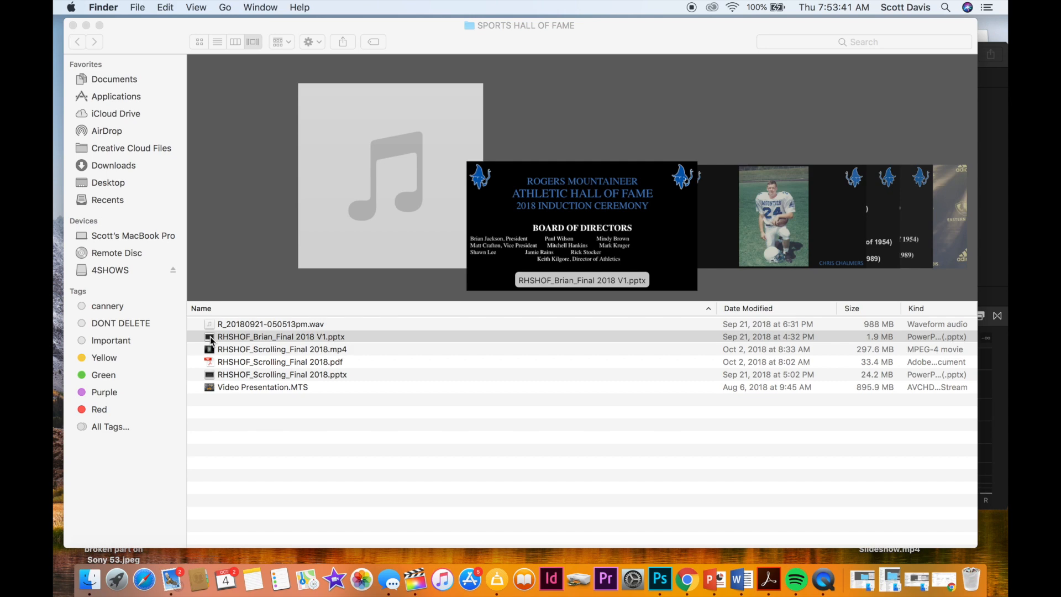
pyautogui.doubleClick(282, 375)
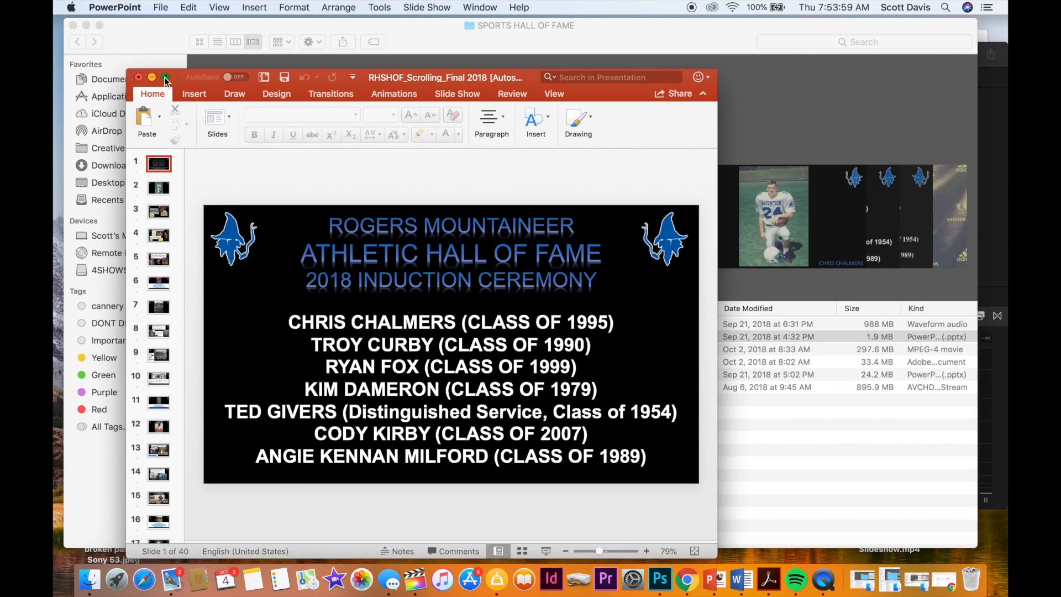
# Maximize the window, preview Peel Off and Crush transitions, and keep Page Curl at 01.00 duration
pyautogui.click(166, 77)
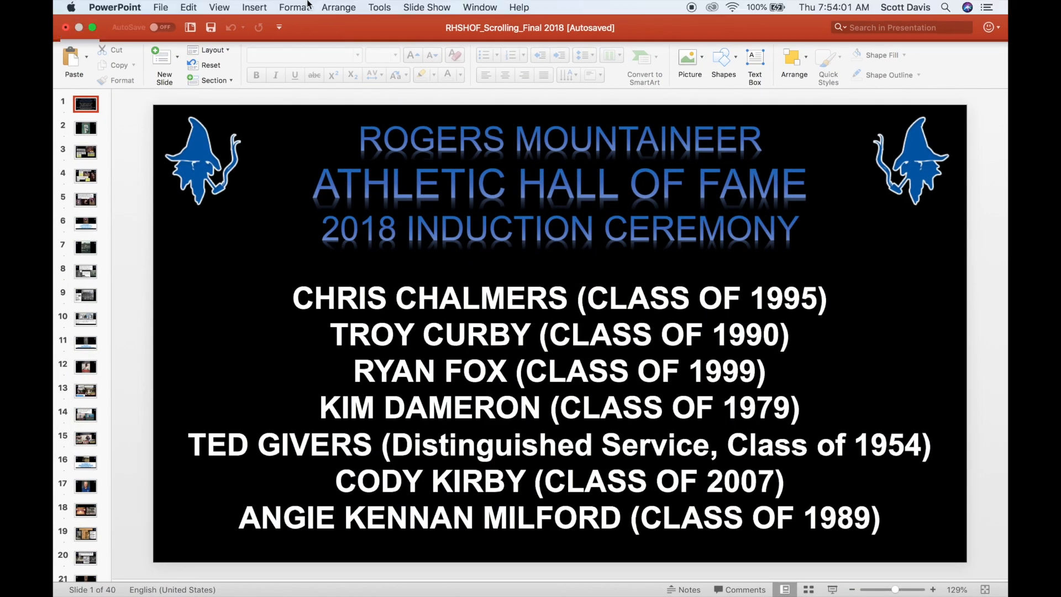
pyautogui.moveTo(433, 7)
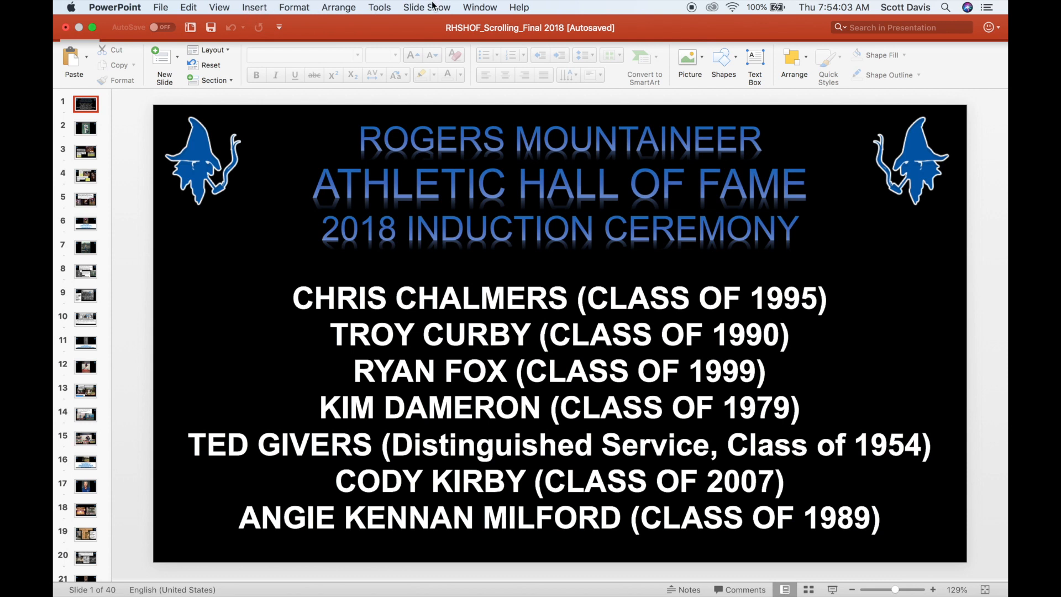
pyautogui.click(294, 7)
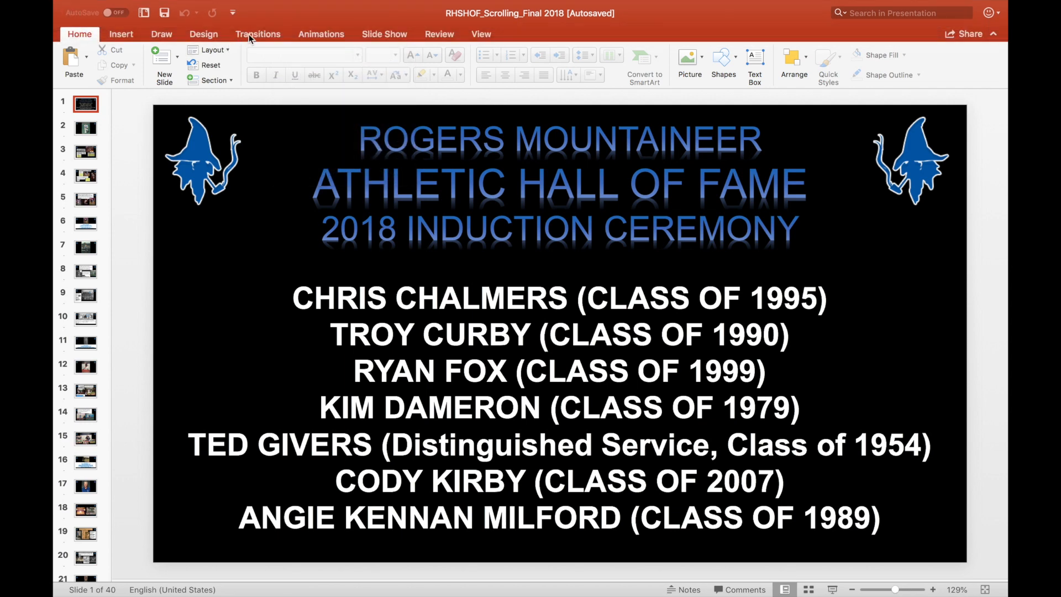
pyautogui.click(258, 35)
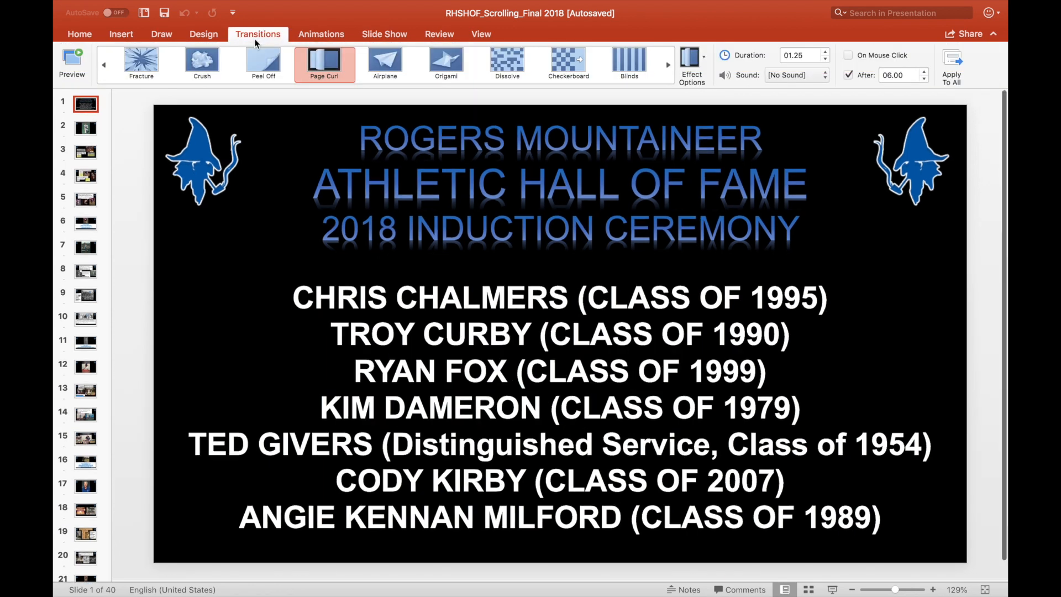
pyautogui.click(263, 62)
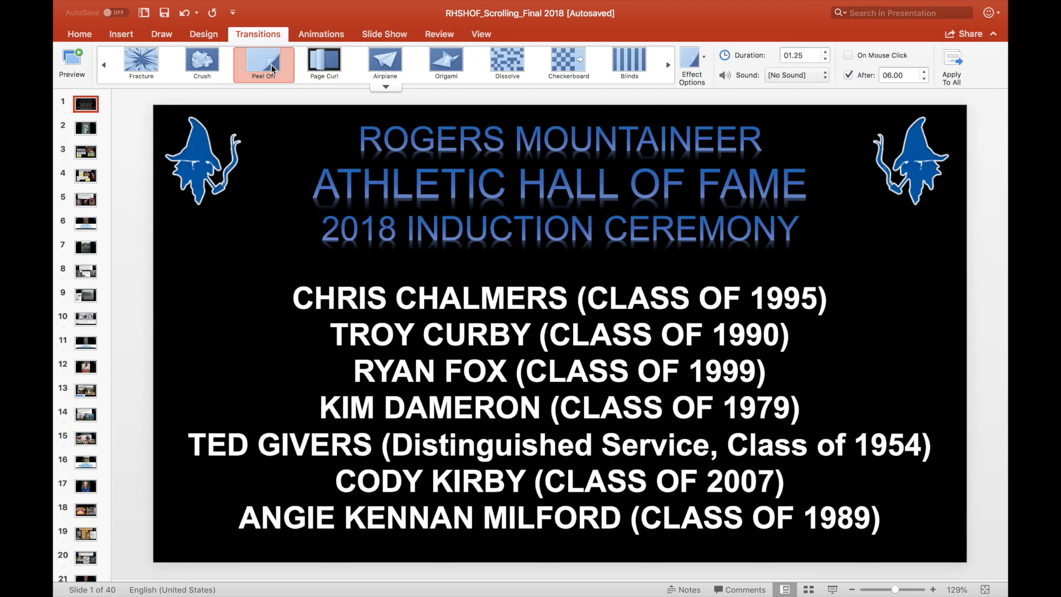
pyautogui.click(201, 61)
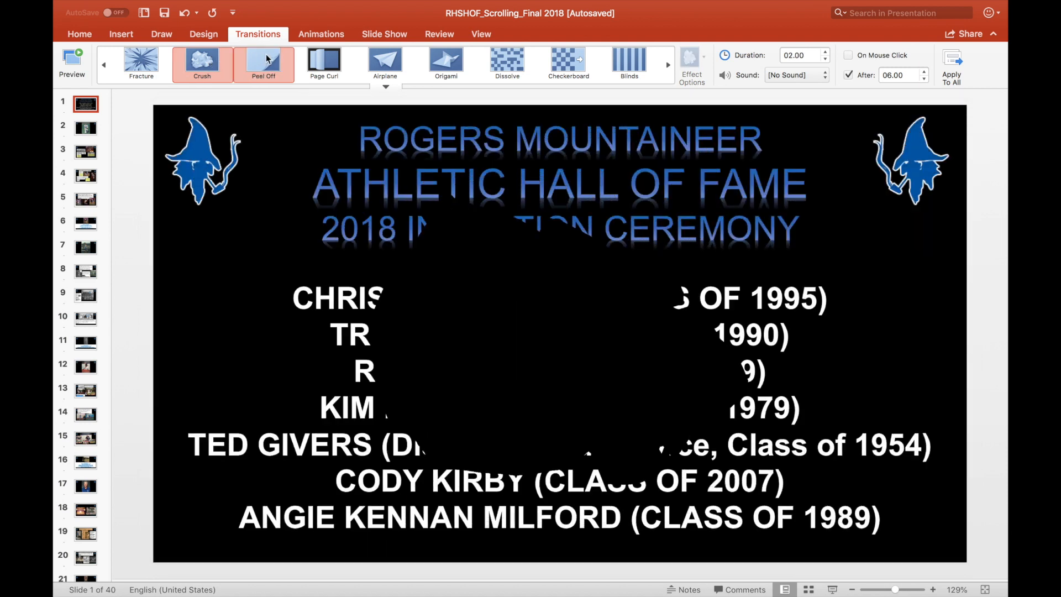
pyautogui.click(324, 60)
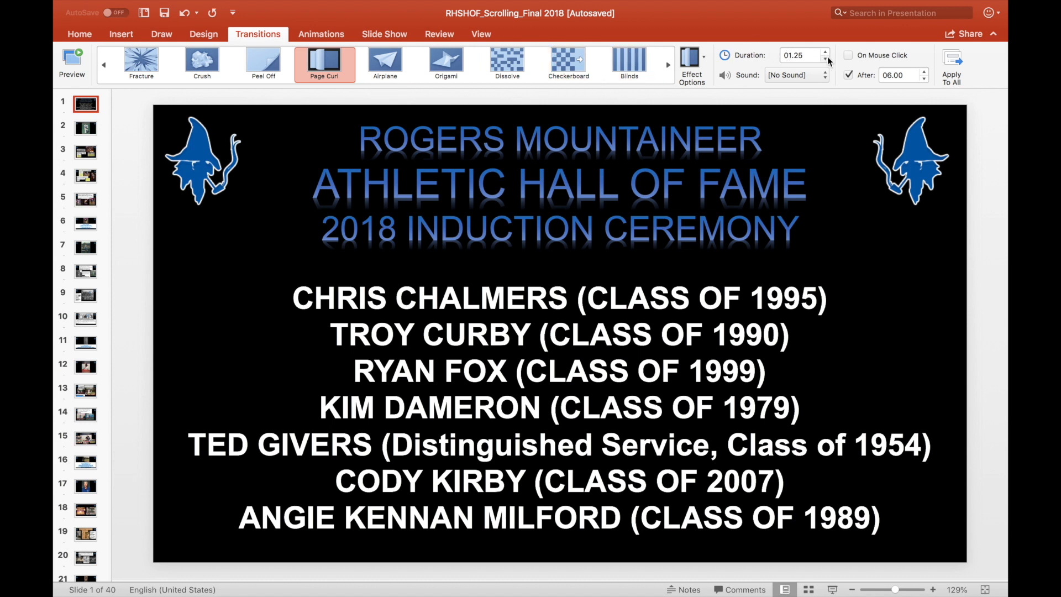
pyautogui.moveTo(827, 61)
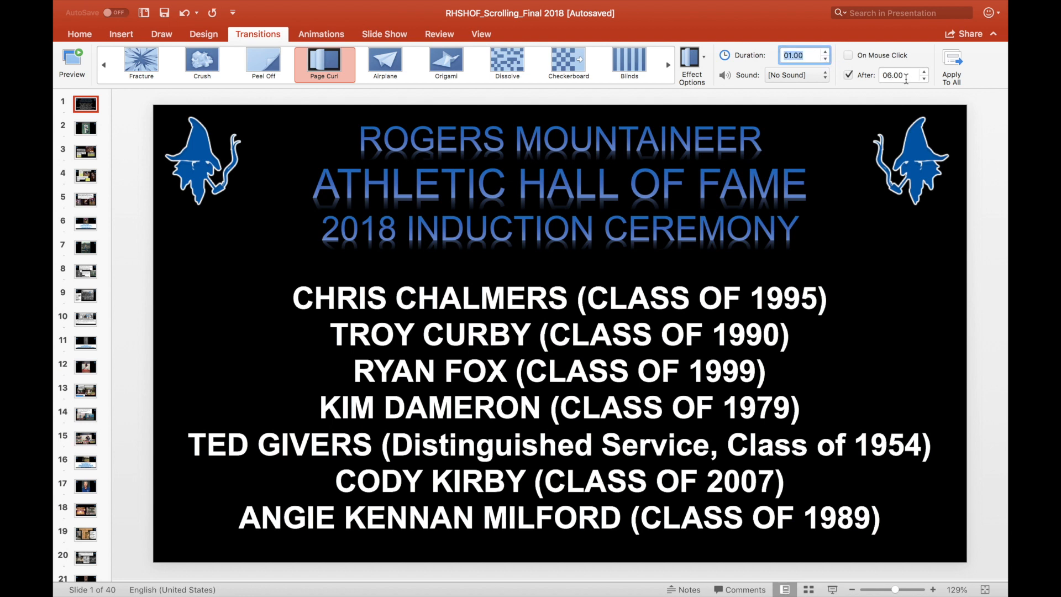
pyautogui.moveTo(852, 83)
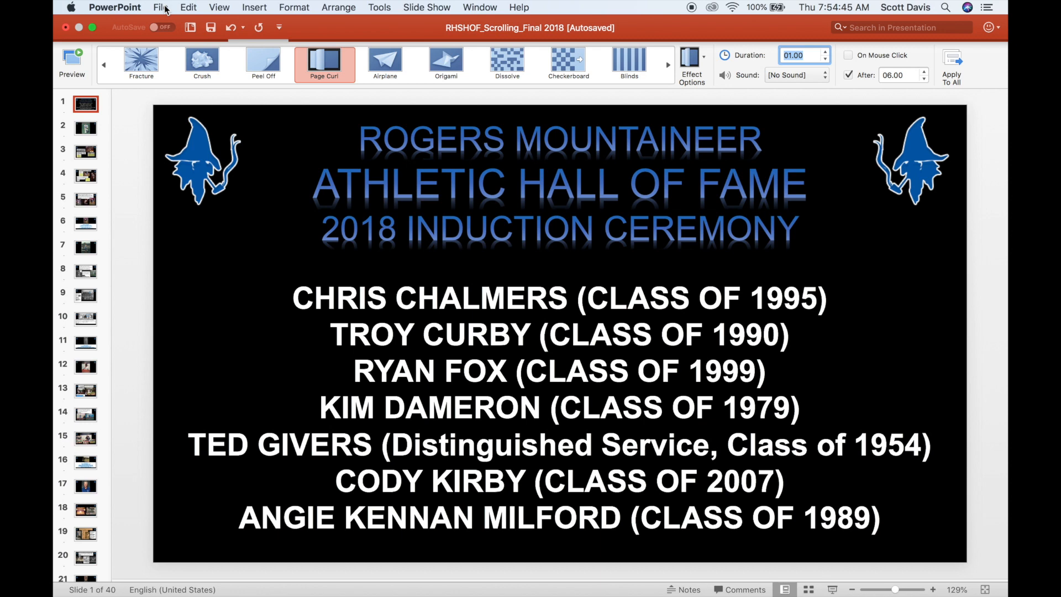
# Start an export with File Format MP4 at Presentation Quality, 1920×1080, using recorded timings
pyautogui.click(160, 8)
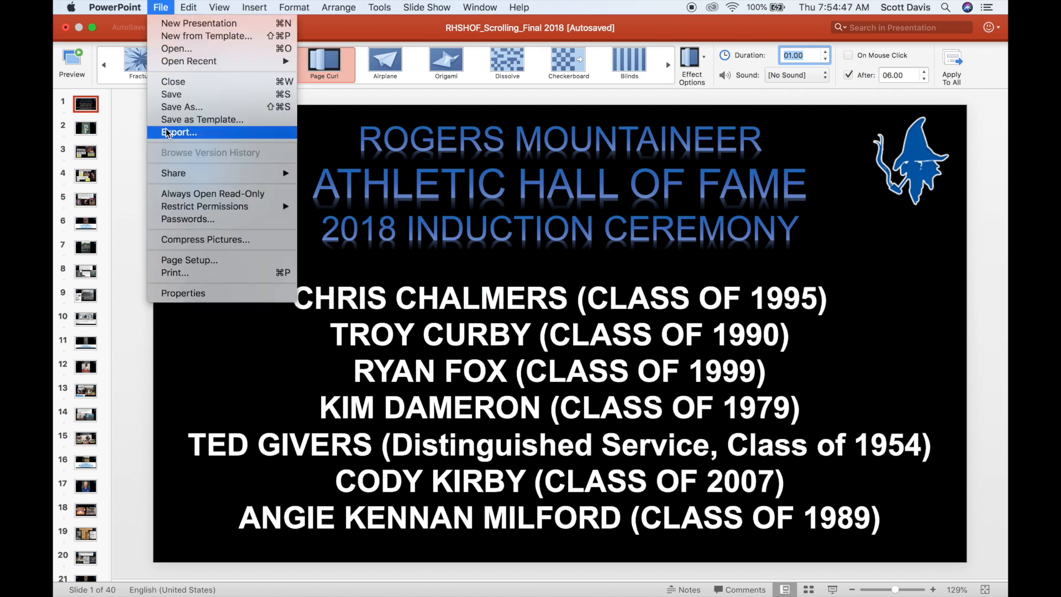
pyautogui.click(179, 132)
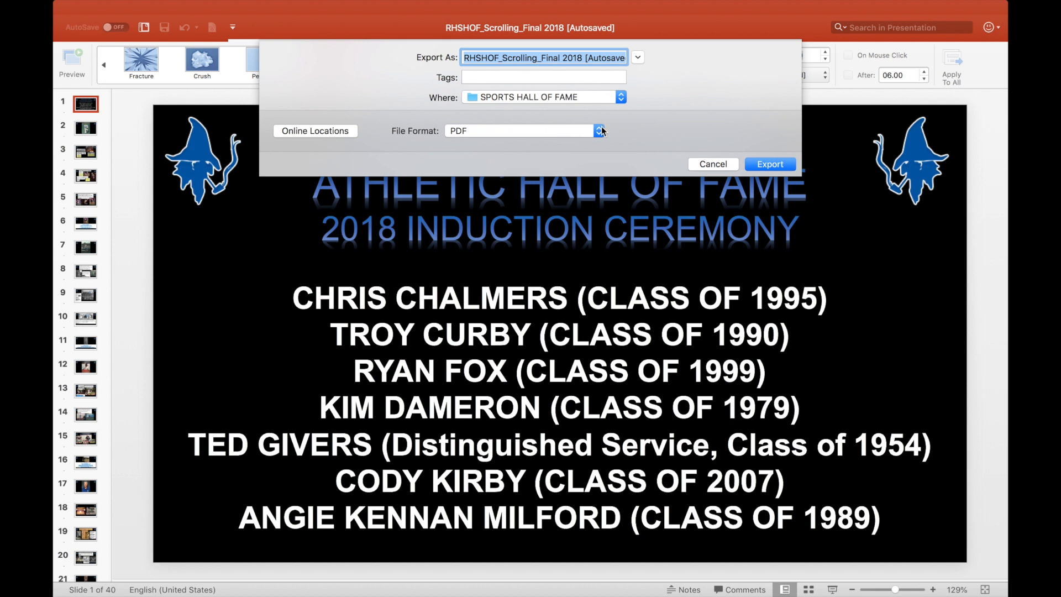
pyautogui.click(598, 130)
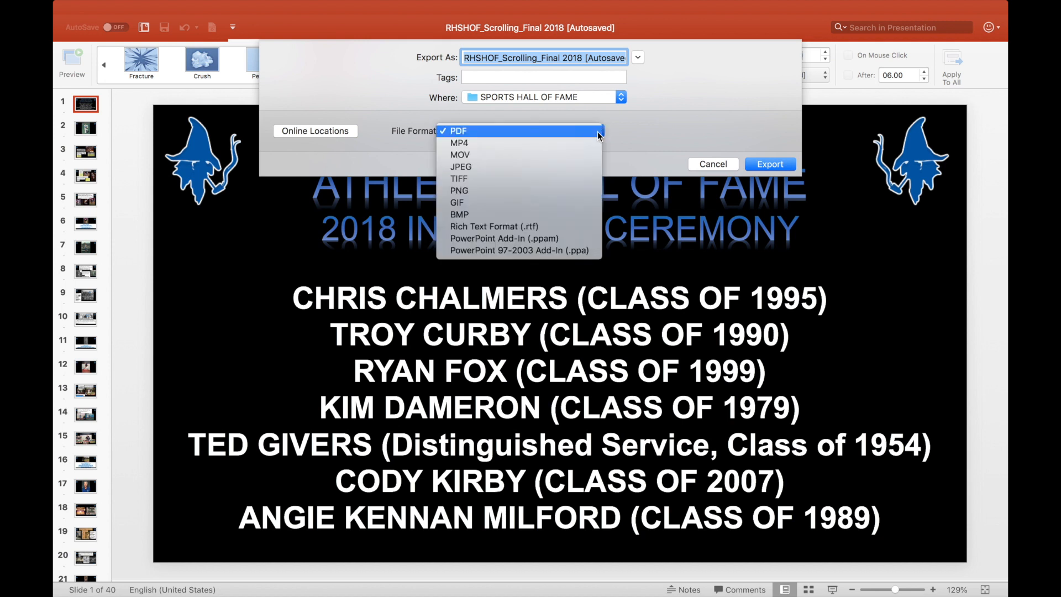
pyautogui.moveTo(505, 142)
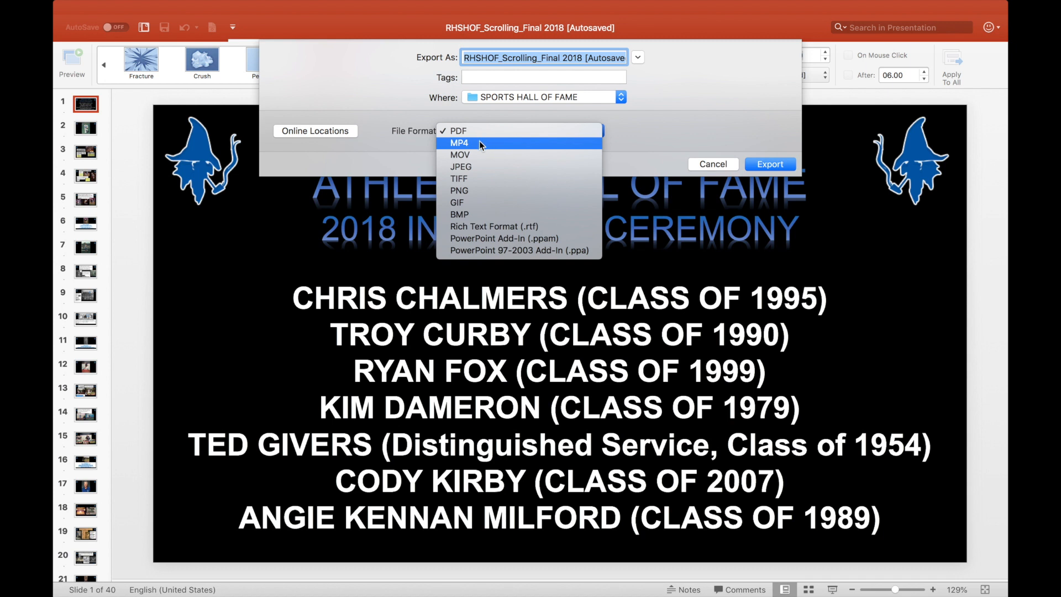
pyautogui.moveTo(481, 147)
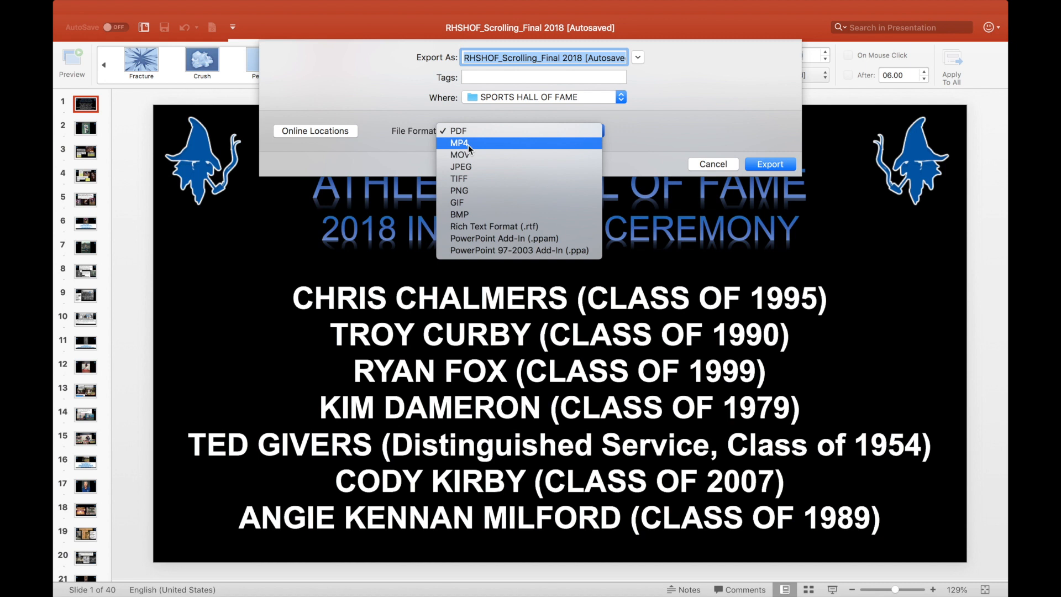
pyautogui.click(460, 143)
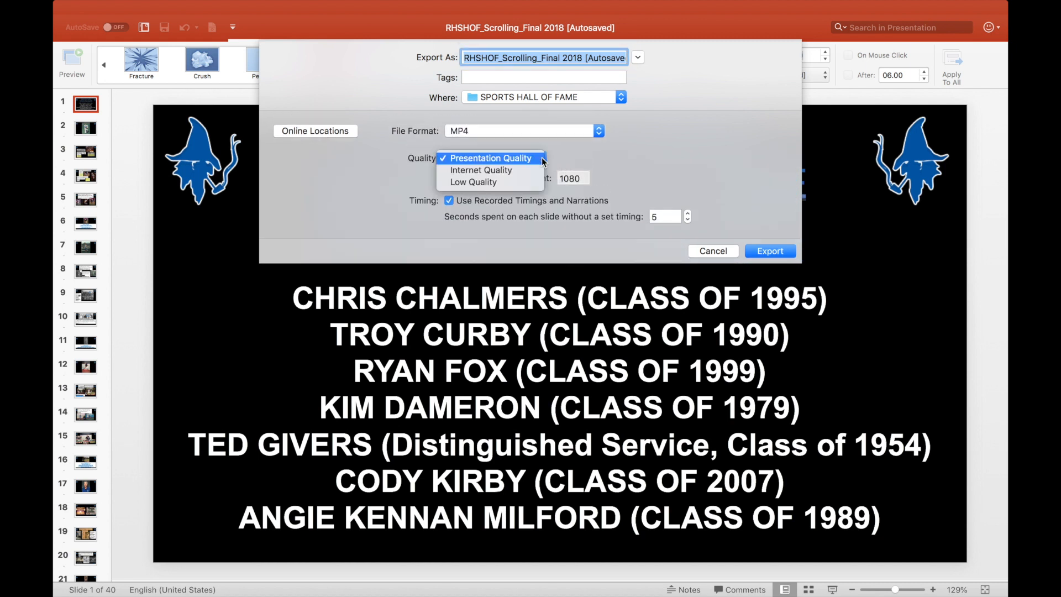
pyautogui.moveTo(508, 163)
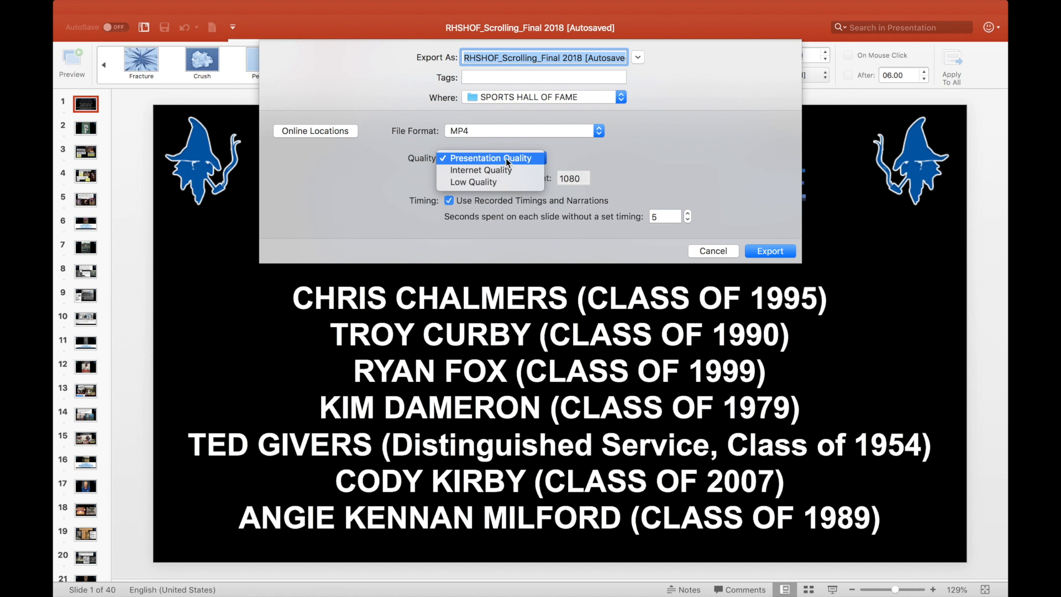
pyautogui.click(478, 158)
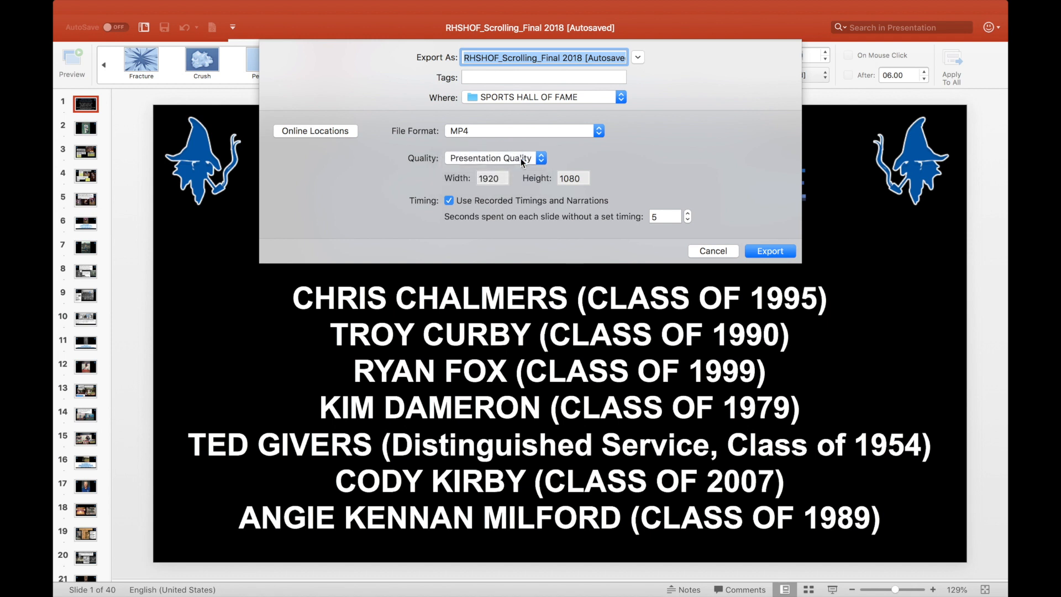
pyautogui.moveTo(505, 214)
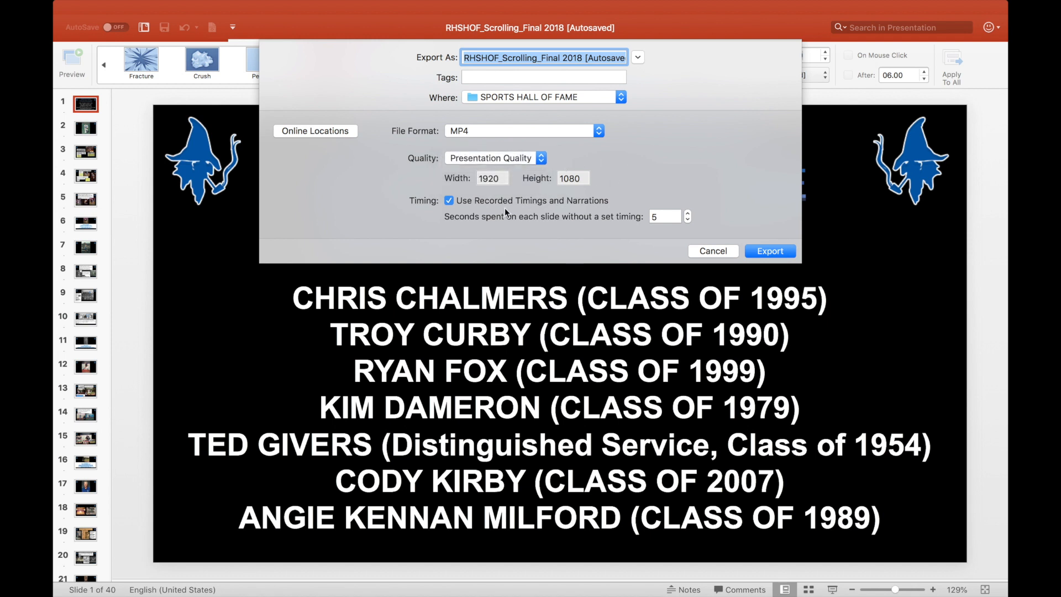
pyautogui.moveTo(460, 230)
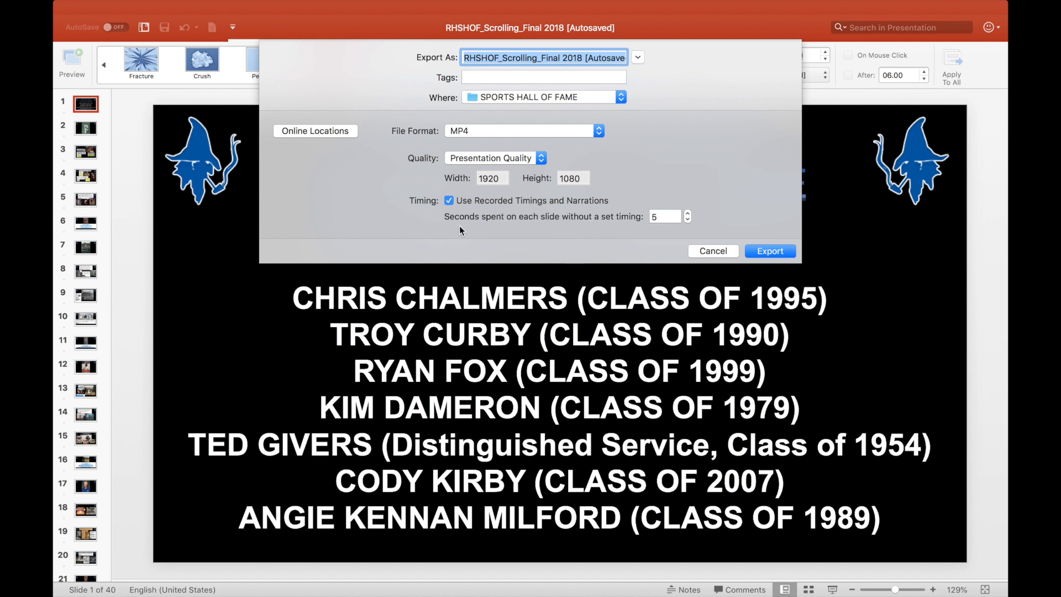
pyautogui.moveTo(596, 210)
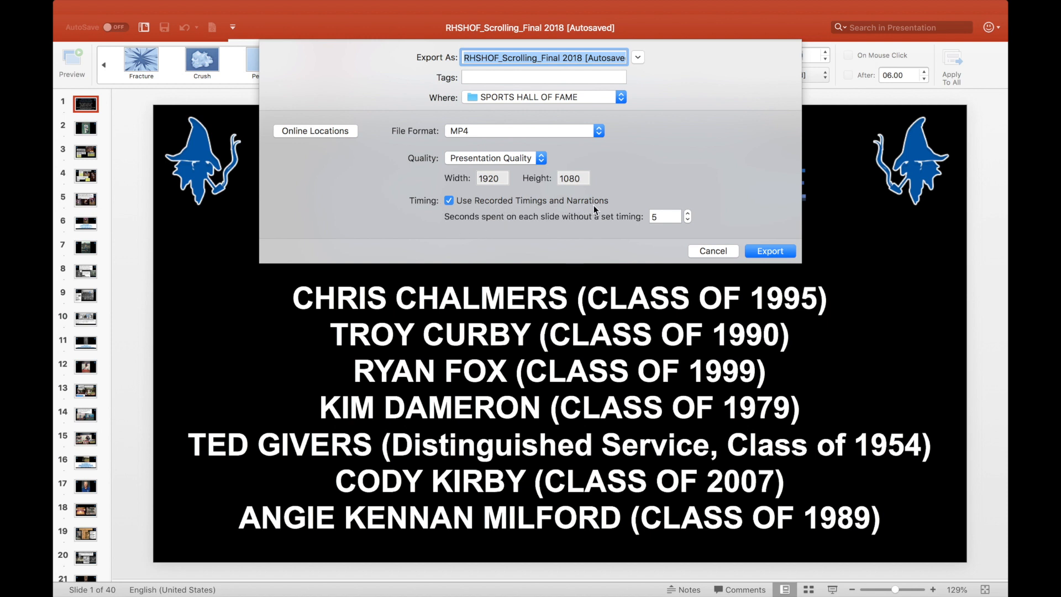
pyautogui.moveTo(549, 209)
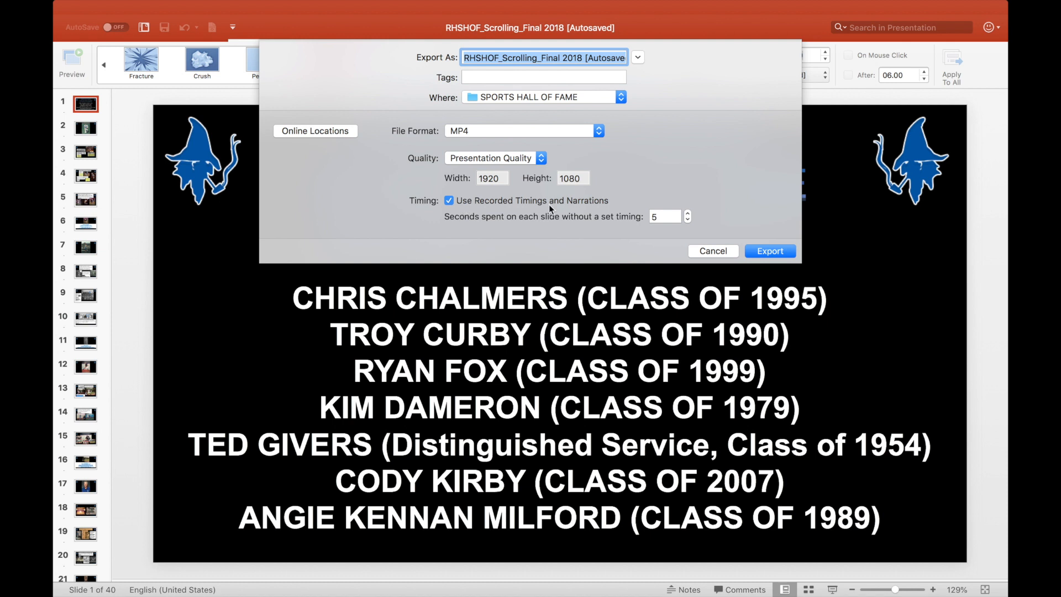
pyautogui.moveTo(590, 211)
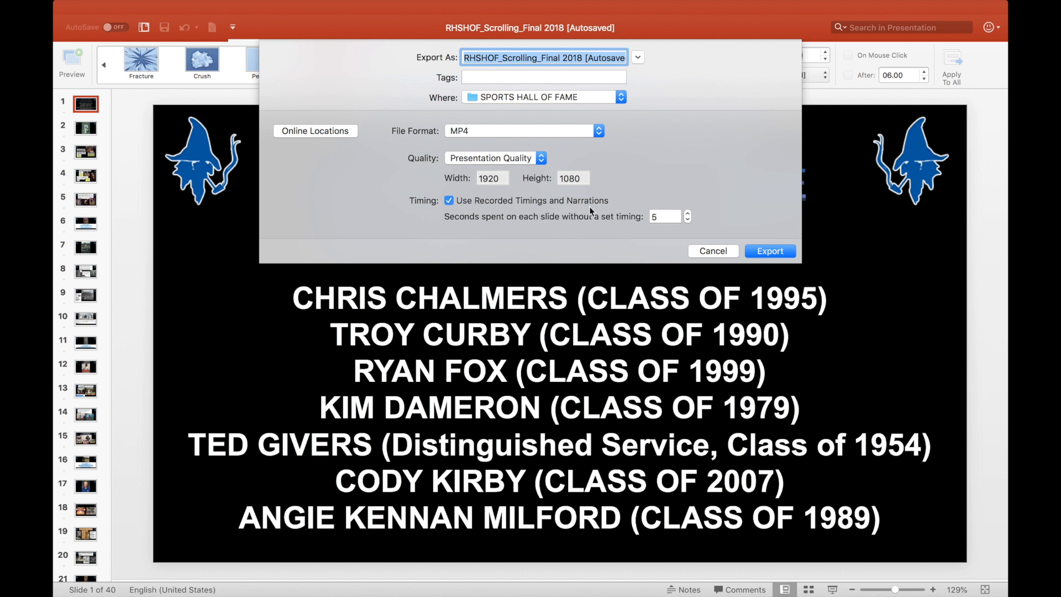
pyautogui.moveTo(699, 238)
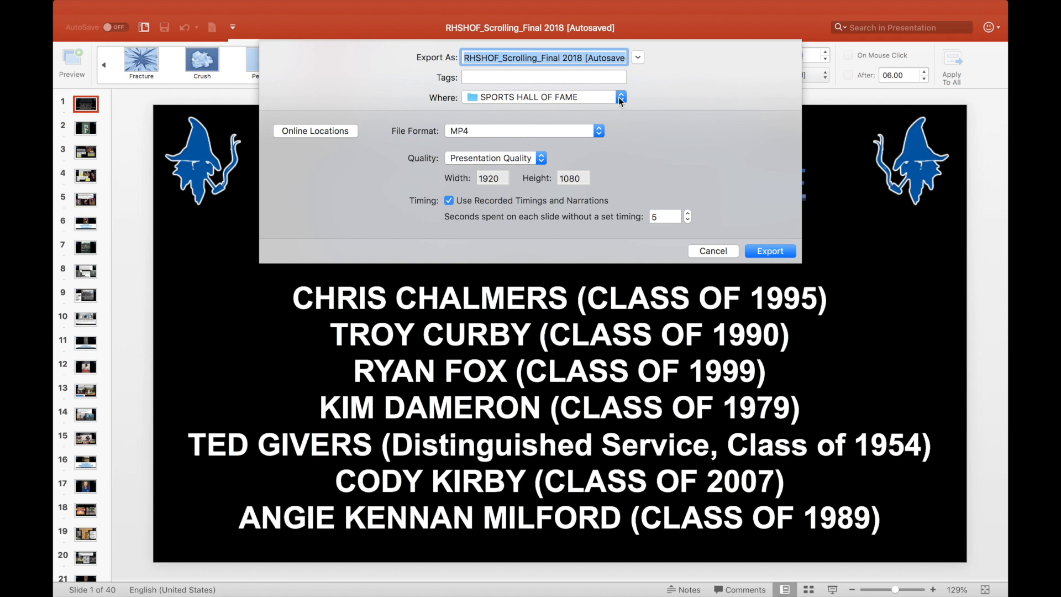
pyautogui.moveTo(732, 223)
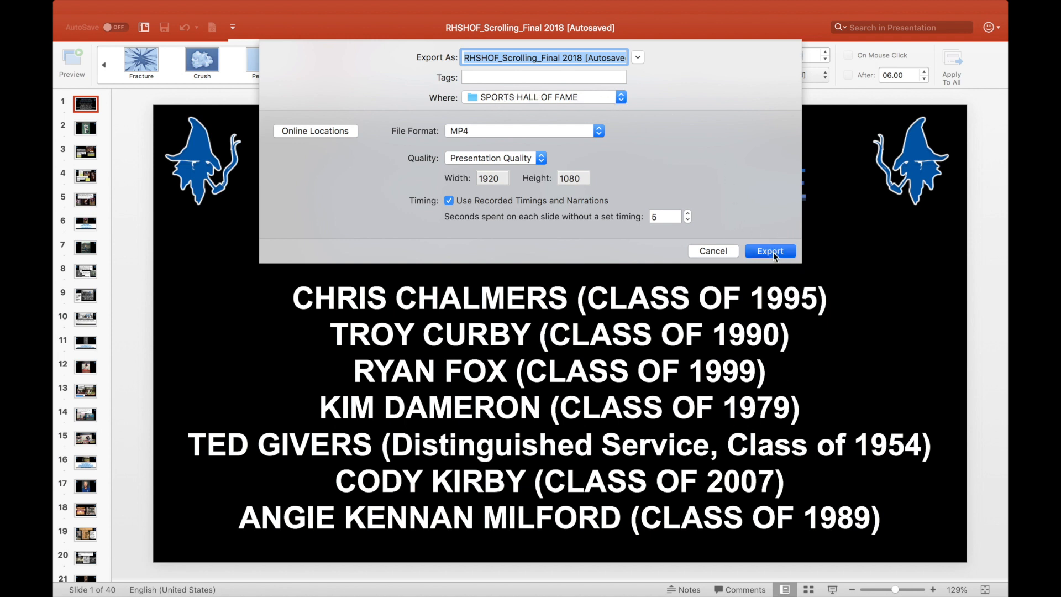
# Begin the MP4 export so the slideshow converts to video in the background
pyautogui.click(770, 251)
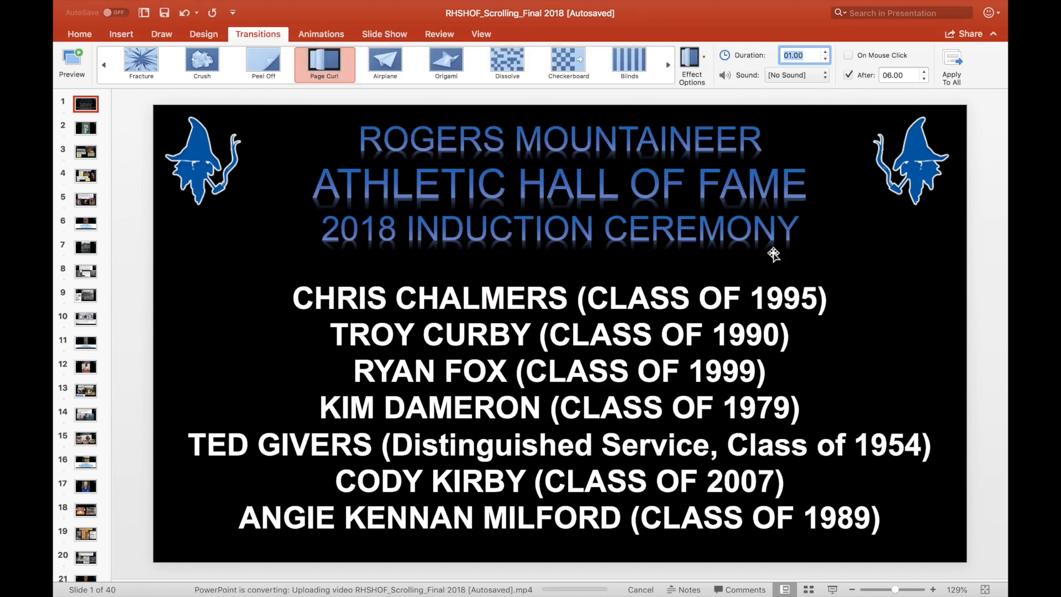
pyautogui.moveTo(605, 578)
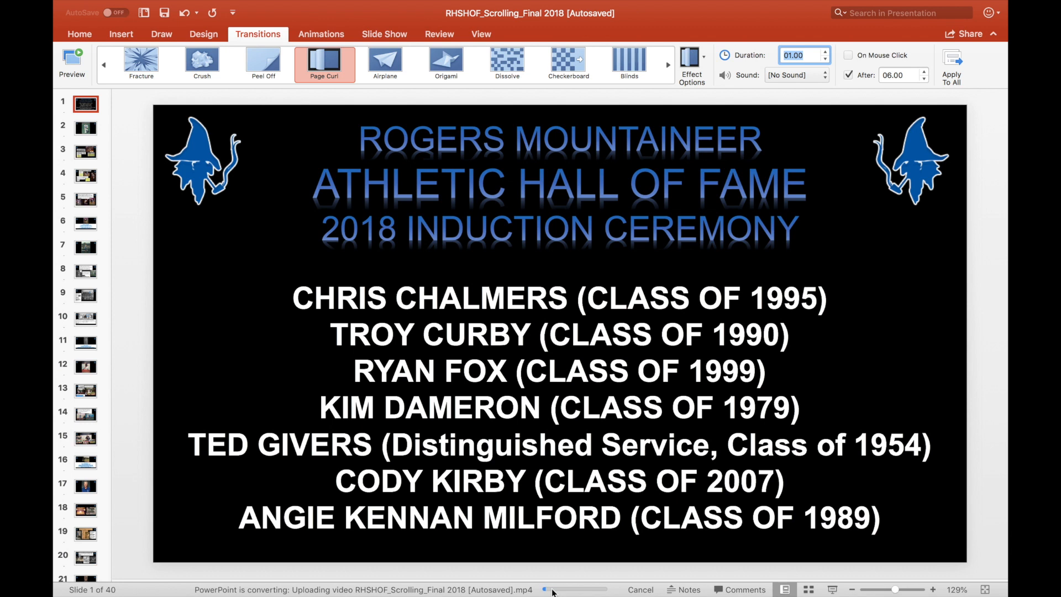
pyautogui.moveTo(598, 590)
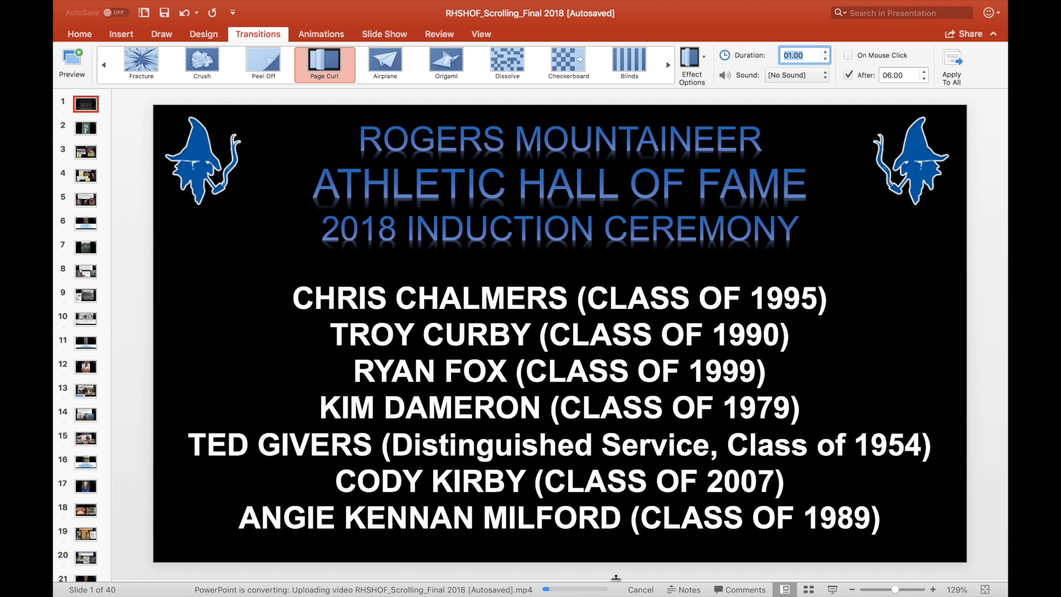
pyautogui.moveTo(555, 421)
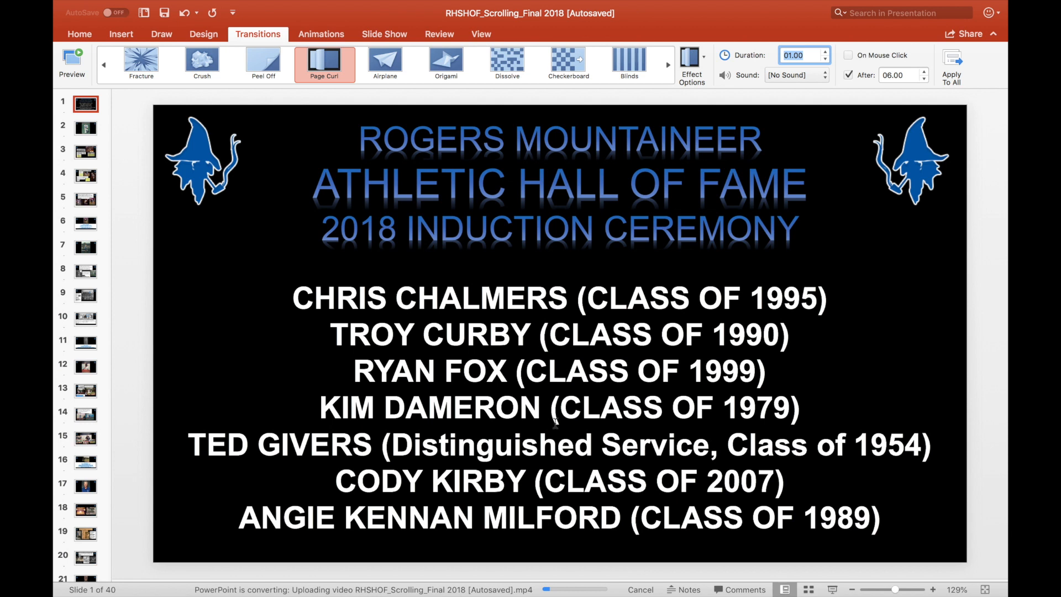
pyautogui.moveTo(810, 466)
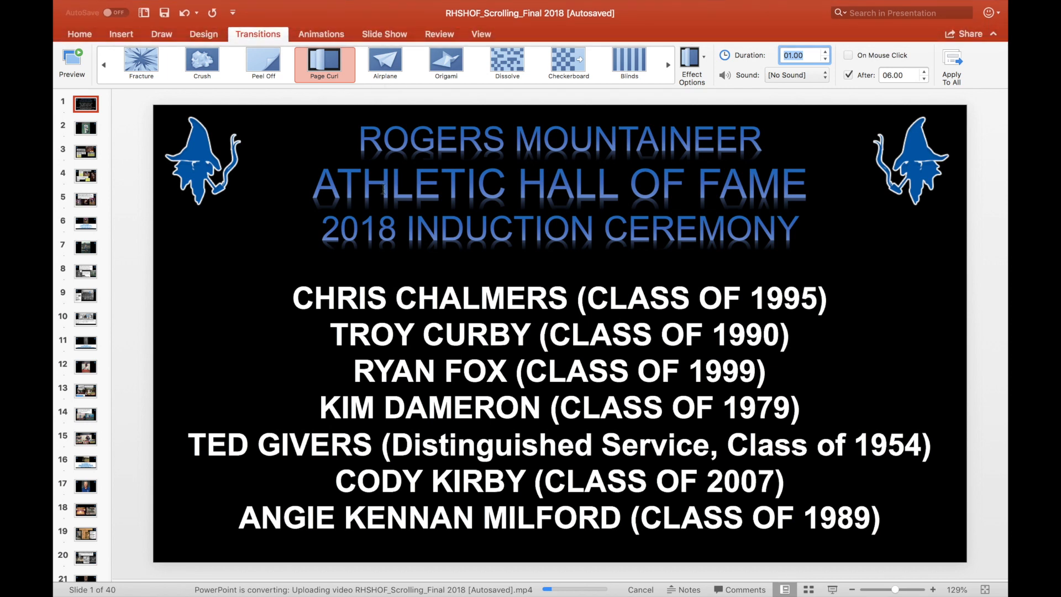
pyautogui.moveTo(291, 165)
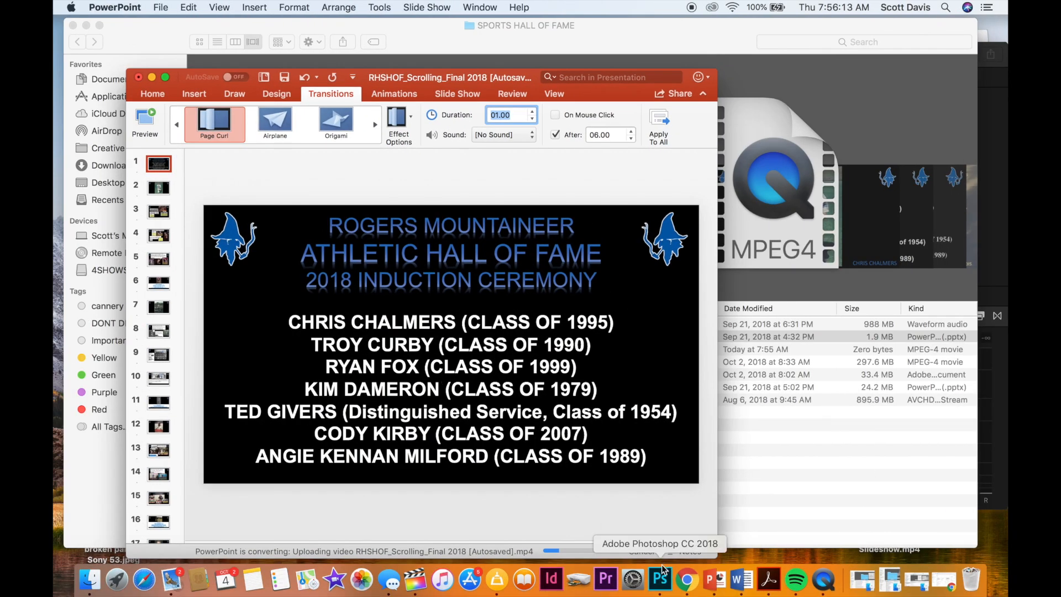
pyautogui.moveTo(769, 579)
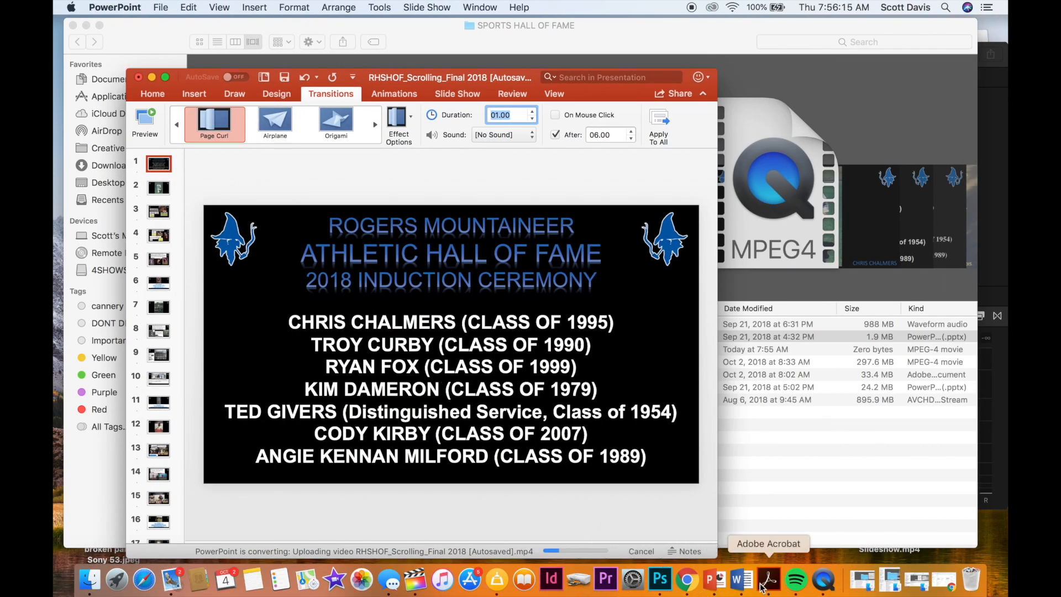
pyautogui.moveTo(631, 580)
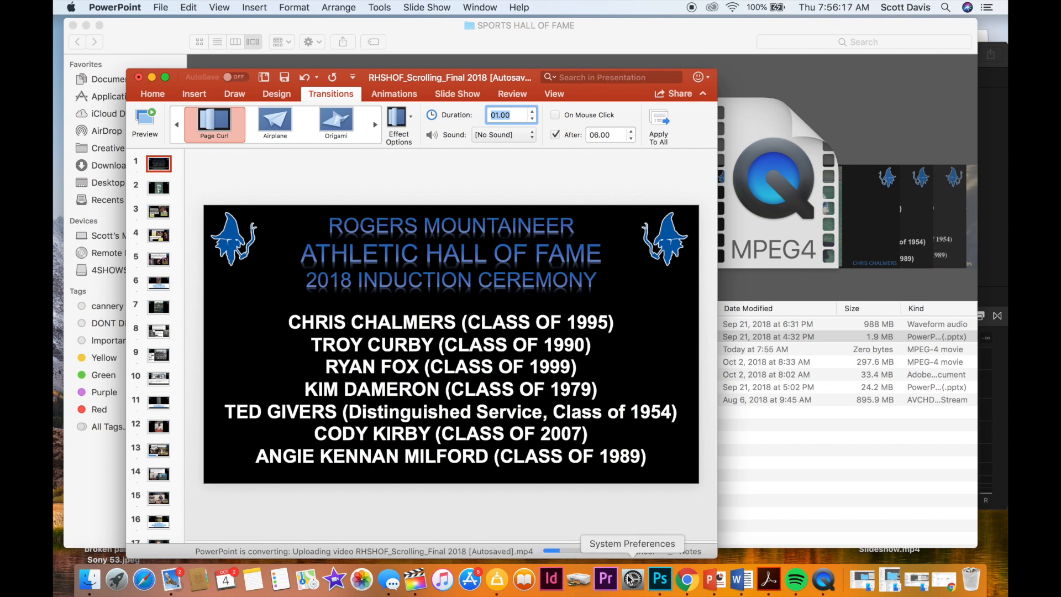
# In Final Cut Pro, create a new event 'Training video for RHSTV' with a new project inside it
pyautogui.click(415, 579)
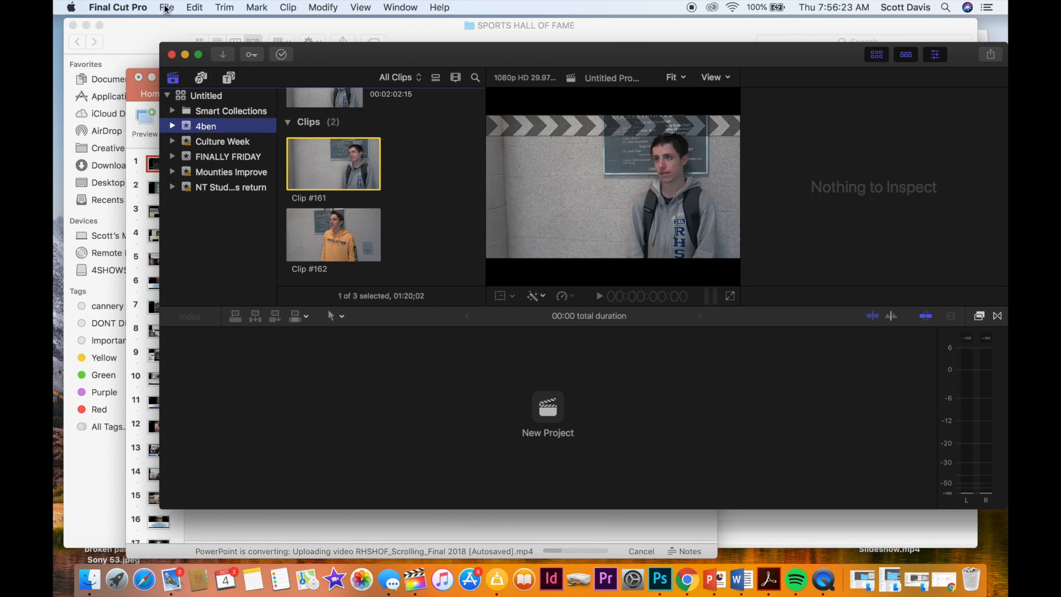
pyautogui.click(167, 8)
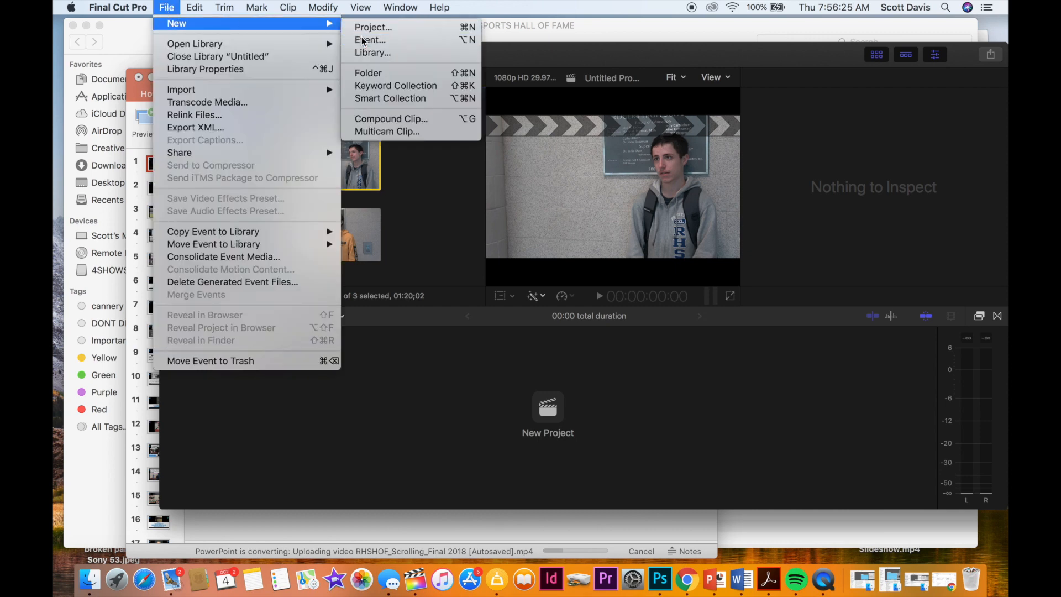
pyautogui.click(370, 39)
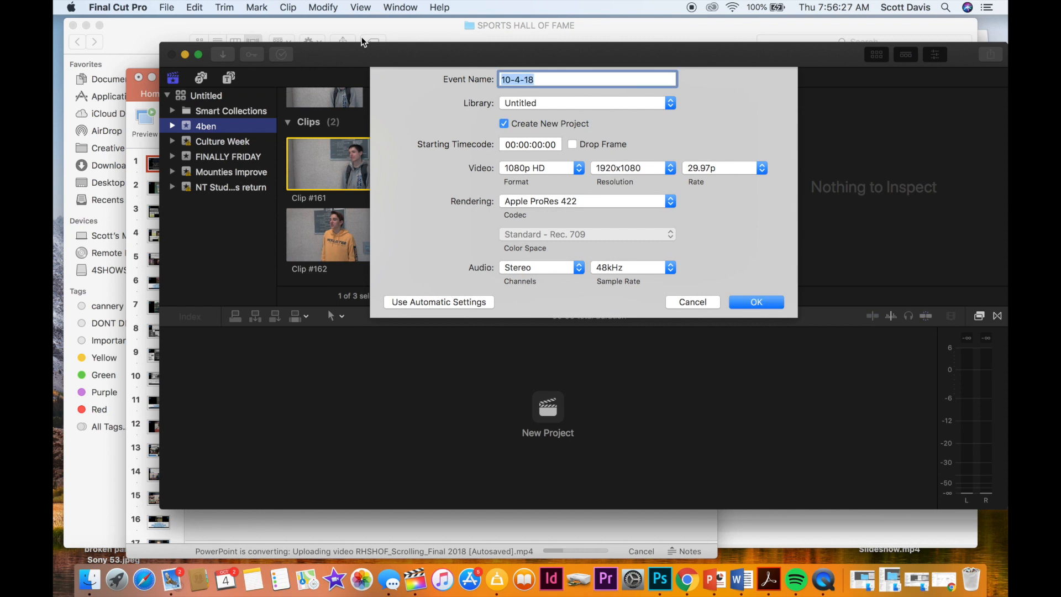
pyautogui.write('Trai')
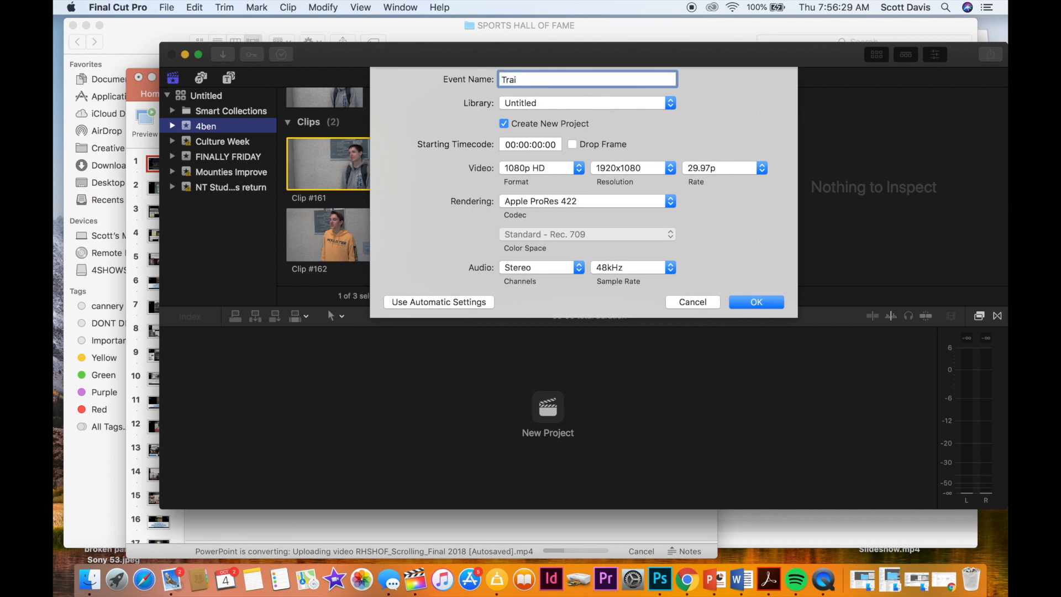
pyautogui.write('ning')
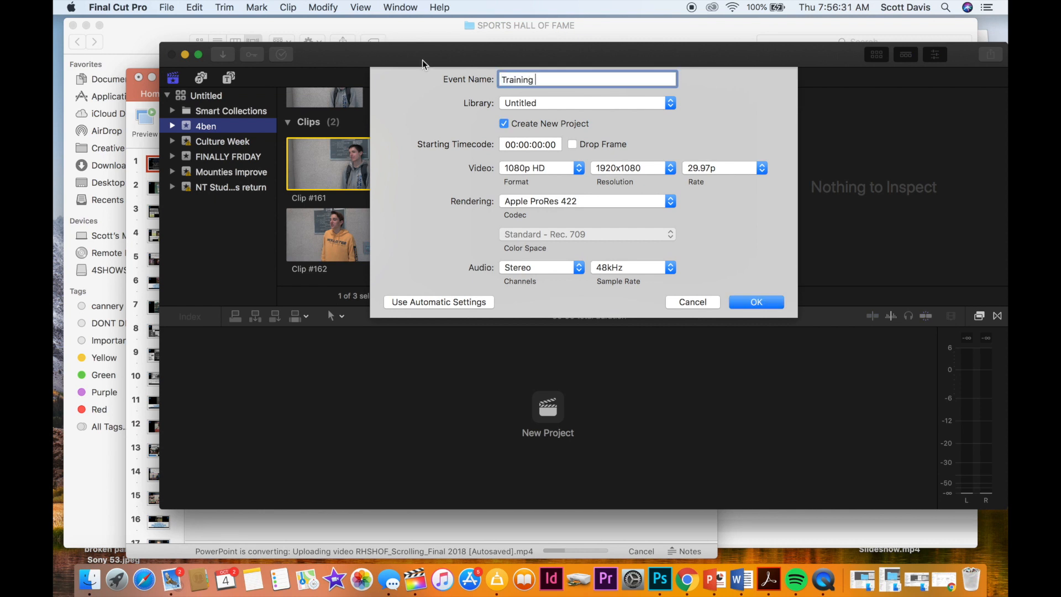
pyautogui.write('video for R')
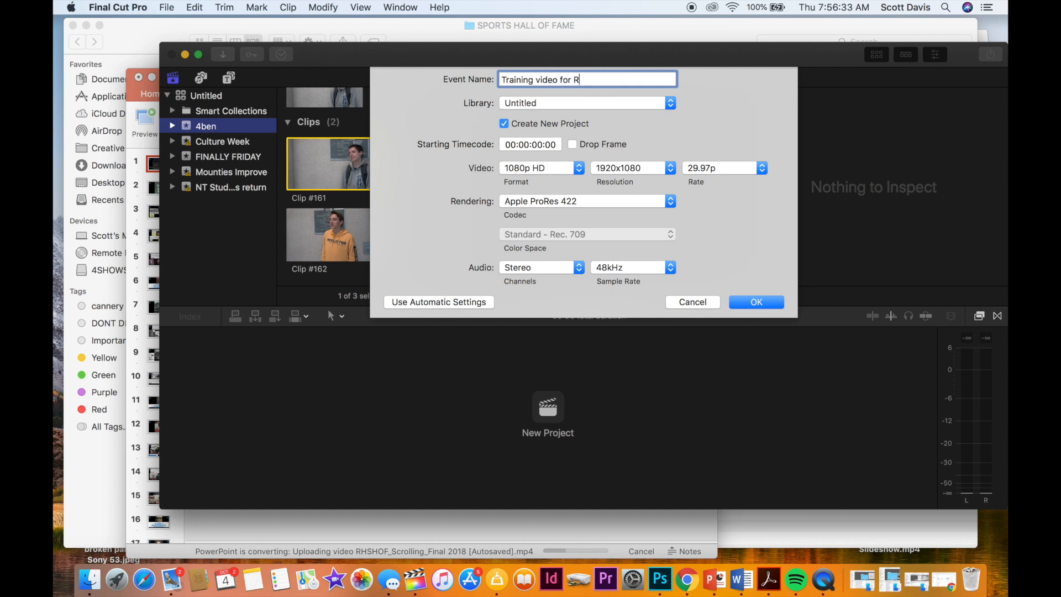
pyautogui.write('HSTV')
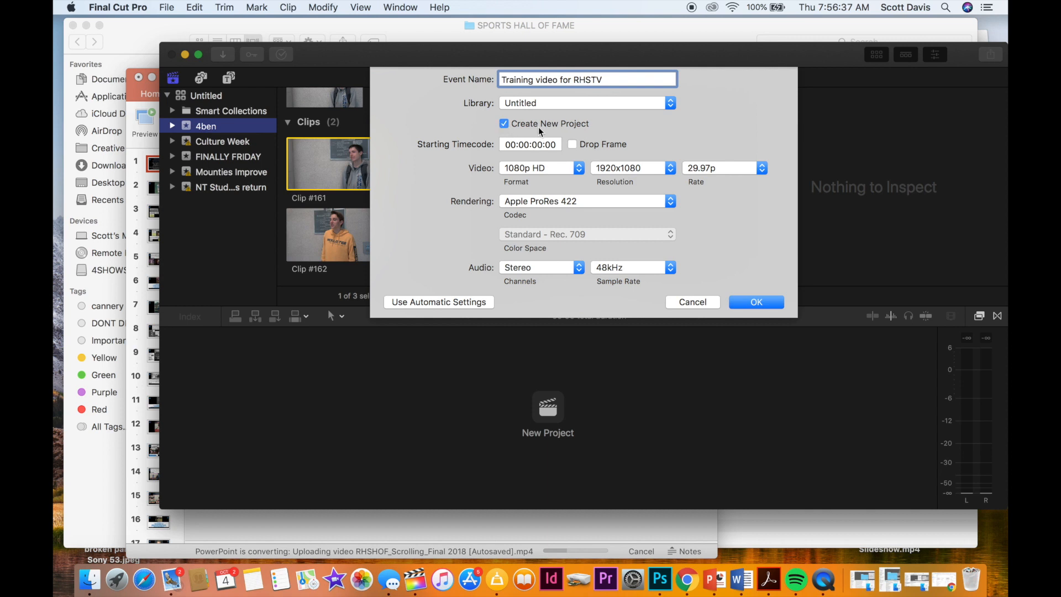
pyautogui.moveTo(582, 153)
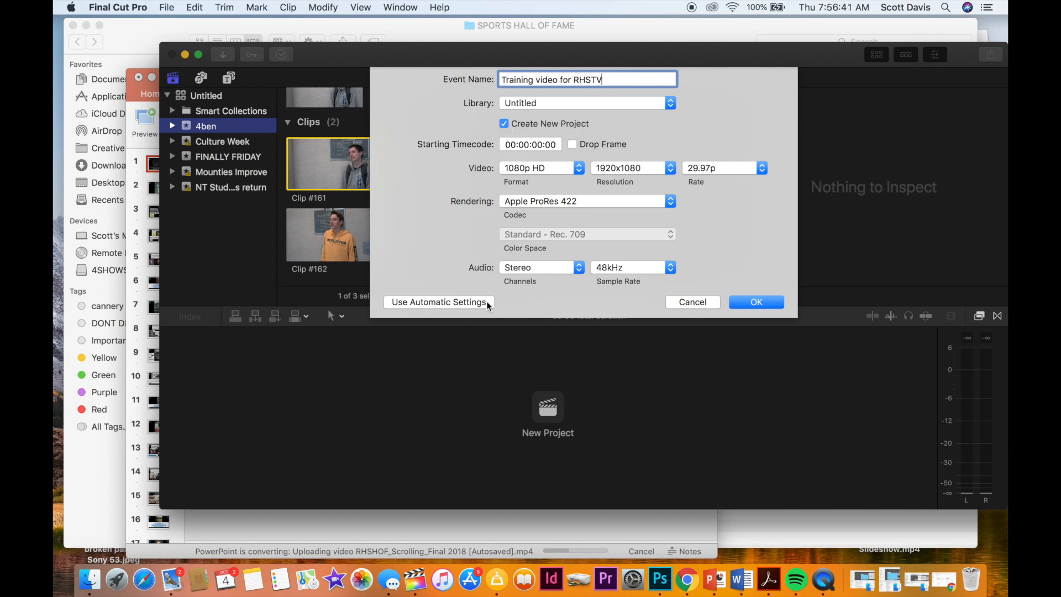
pyautogui.click(756, 302)
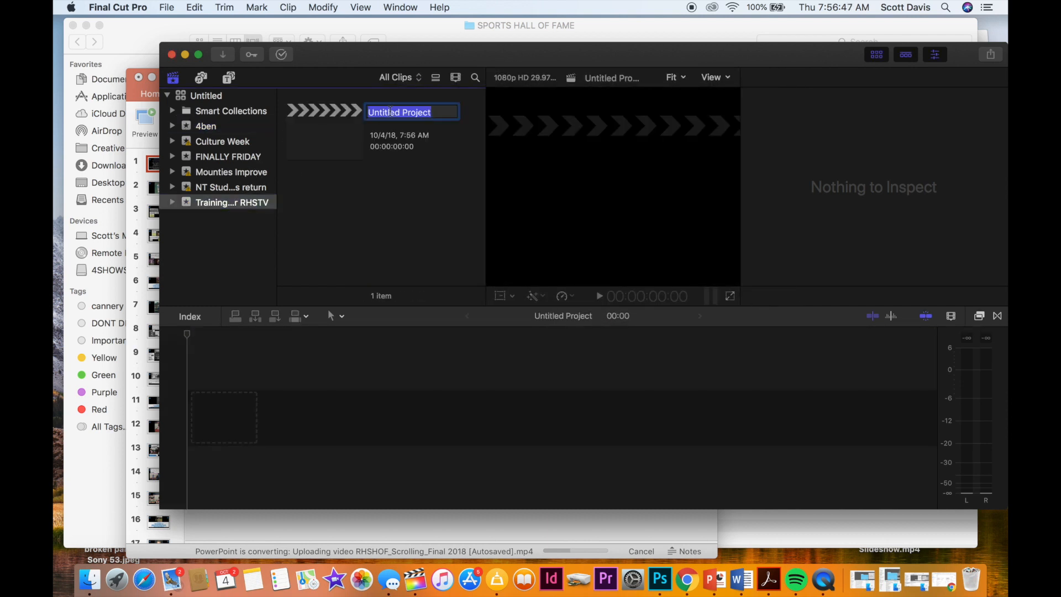
# Rename the project 'How to make a PowerPoint into a video' and bring PowerPoint back forward
pyautogui.write('How to')
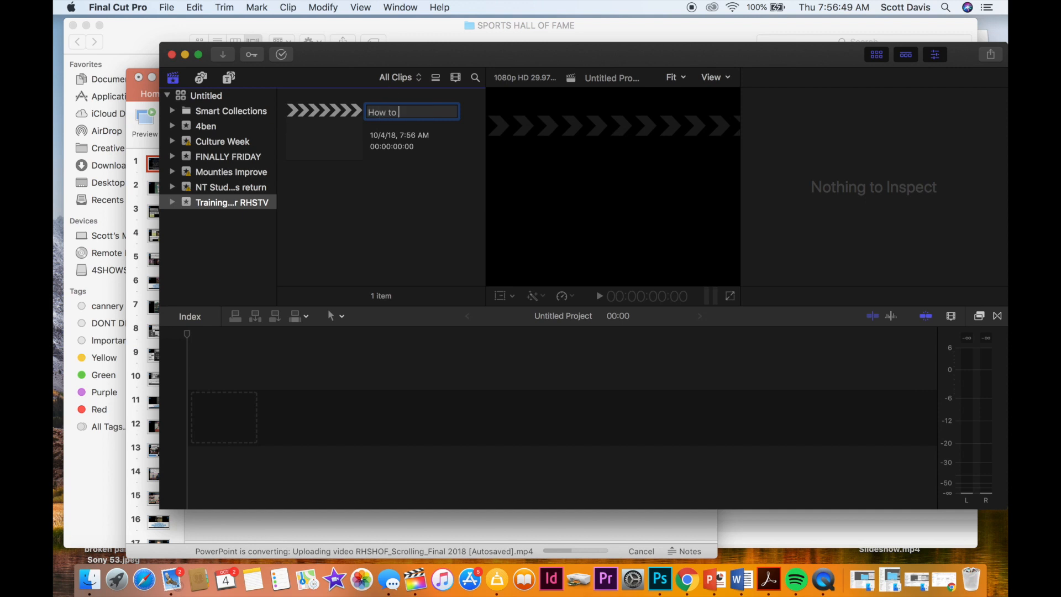
pyautogui.write('make a')
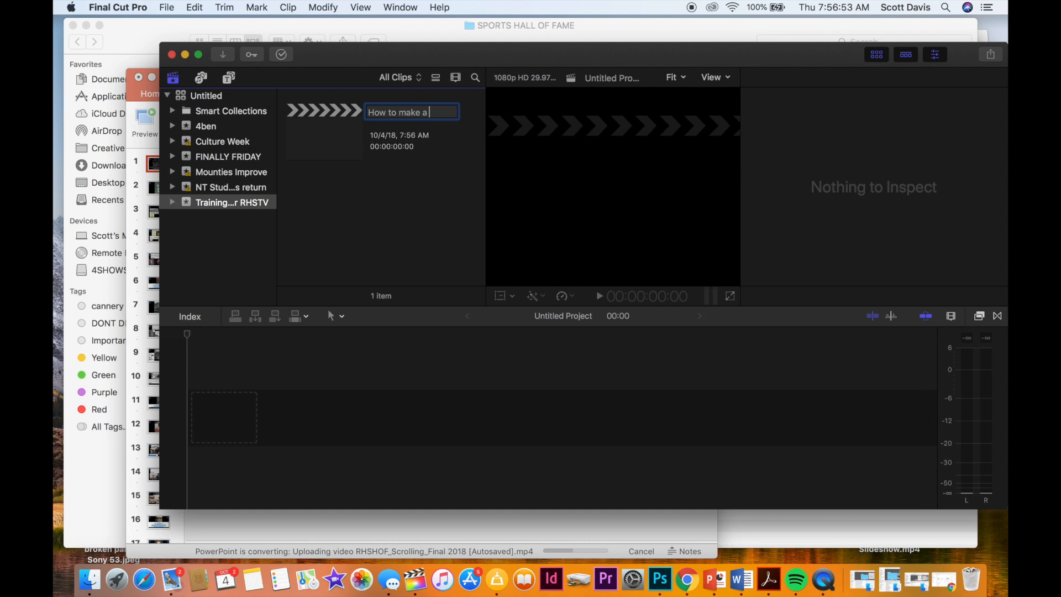
pyautogui.write('PowerPoi')
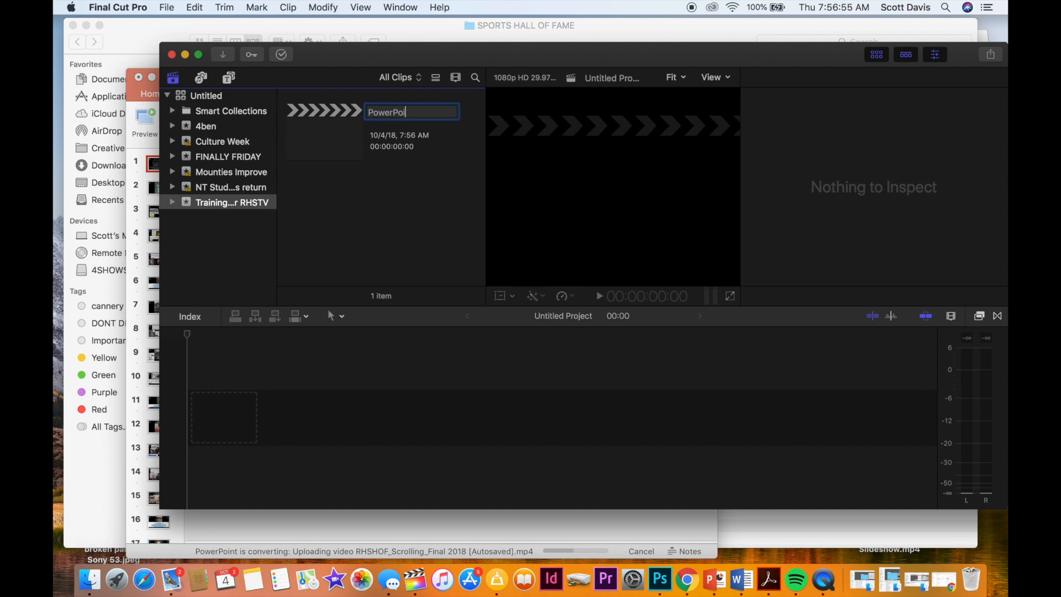
pyautogui.write('nt into a')
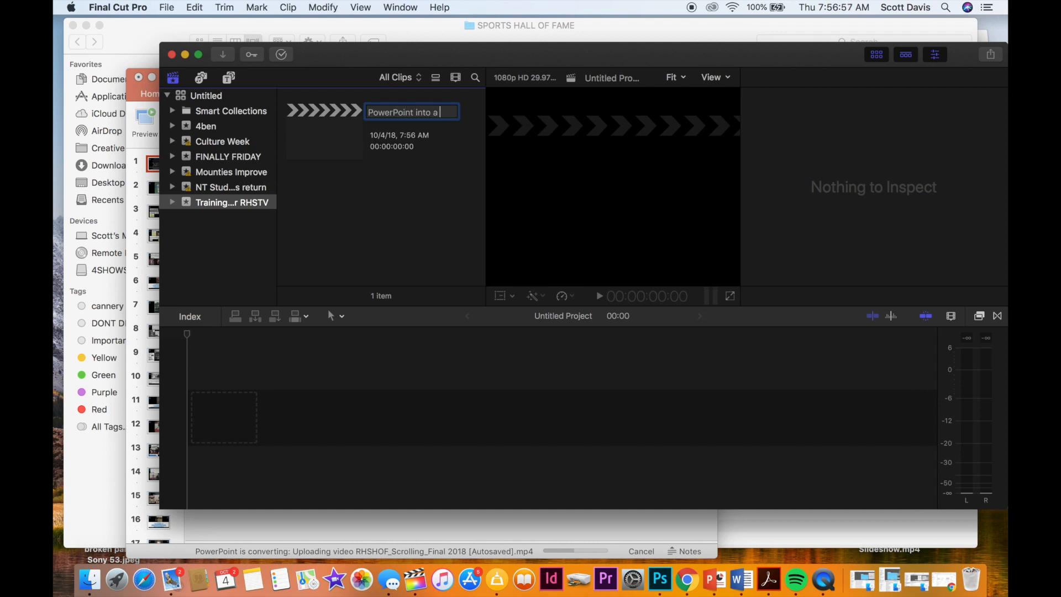
pyautogui.write('video')
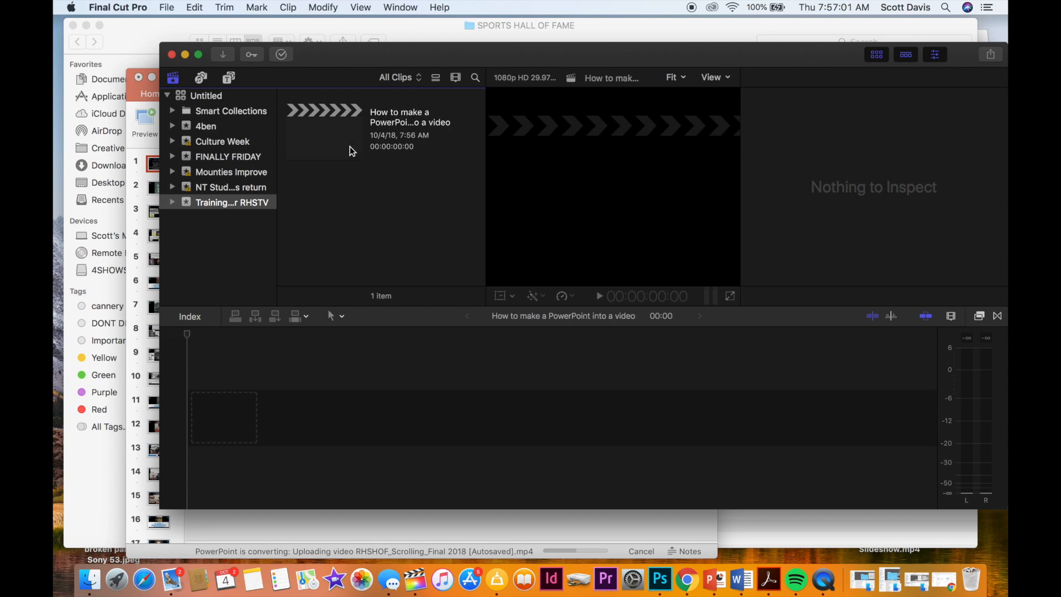
pyautogui.click(714, 579)
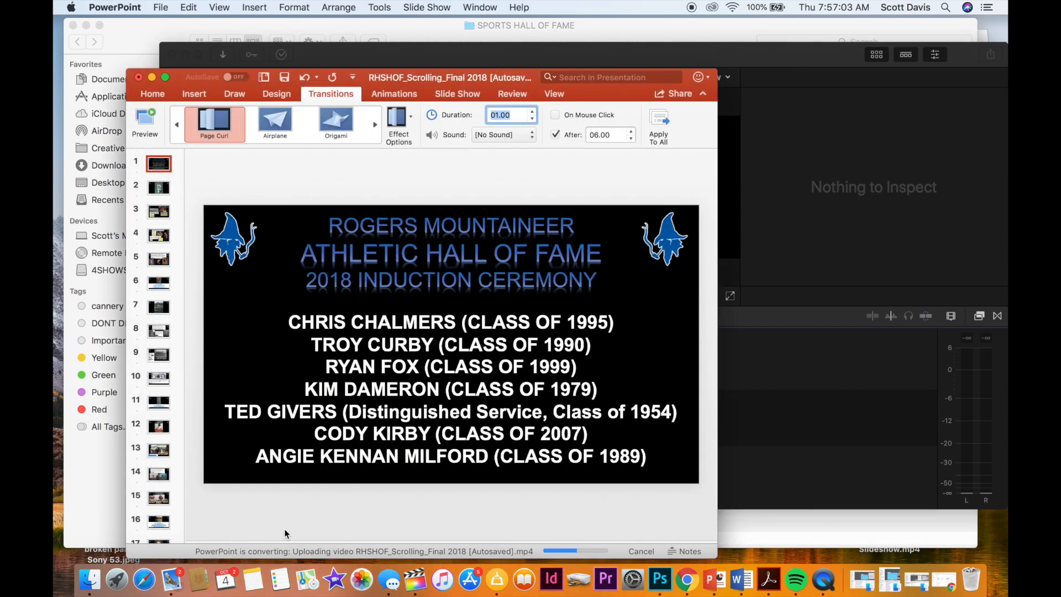
pyautogui.moveTo(95, 503)
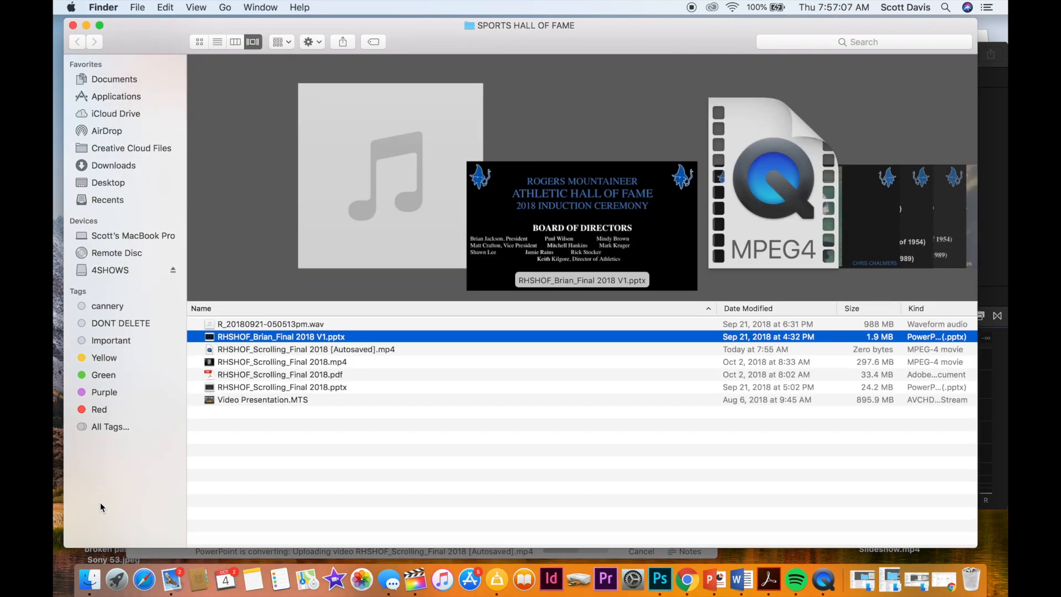
pyautogui.moveTo(246, 366)
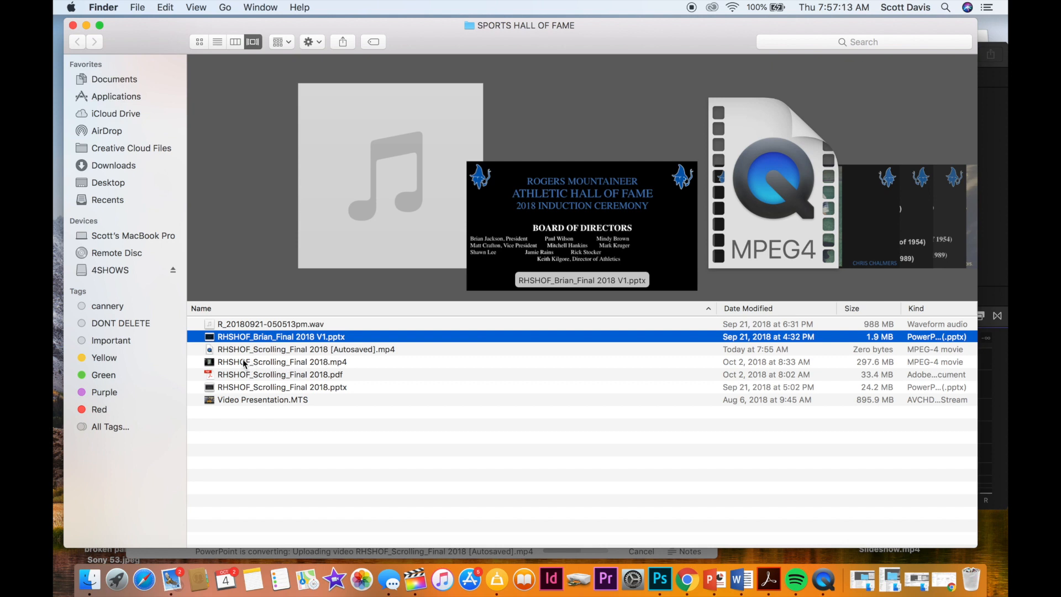
# Select the exported slideshow MP4 in the SPORTS HALL OF FAME Finder window
pyautogui.click(281, 362)
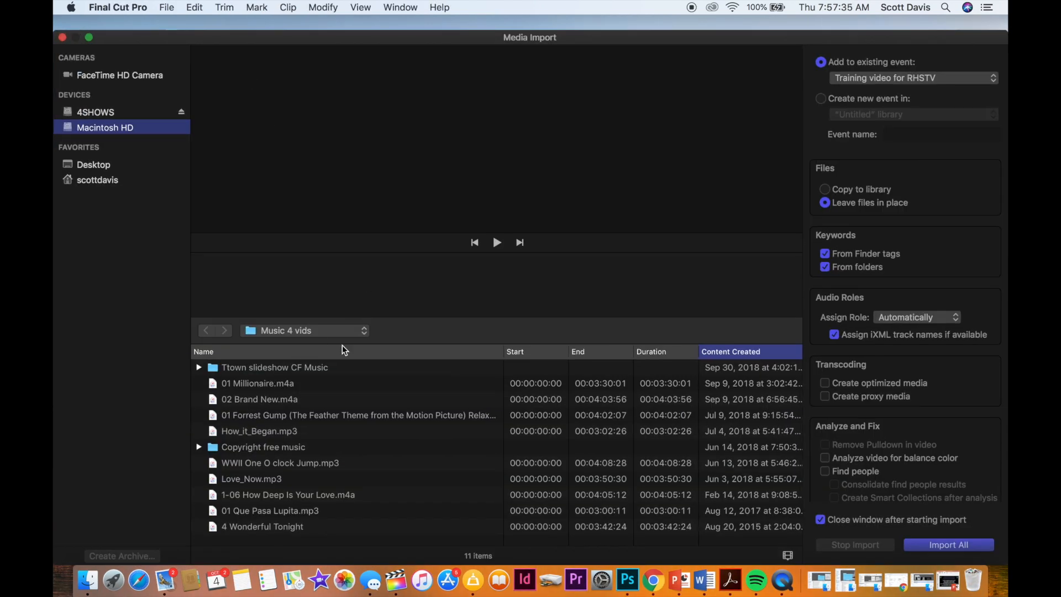
pyautogui.moveTo(284, 291)
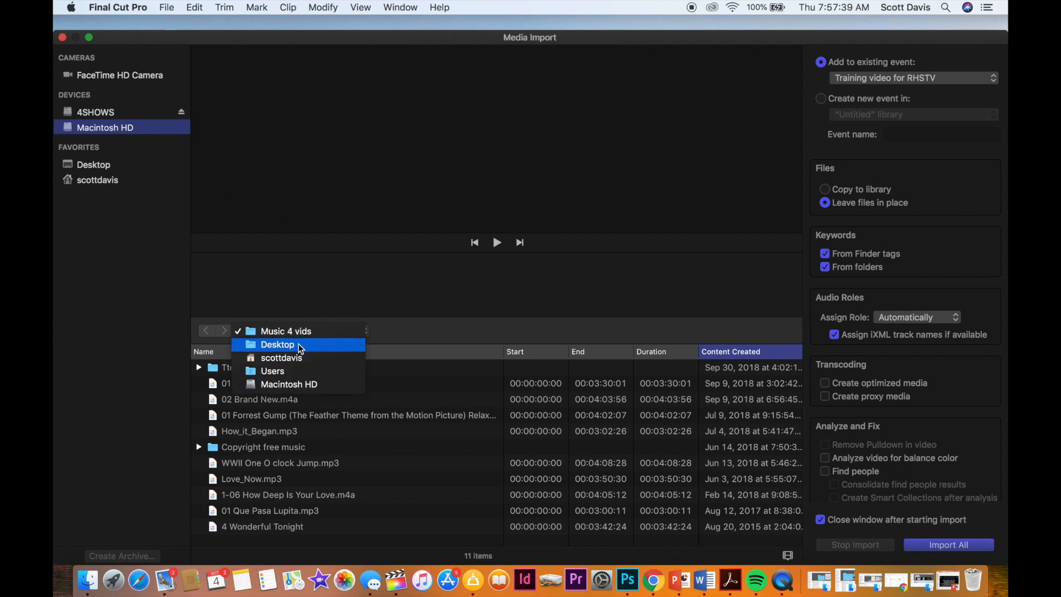
# From the Desktop's SPORTS HALL OF FAME folder, import RHSHOF_Scrolling_Final 2018.mp4 into the event
pyautogui.click(277, 344)
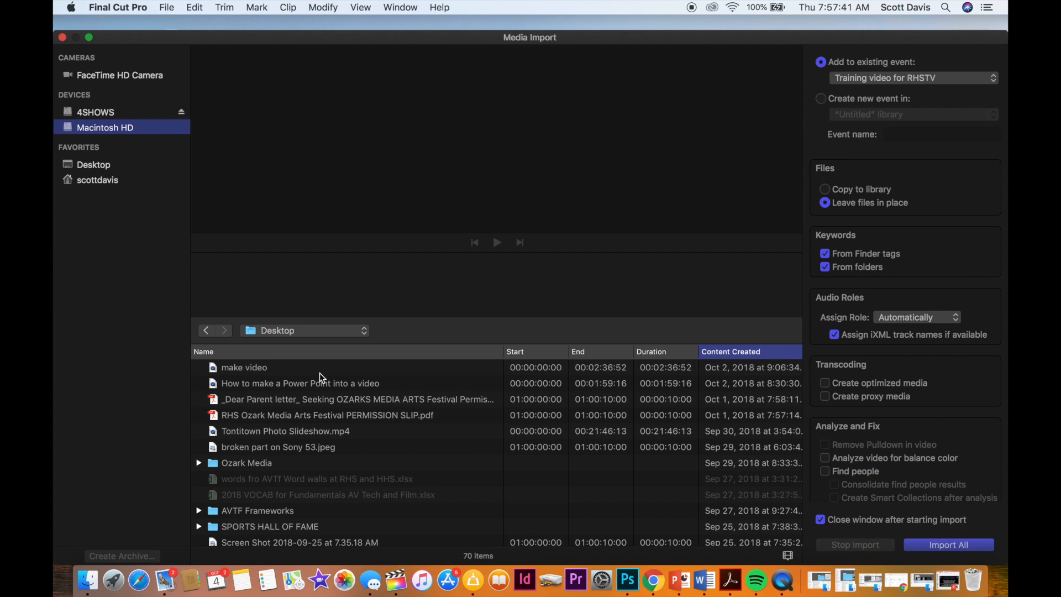
pyautogui.scroll(-3)
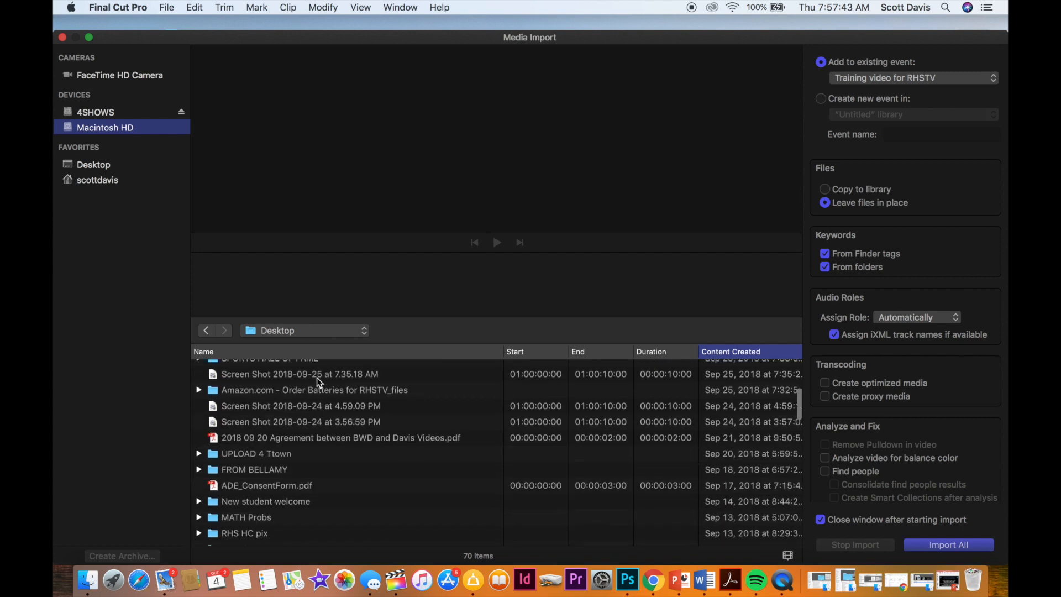
pyautogui.scroll(-3)
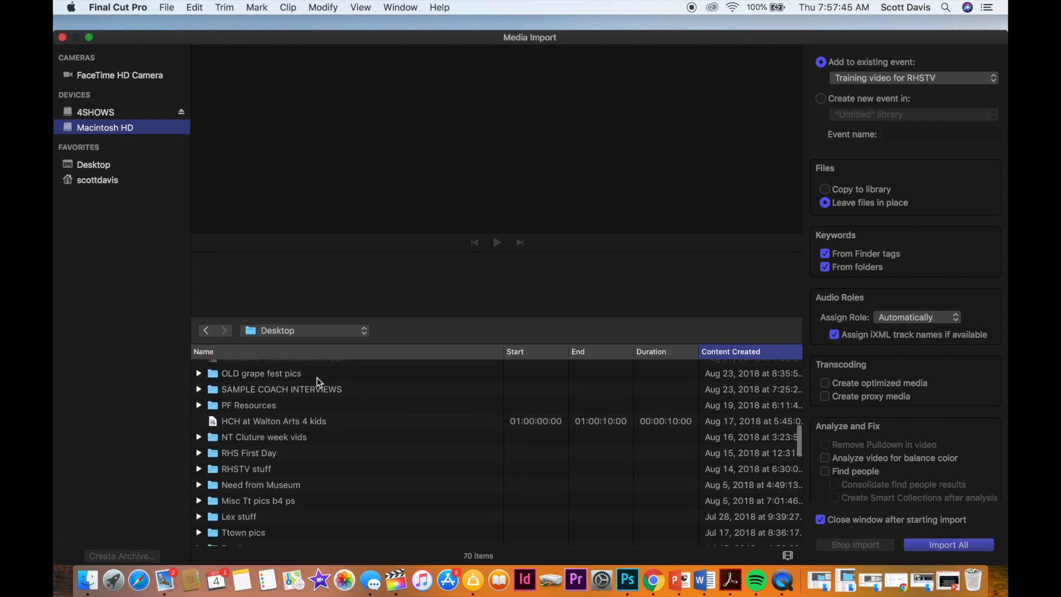
pyautogui.click(731, 352)
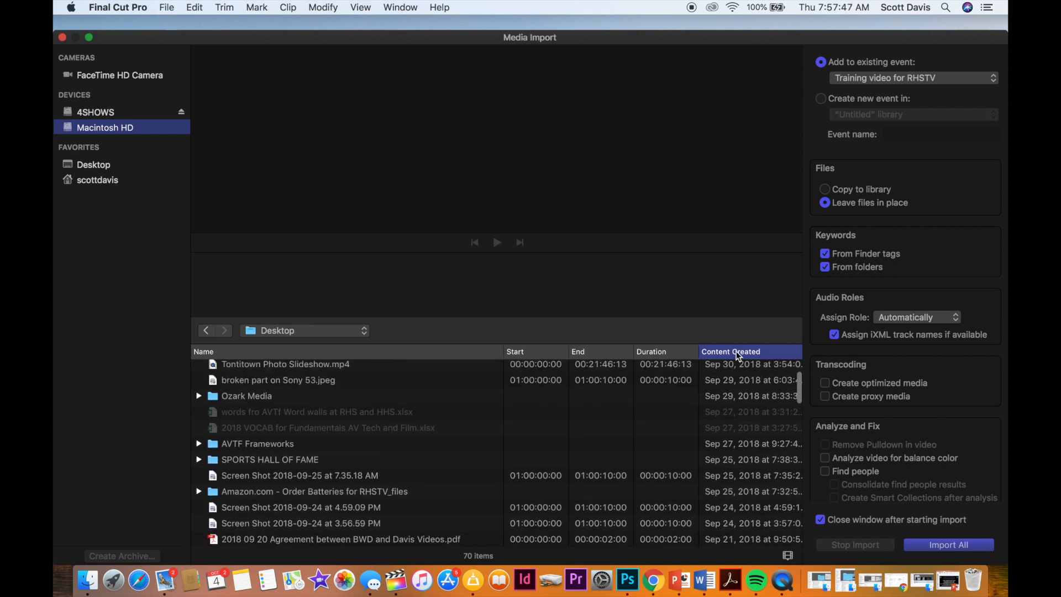
pyautogui.click(731, 351)
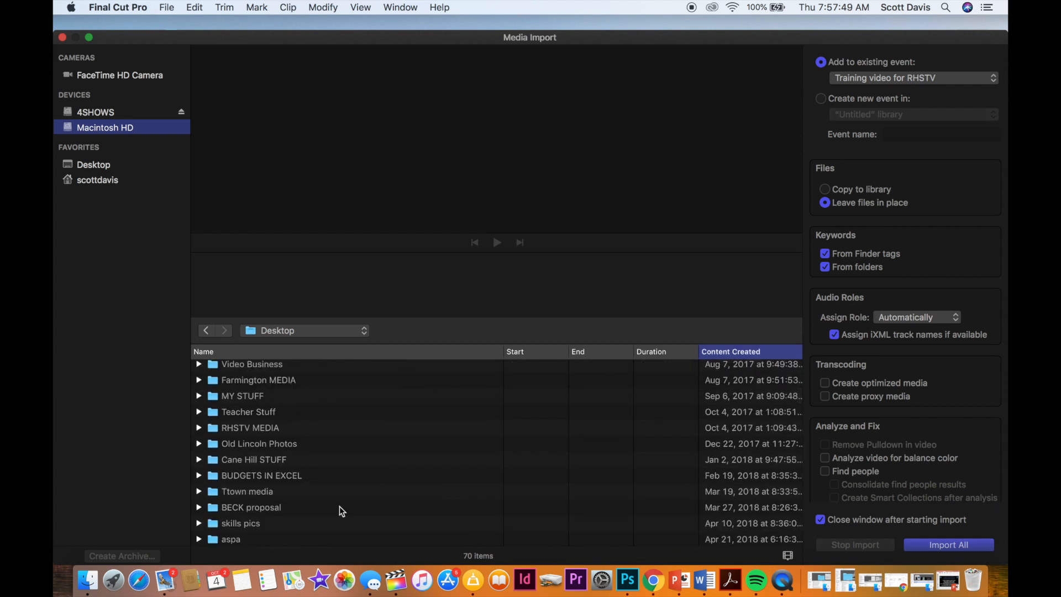
pyautogui.click(731, 351)
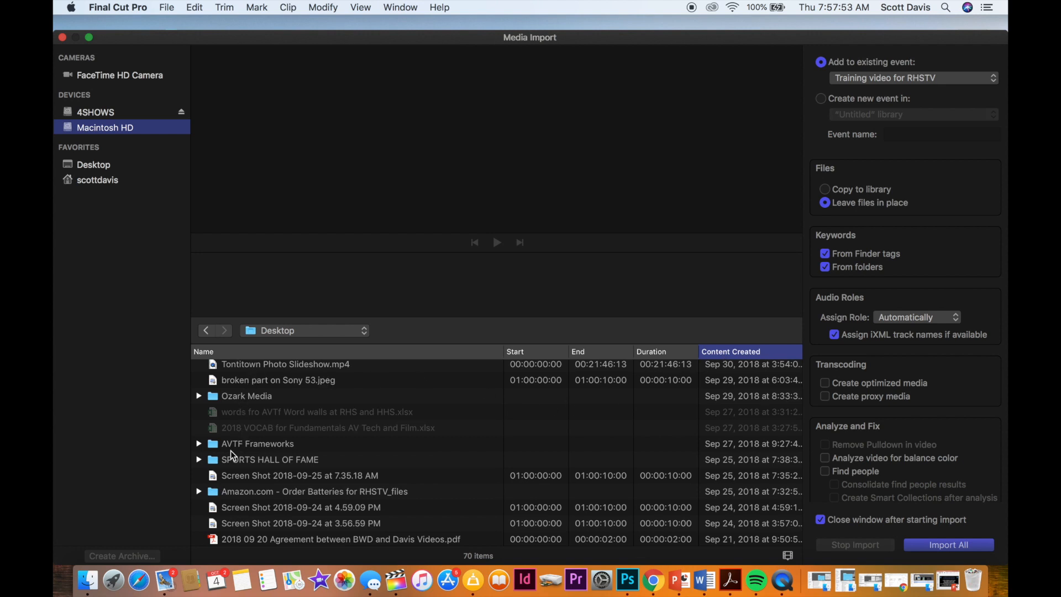
pyautogui.doubleClick(270, 460)
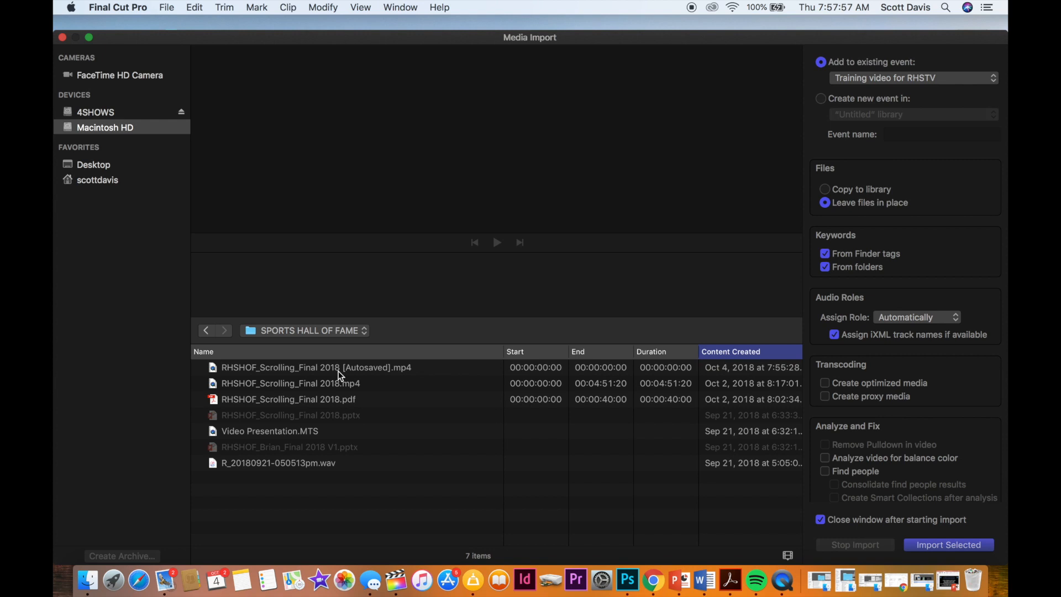
pyautogui.moveTo(313, 451)
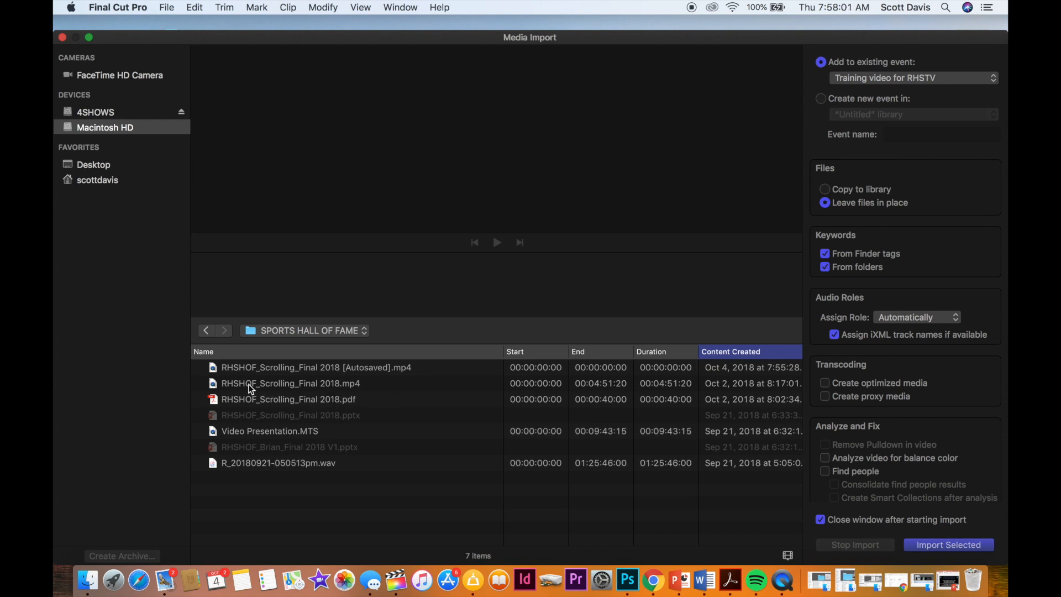
pyautogui.click(291, 383)
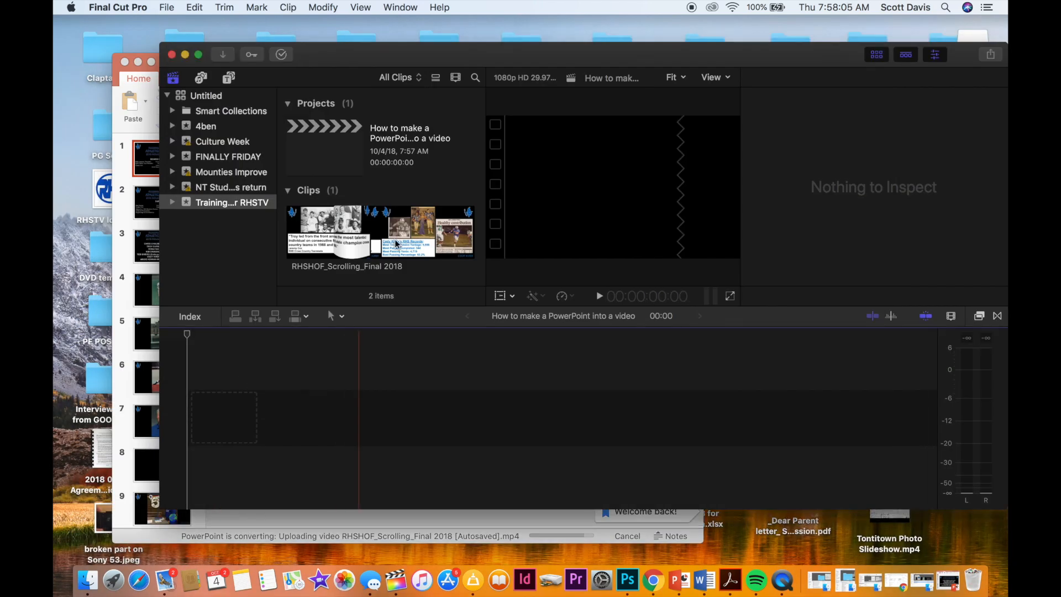
# Append the RHSHOF_Scrolling_Final 2018 clip to the project timeline
pyautogui.click(331, 232)
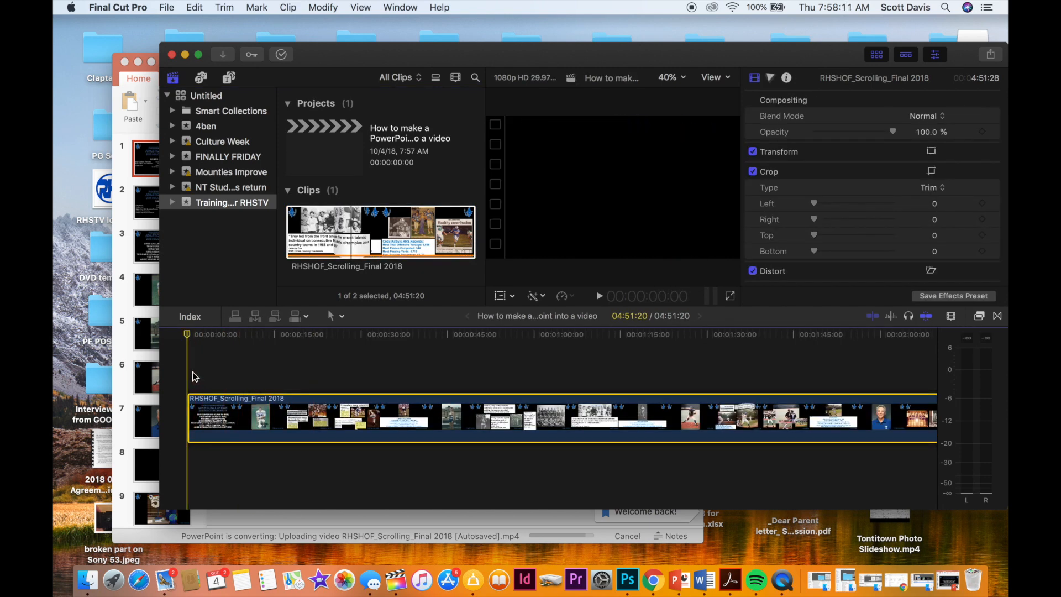
pyautogui.click(598, 297)
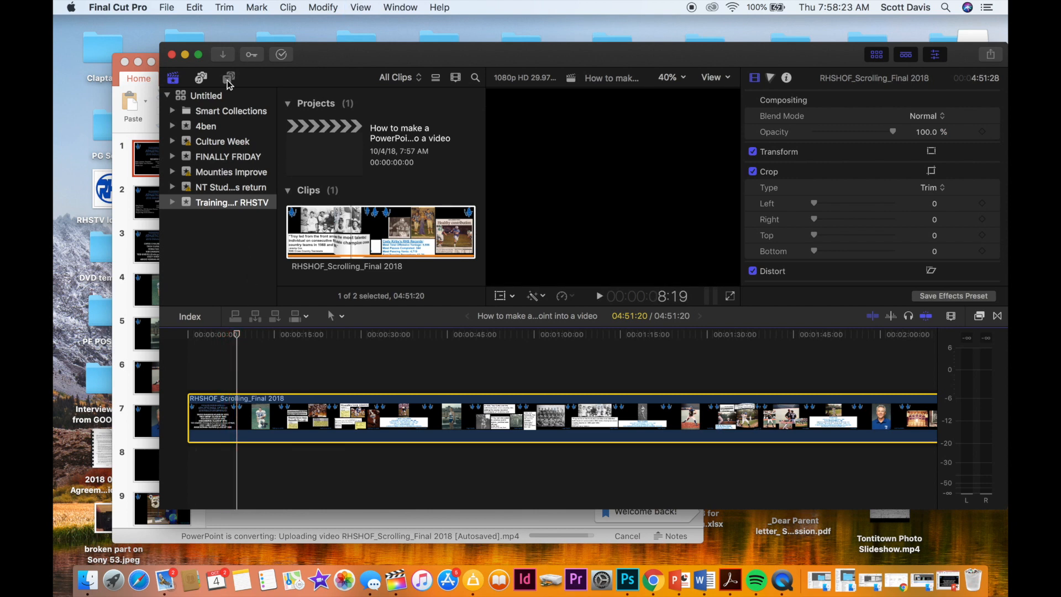
# Add a Centered title from Build In/Out at the very start of the timeline
pyautogui.click(229, 78)
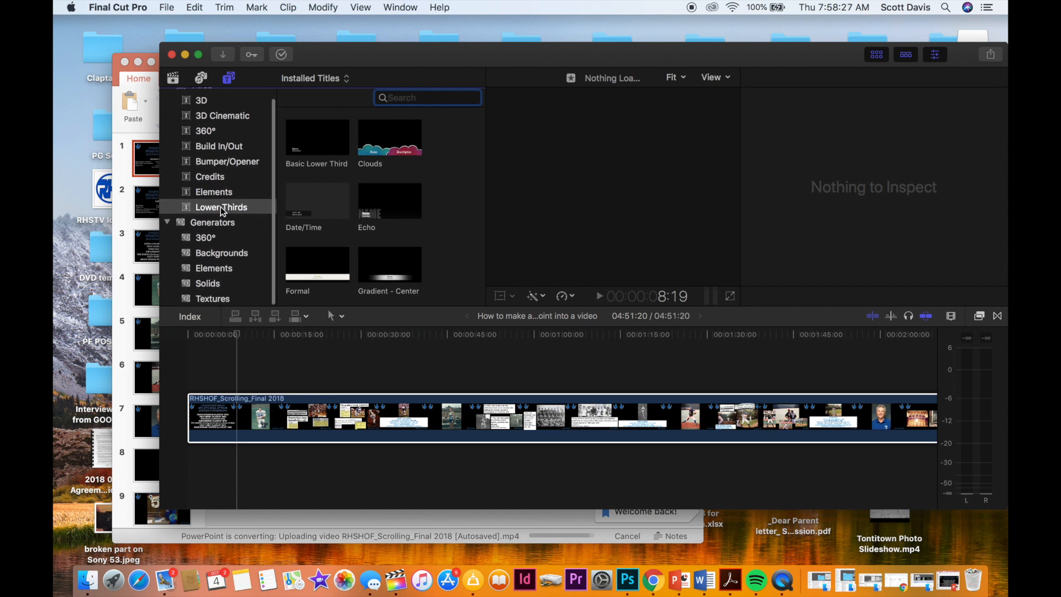
pyautogui.click(219, 146)
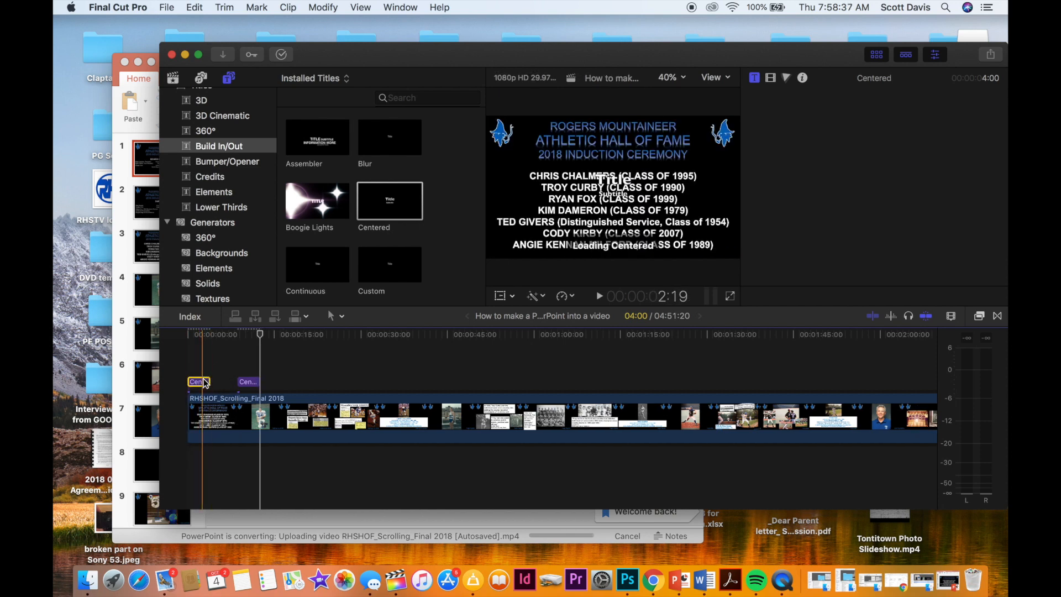
pyautogui.click(198, 418)
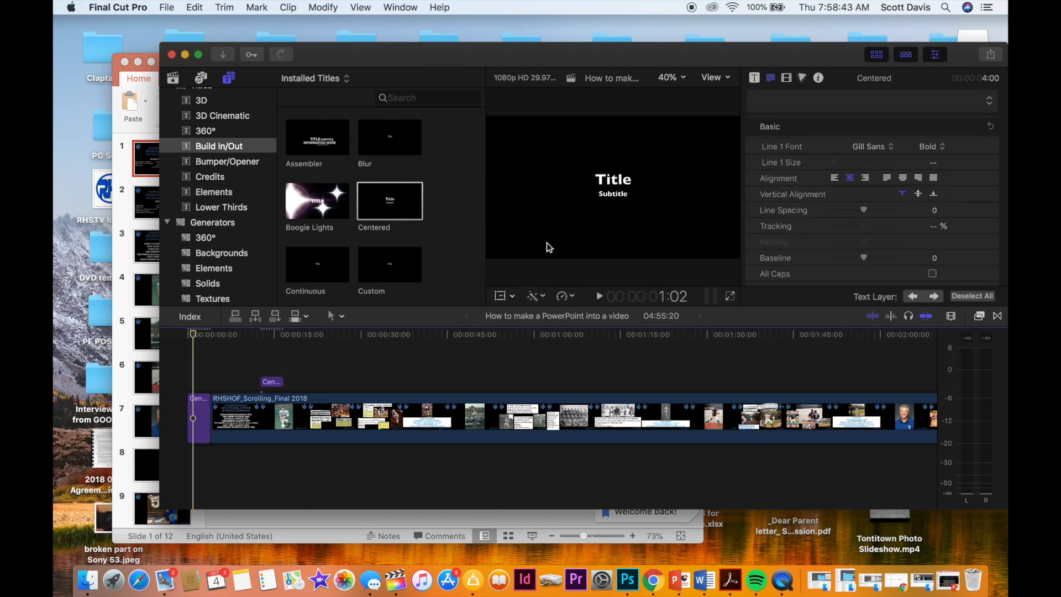
# Rewrite the title text to "RHS add 7 members to Sports Hall of Fame" and play it back
pyautogui.doubleClick(612, 179)
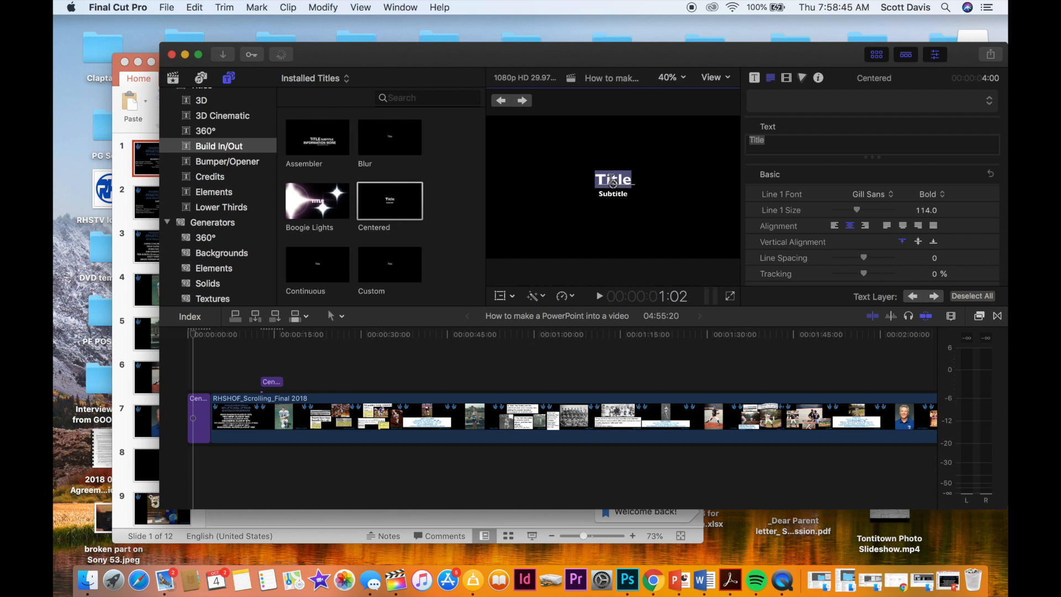
pyautogui.write('RH')
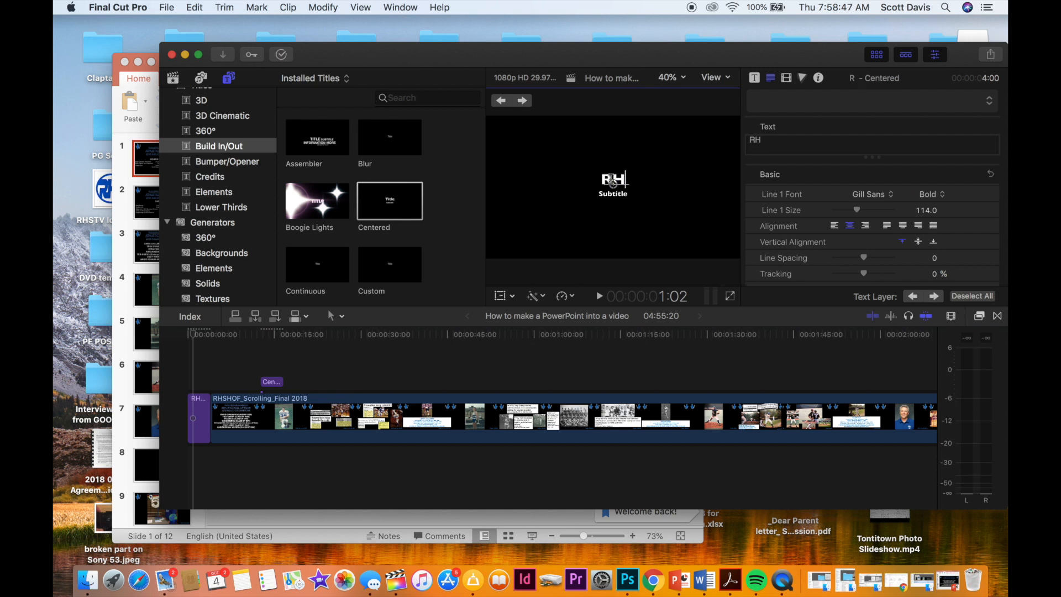
pyautogui.write('S add 7 members to')
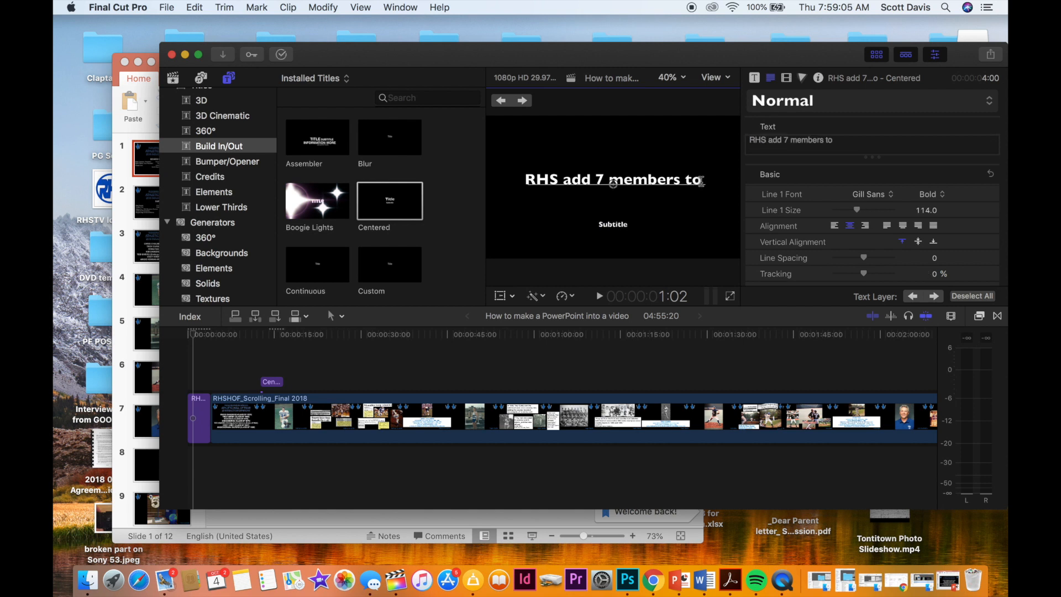
pyautogui.write('Spors Ha')
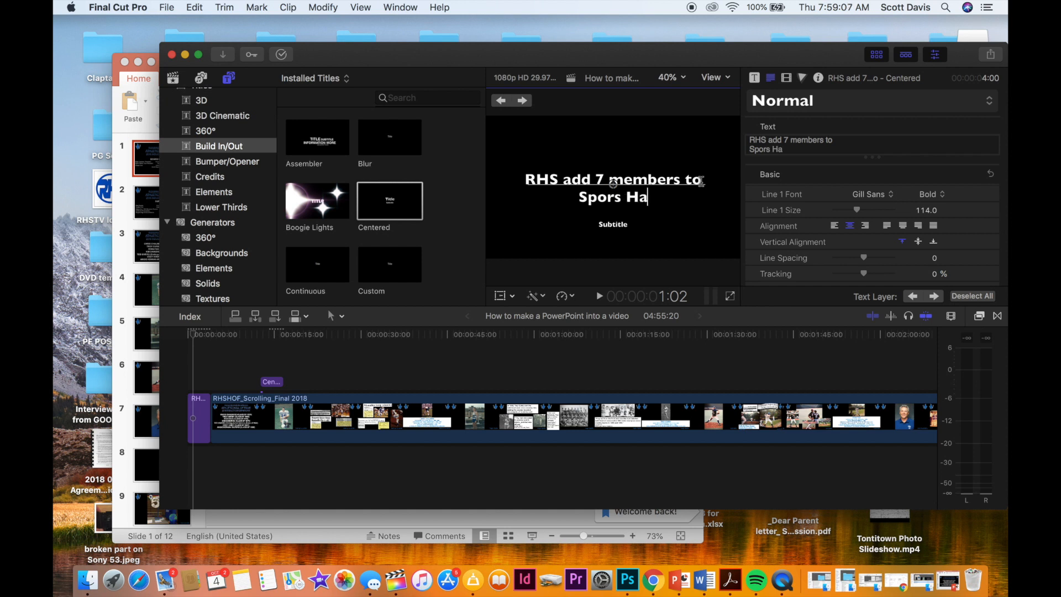
pyautogui.write('ll of')
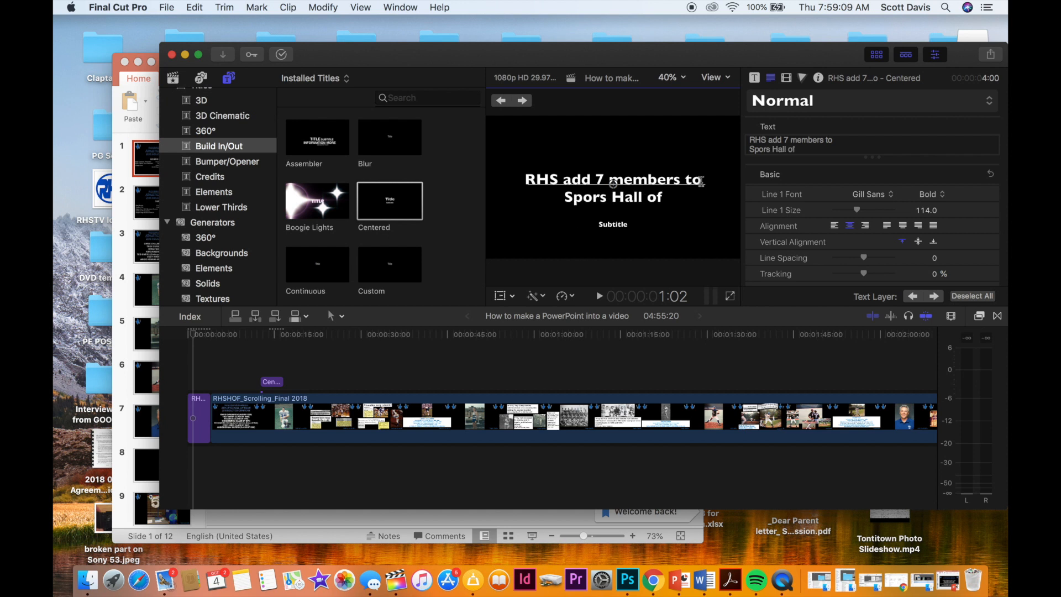
pyautogui.write('Fame')
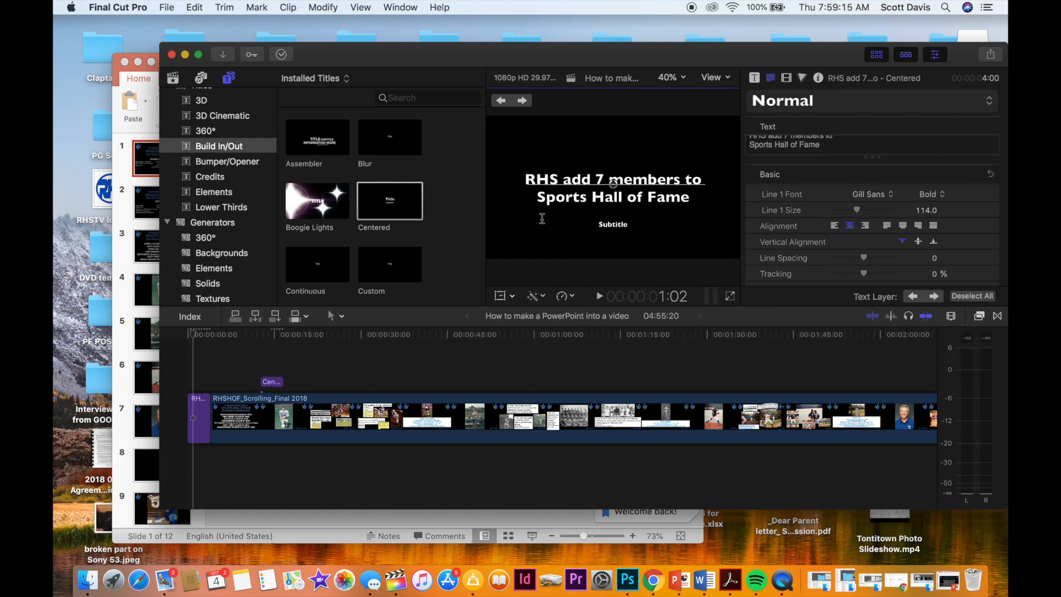
pyautogui.write('to')
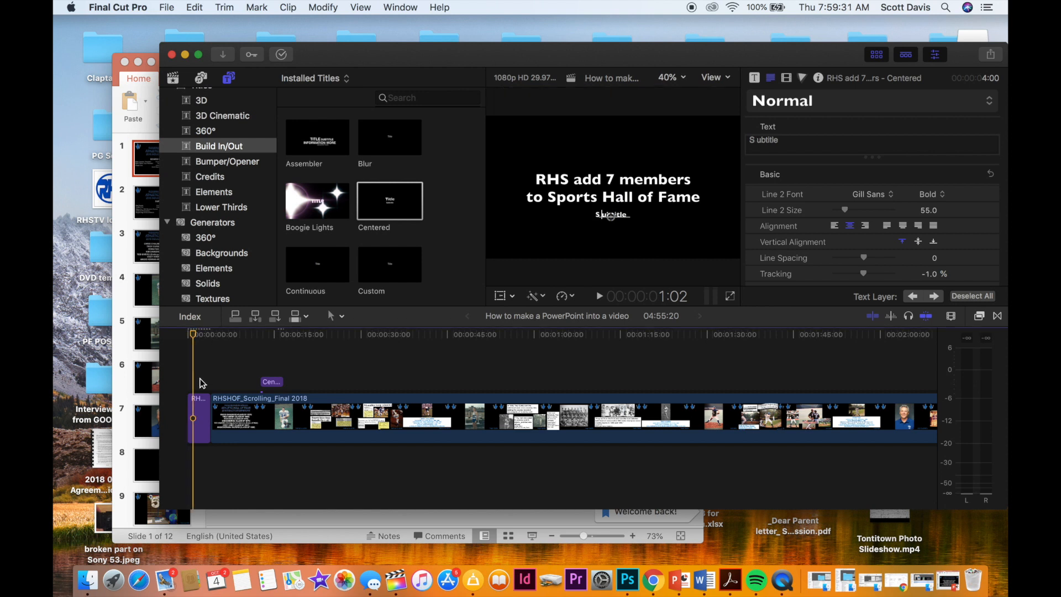
pyautogui.click(598, 296)
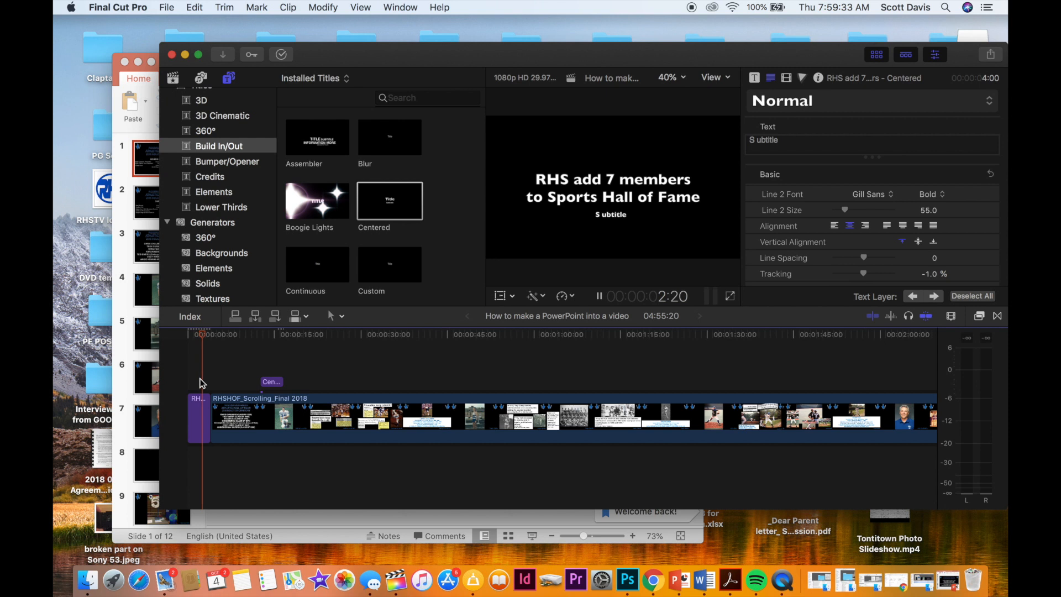
pyautogui.click(598, 296)
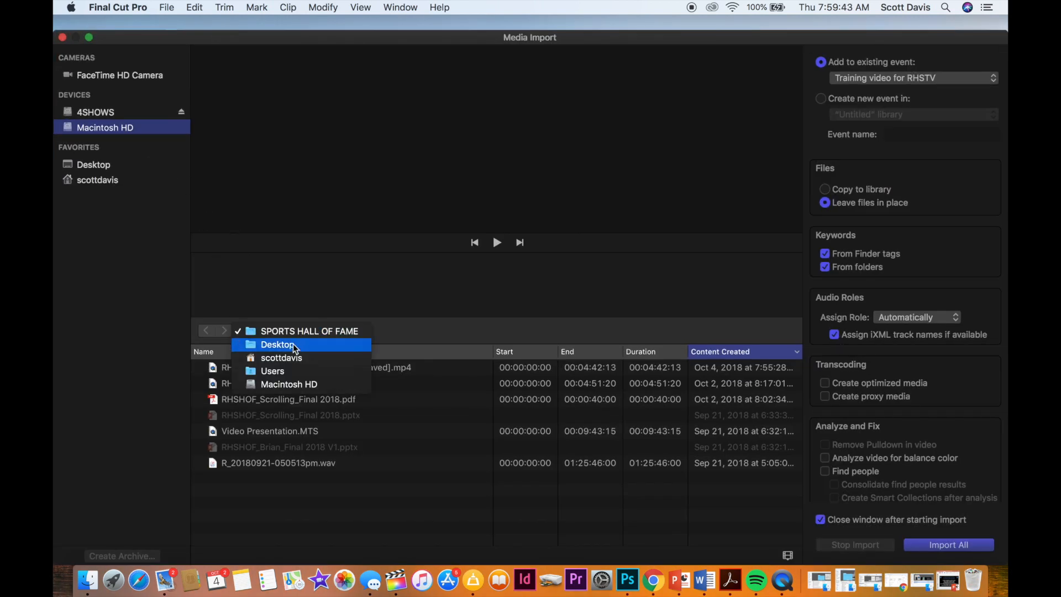
# Point the media import browser at the Desktop folder before closing it
pyautogui.click(278, 345)
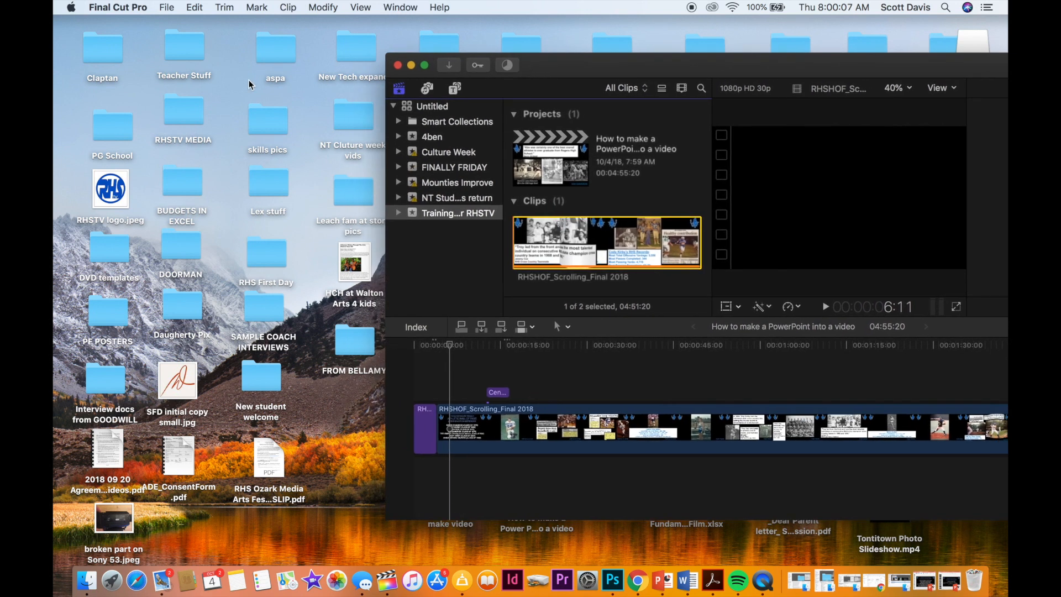
# From the RHSTV MEDIA folder, add the Fight Song and Alma Mater MP3s to the project and enlarge the window
pyautogui.doubleClick(183, 111)
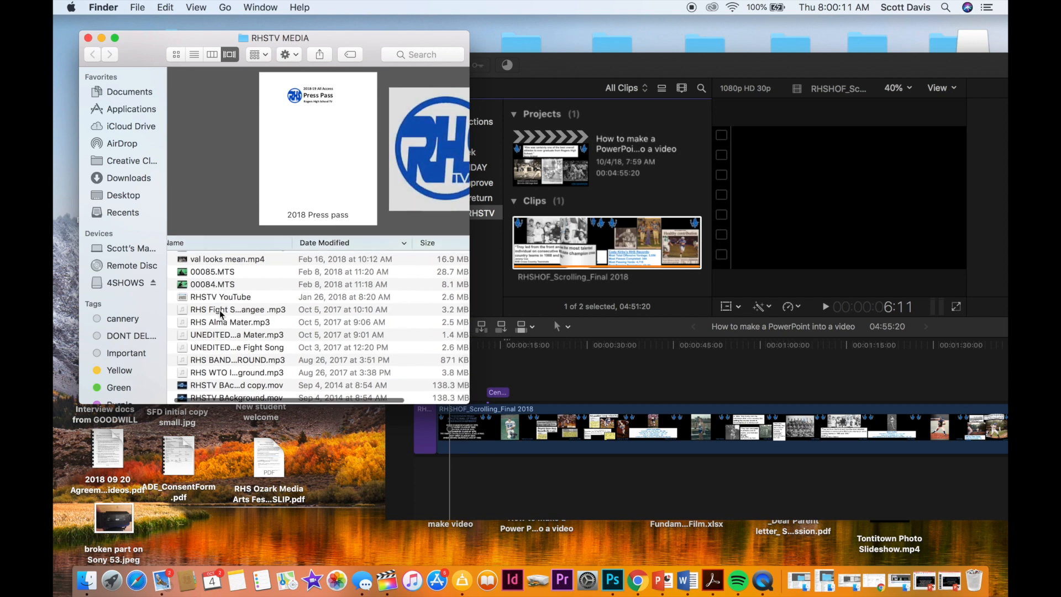
pyautogui.click(230, 322)
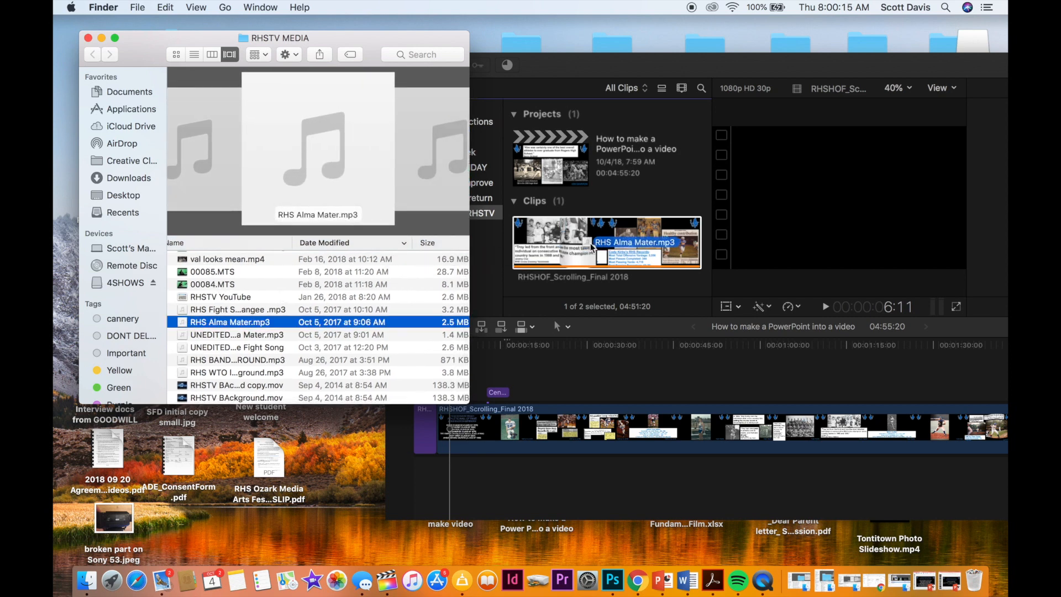
pyautogui.click(237, 309)
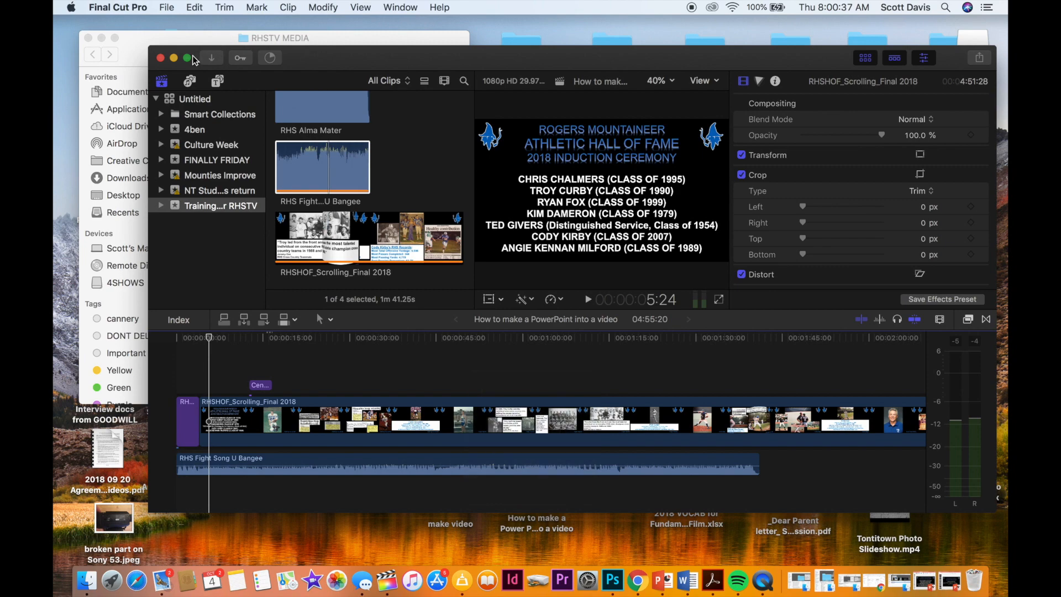
pyautogui.click(188, 58)
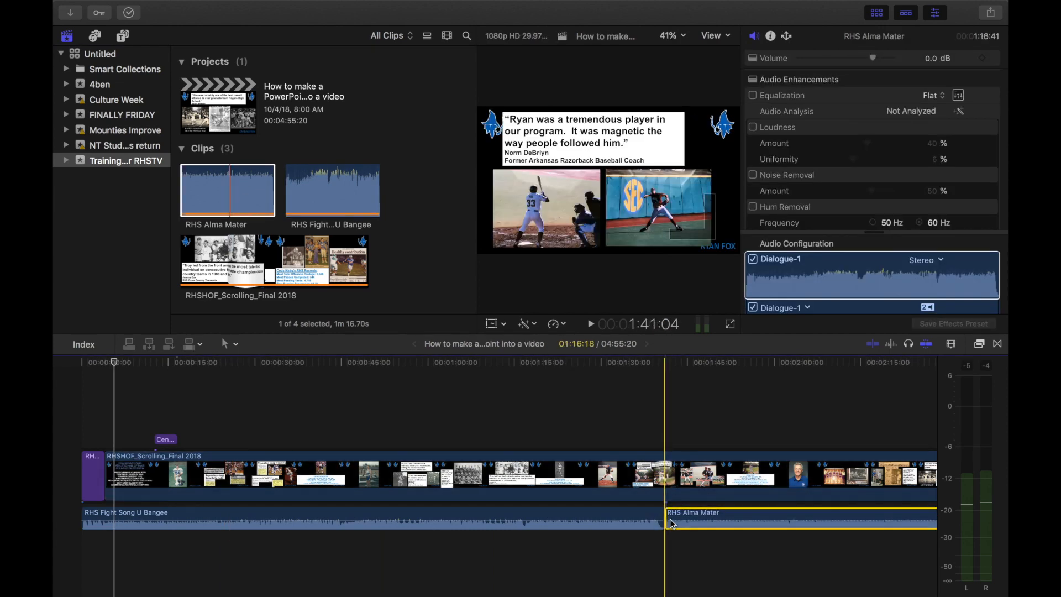
# Place the Alma Mater clip after the fight song and trim its end to the slideshow's close
pyautogui.hscroll(3)
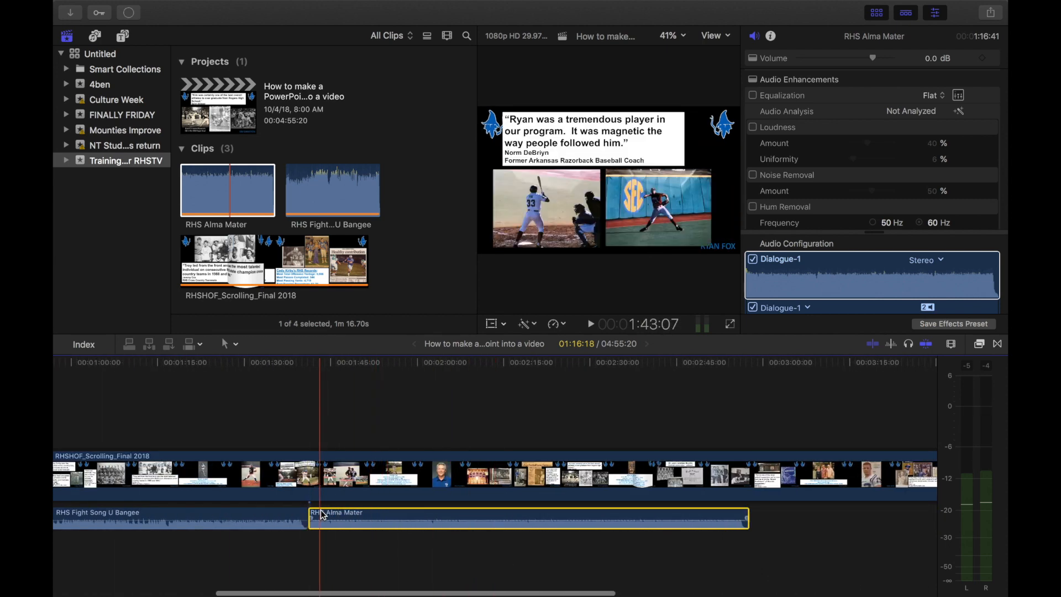
pyautogui.click(590, 324)
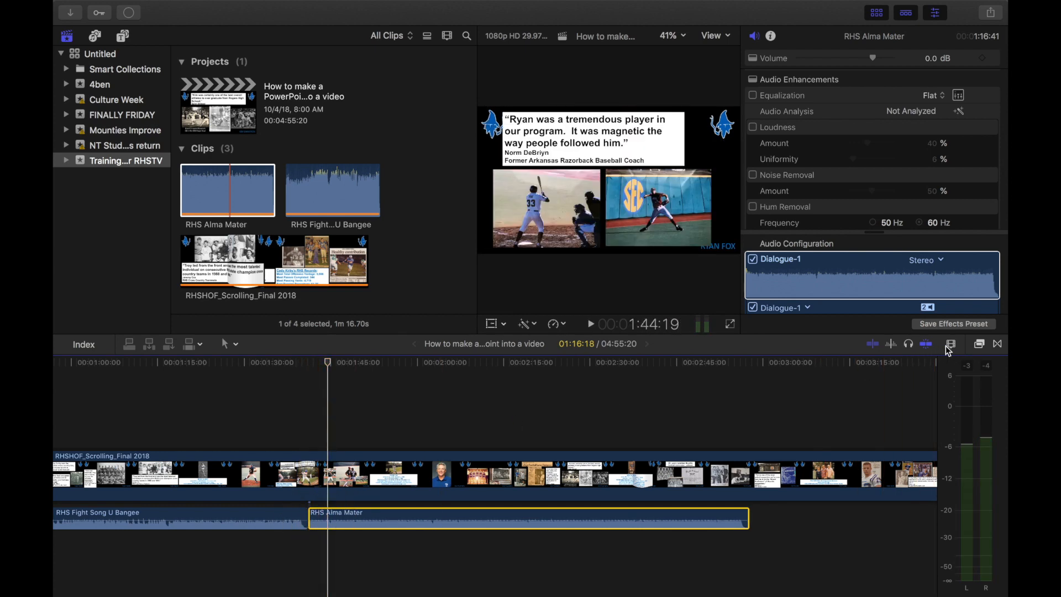
pyautogui.click(950, 344)
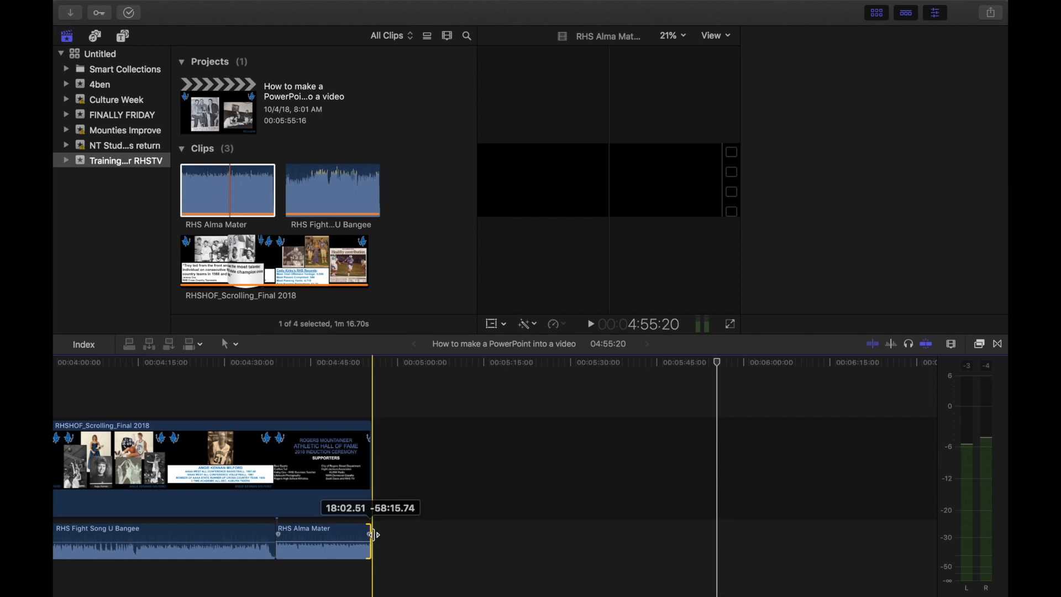
# Set the Alma Mater clip volume to -5 dB and exit full-screen view
pyautogui.click(325, 540)
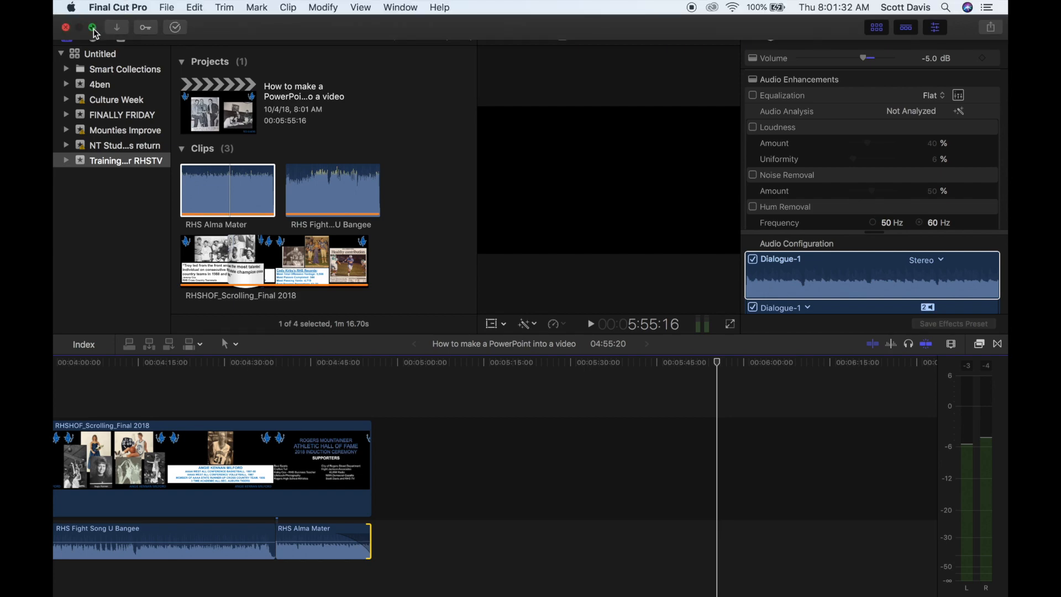
pyautogui.click(92, 26)
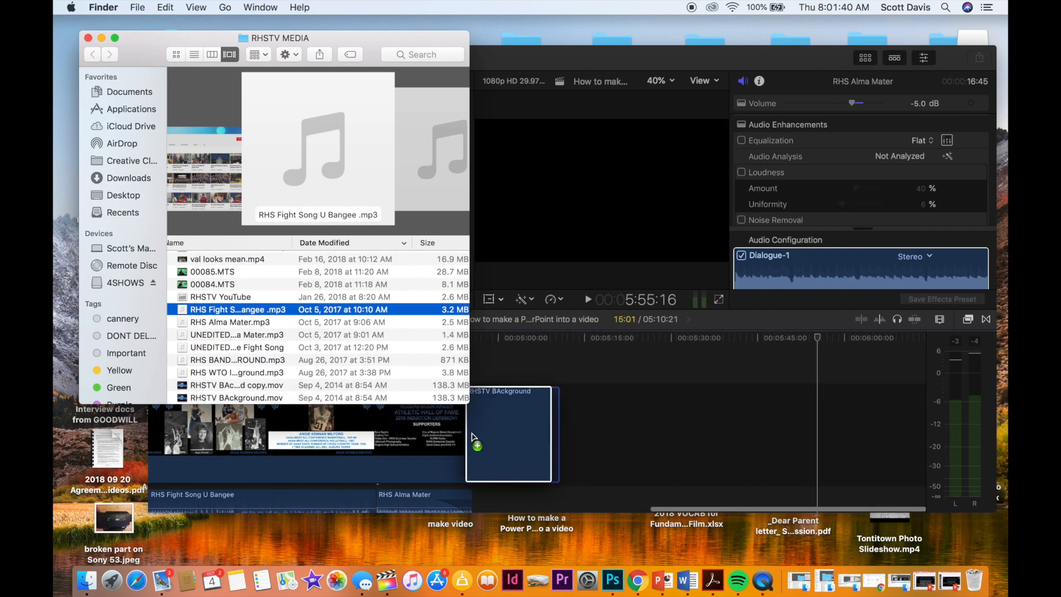
# Drop RHSTV BAckground.mov after the slideshow and shorten it to about 3 seconds
pyautogui.click(514, 433)
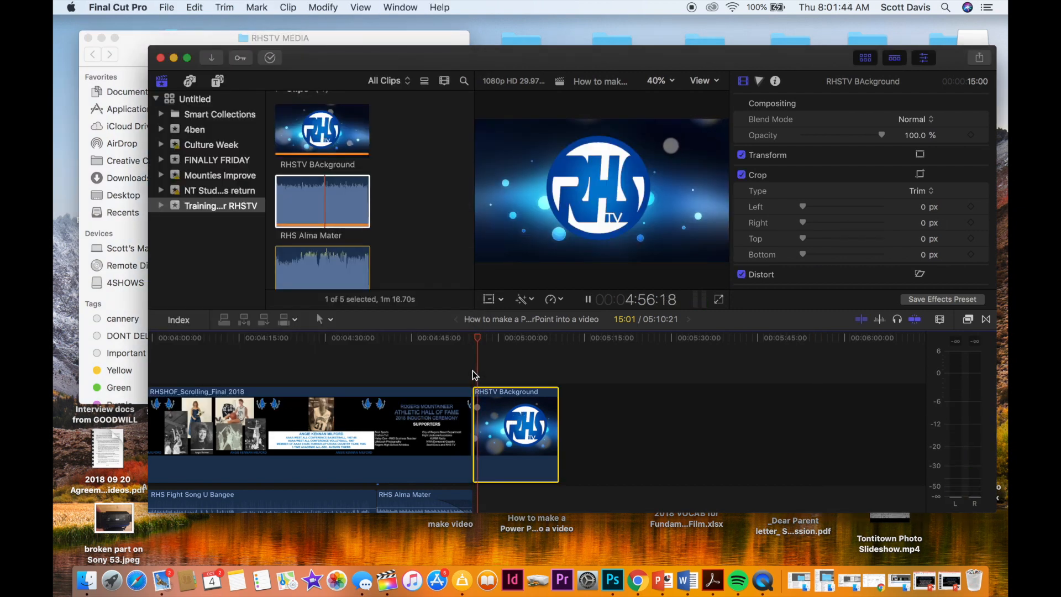
pyautogui.click(586, 299)
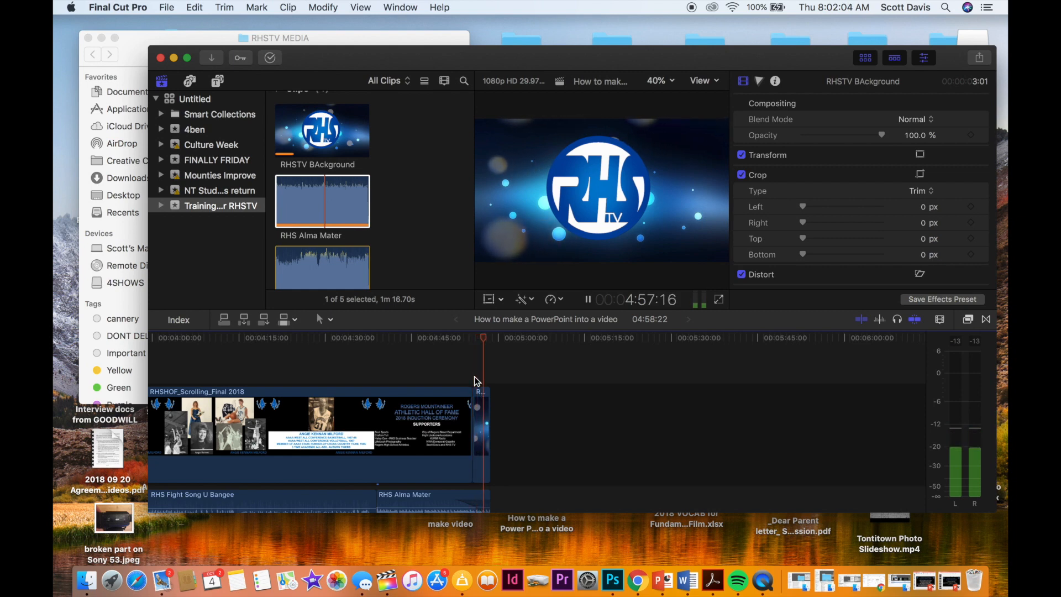
pyautogui.click(586, 300)
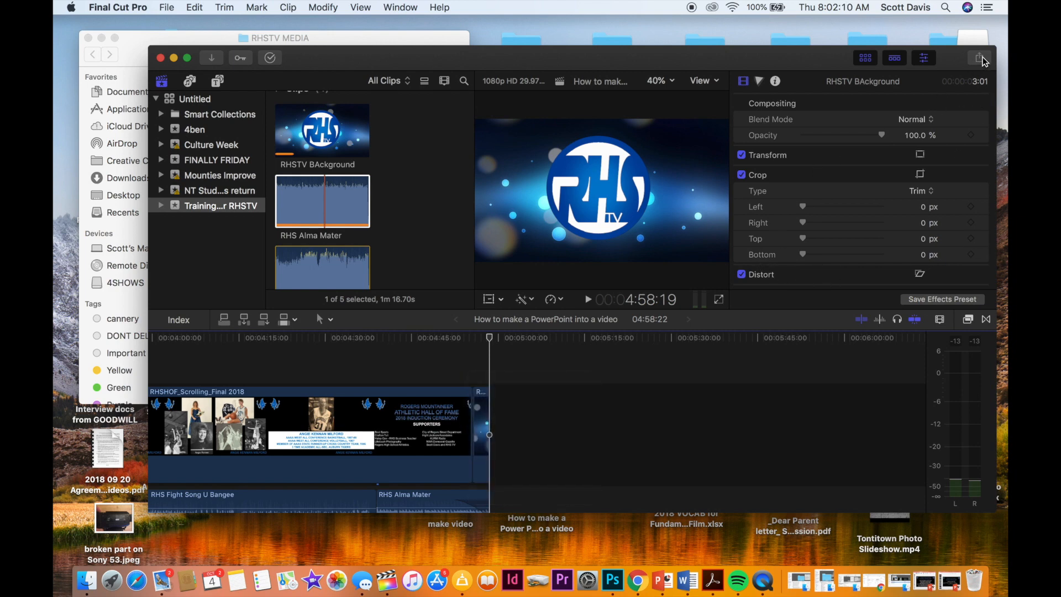
# Start a Master File share and go to its format settings
pyautogui.click(979, 57)
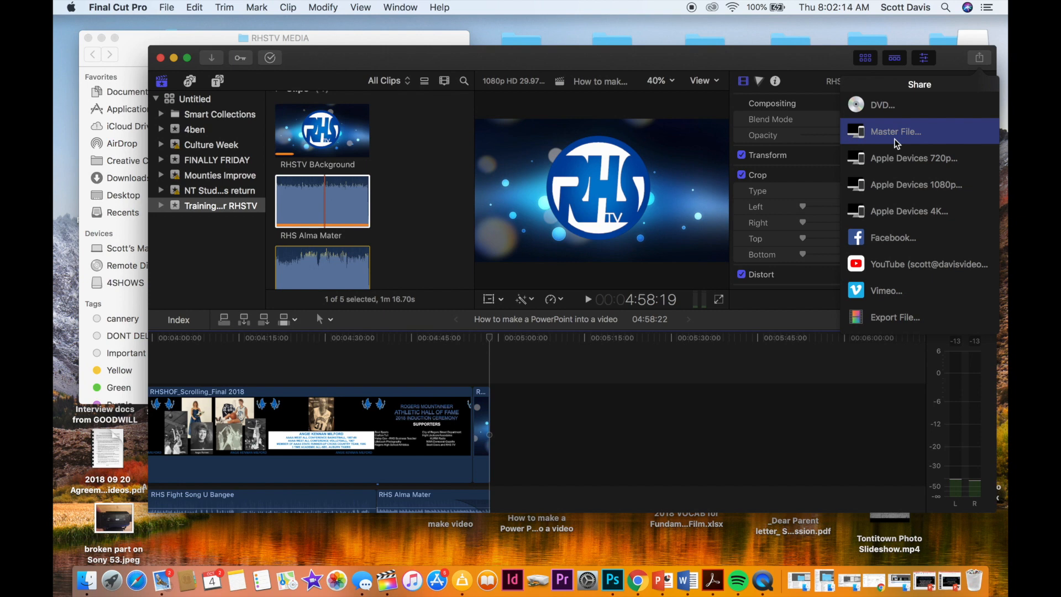
pyautogui.click(895, 131)
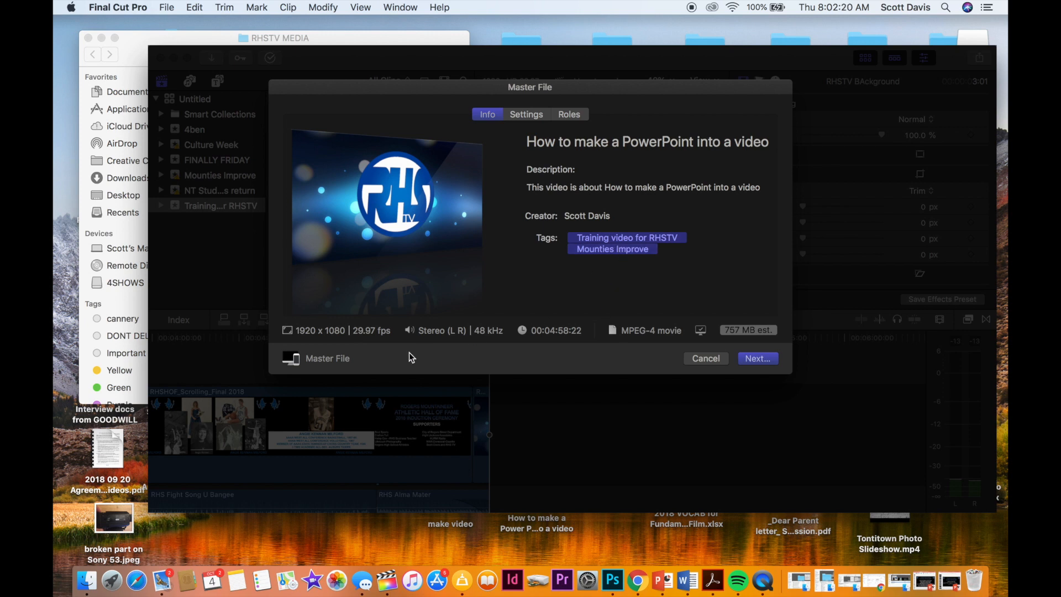
pyautogui.moveTo(642, 289)
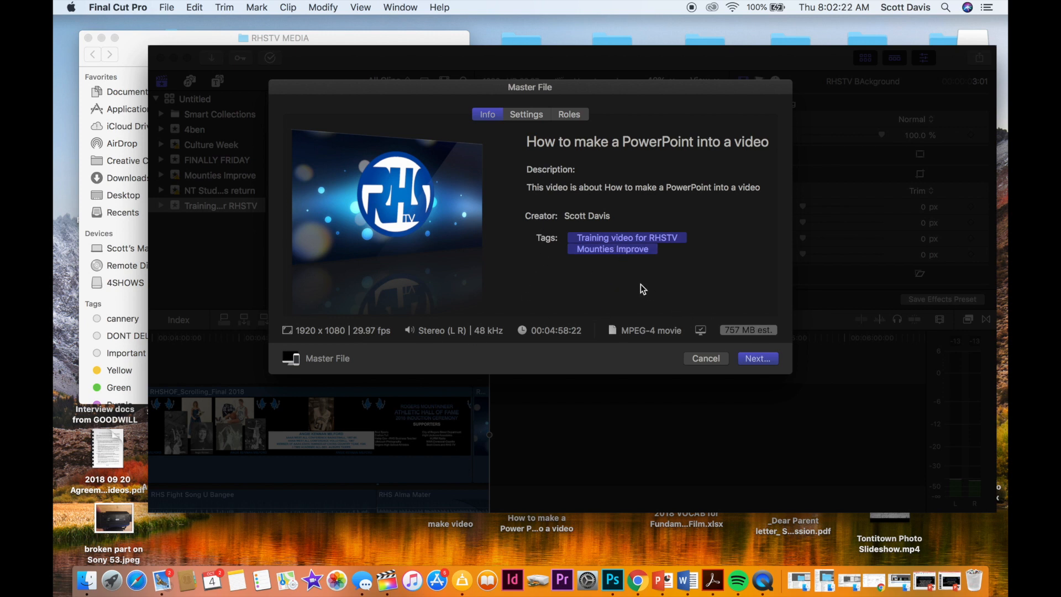
pyautogui.moveTo(733, 343)
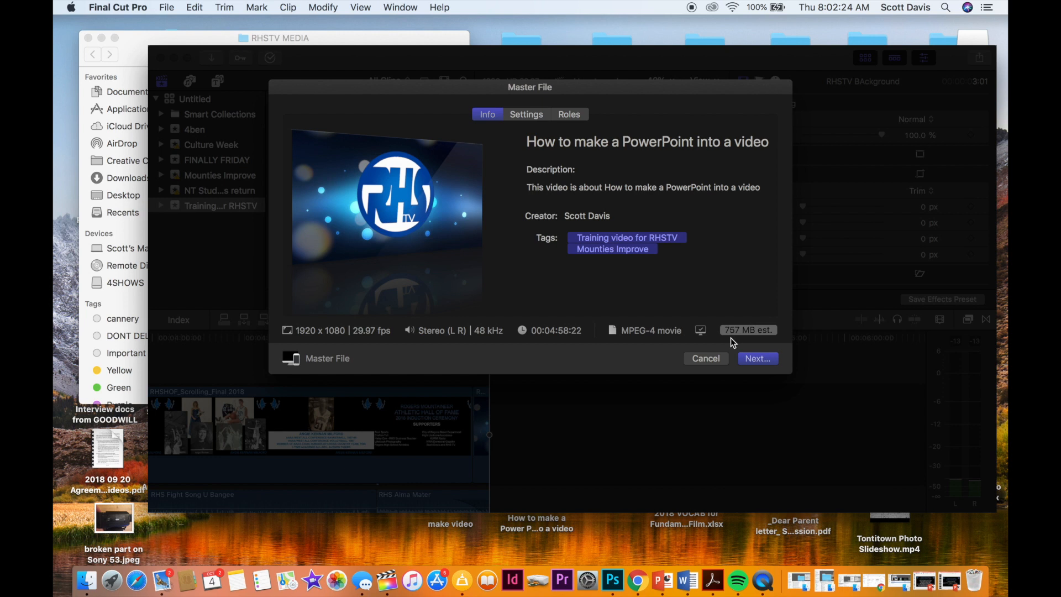
pyautogui.moveTo(756, 353)
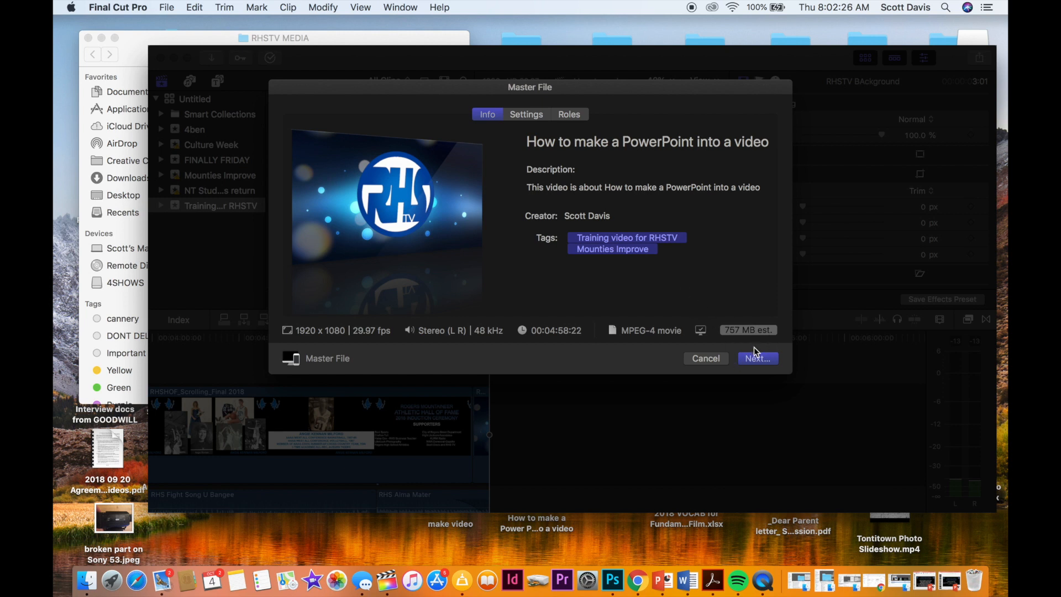
pyautogui.moveTo(655, 331)
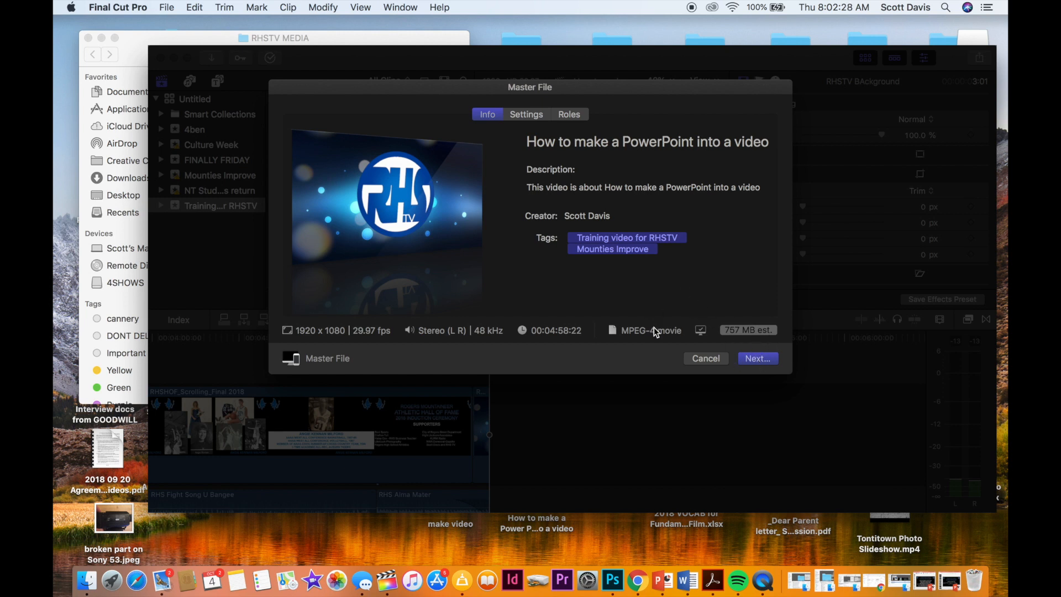
pyautogui.click(526, 114)
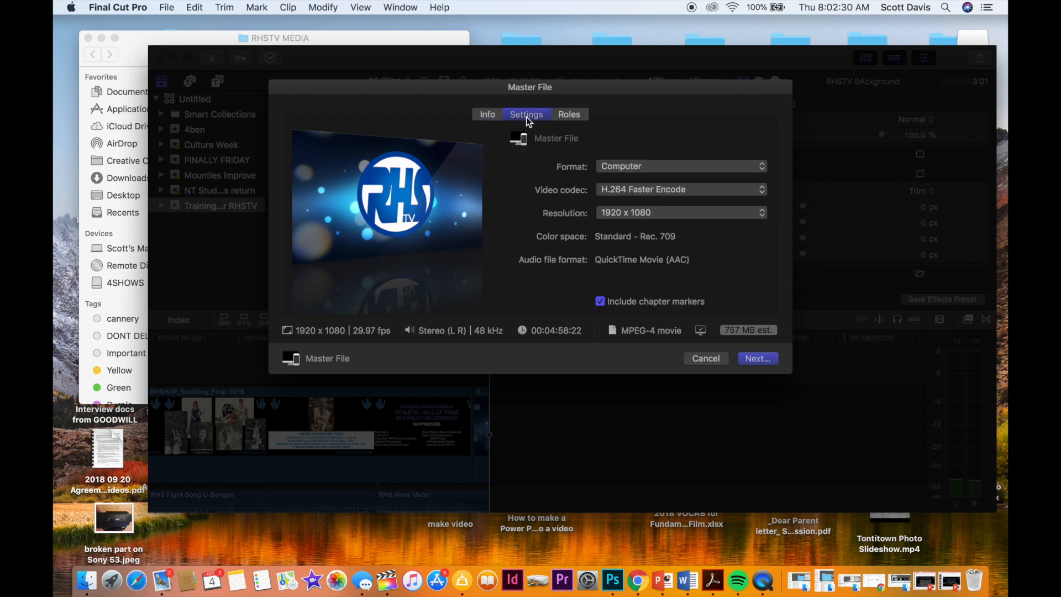
# Keep resolution at 1920 x 1080 and set the video codec to H.264 Better Quality
pyautogui.click(680, 212)
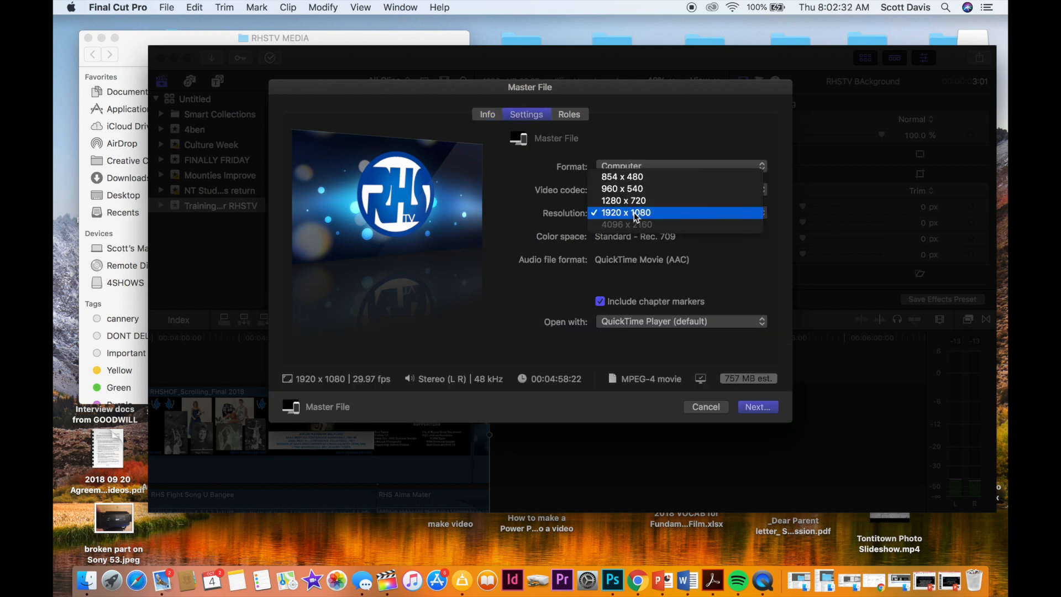
pyautogui.click(623, 213)
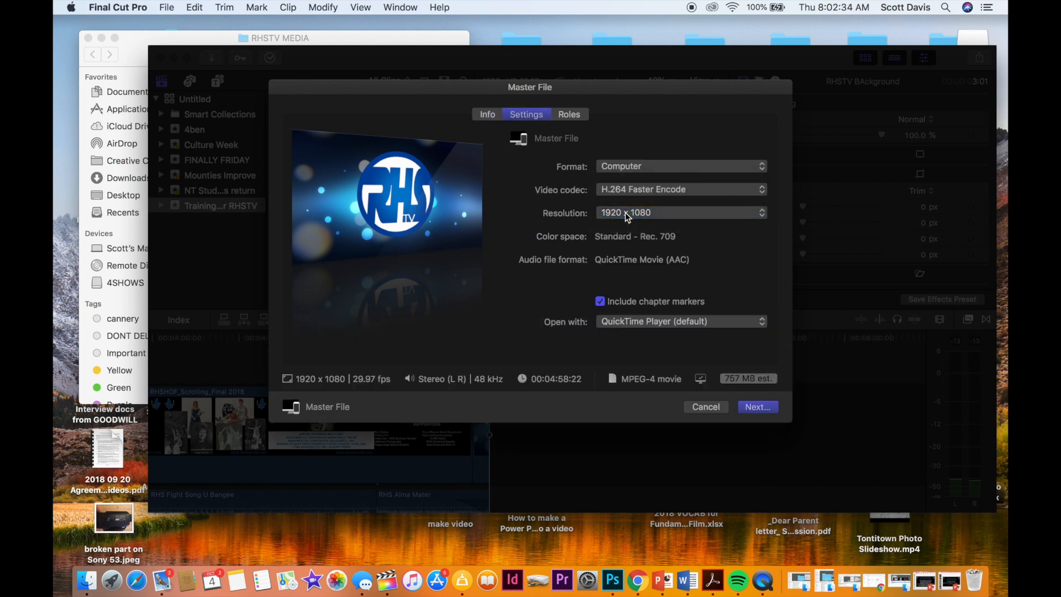
pyautogui.moveTo(690, 195)
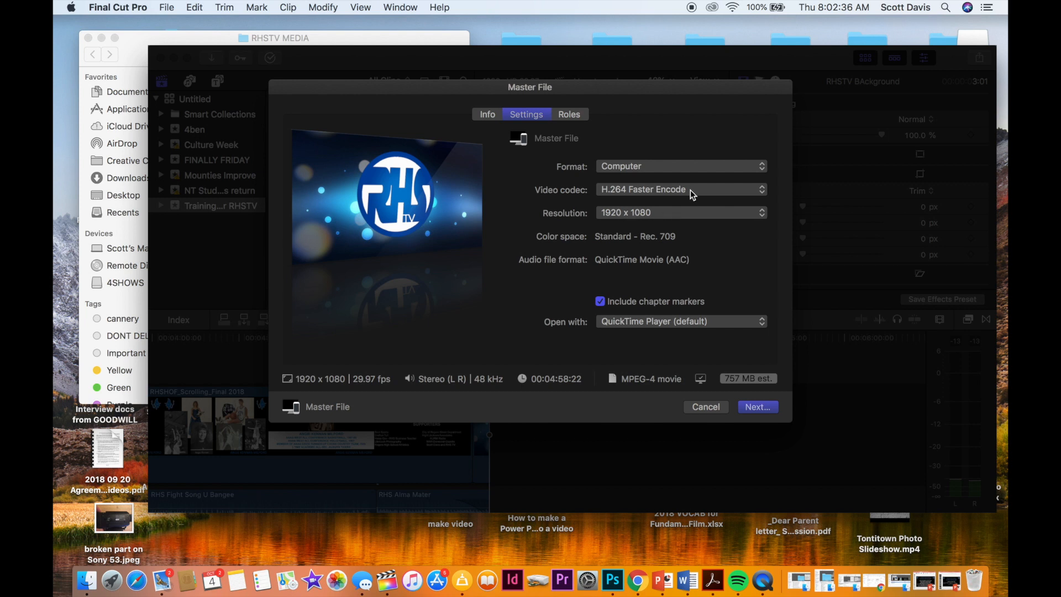
pyautogui.click(680, 189)
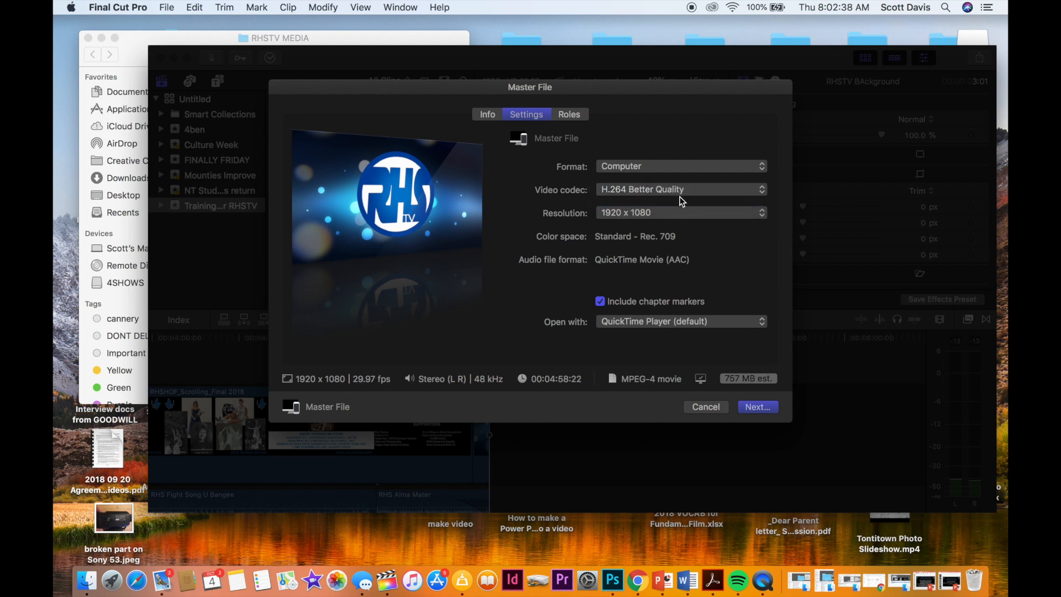
pyautogui.moveTo(644, 223)
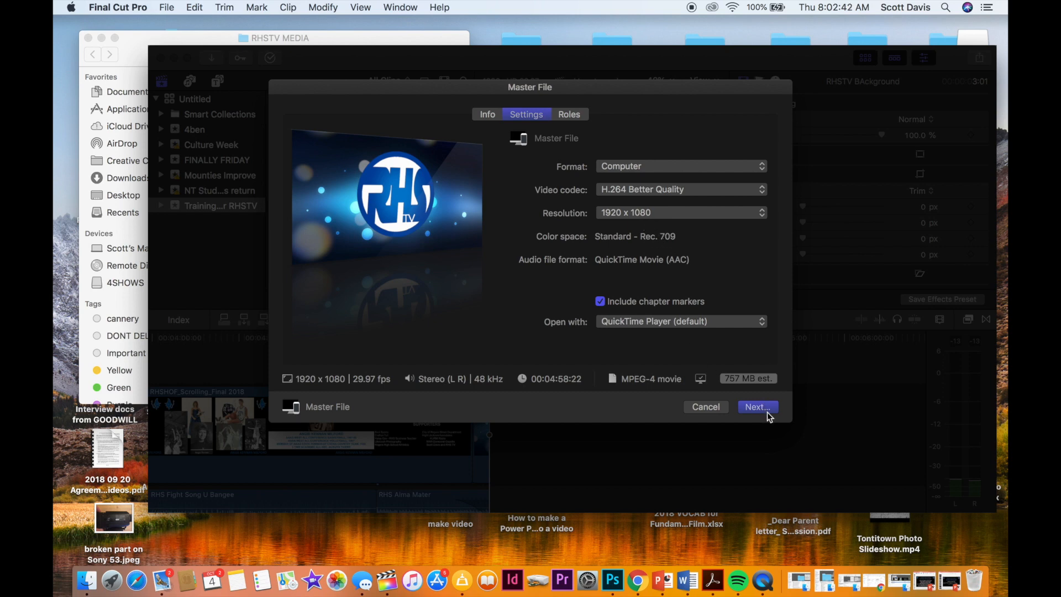
# Save the export into the SPORTS HALL OF FAME folder and start the master file export
pyautogui.click(757, 407)
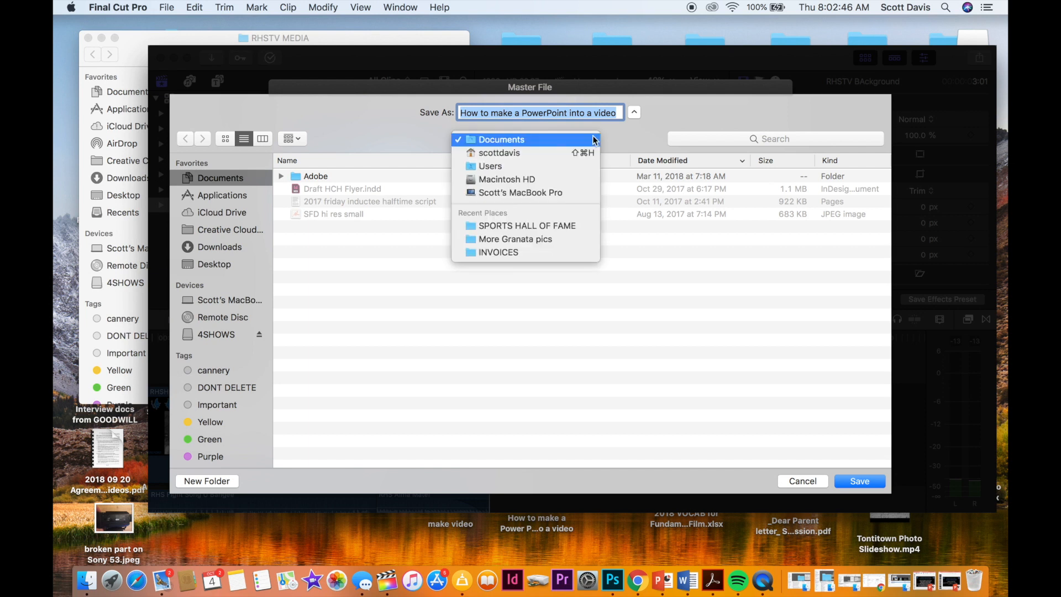
pyautogui.moveTo(527, 226)
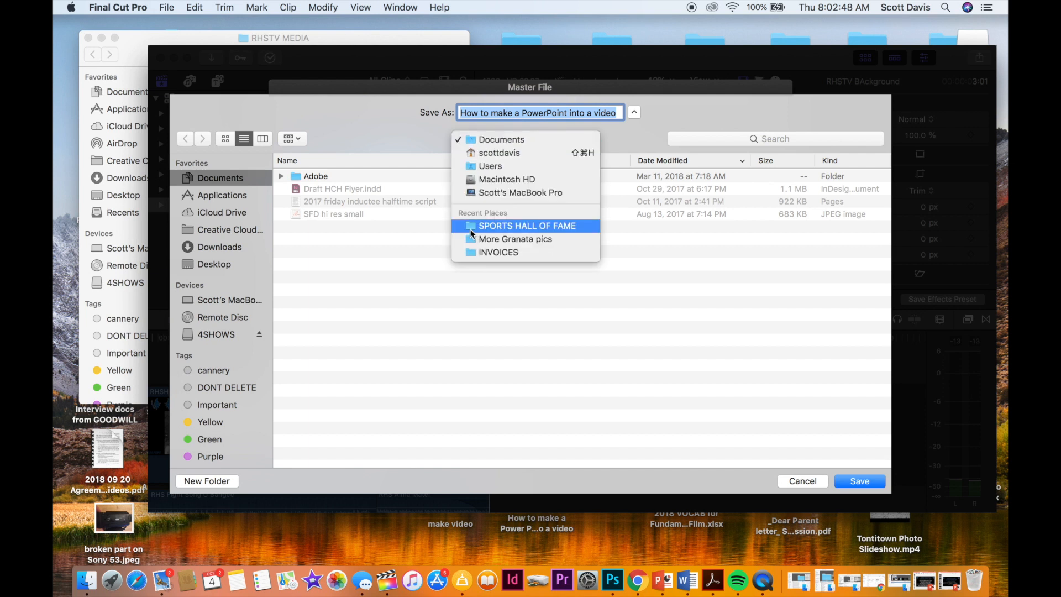
pyautogui.moveTo(474, 230)
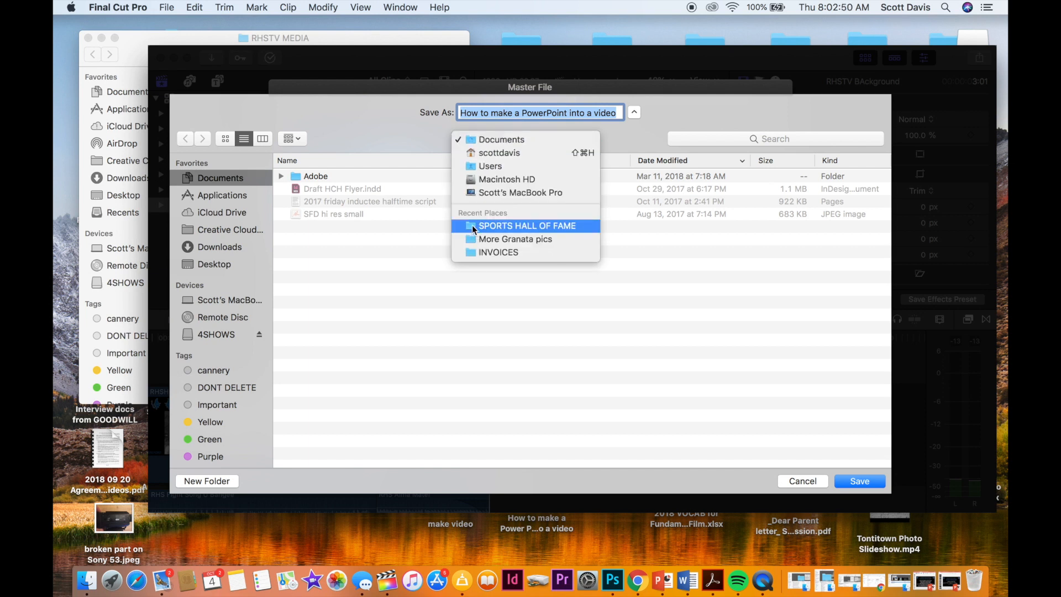
pyautogui.click(527, 226)
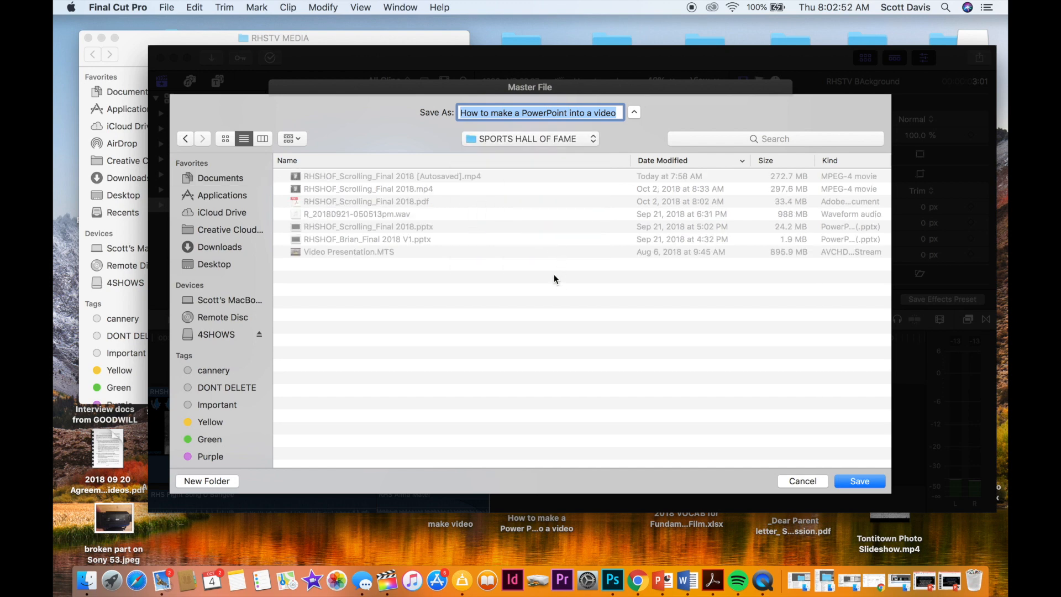
pyautogui.moveTo(860, 480)
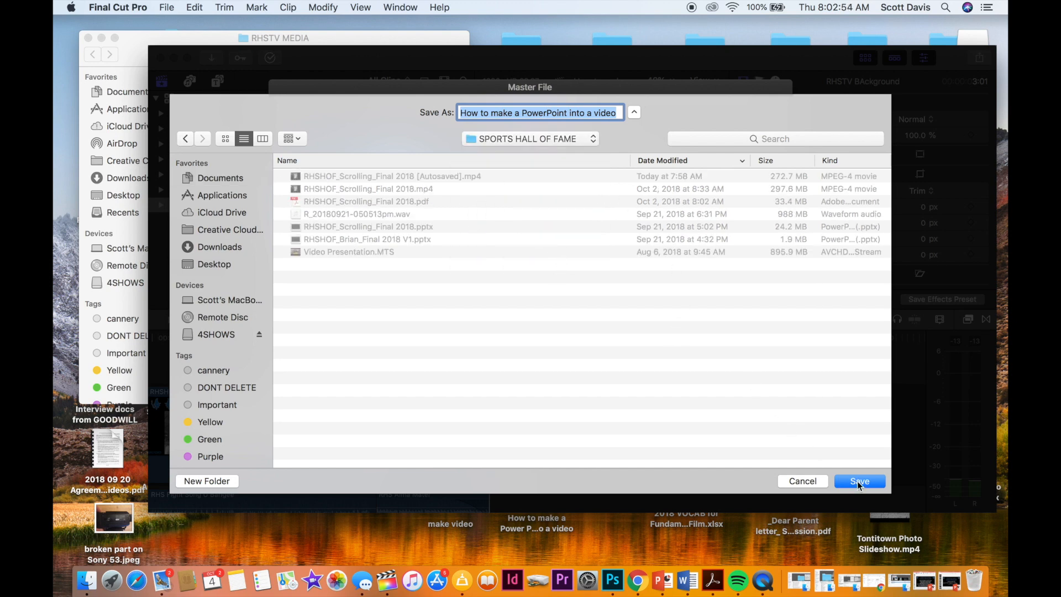
pyautogui.click(860, 481)
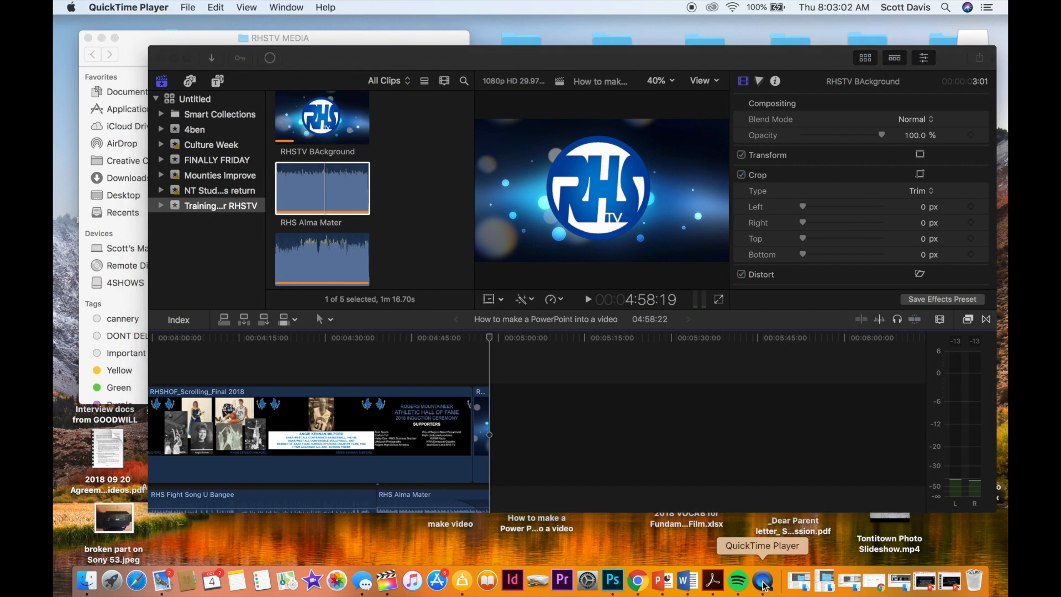
pyautogui.moveTo(217, 78)
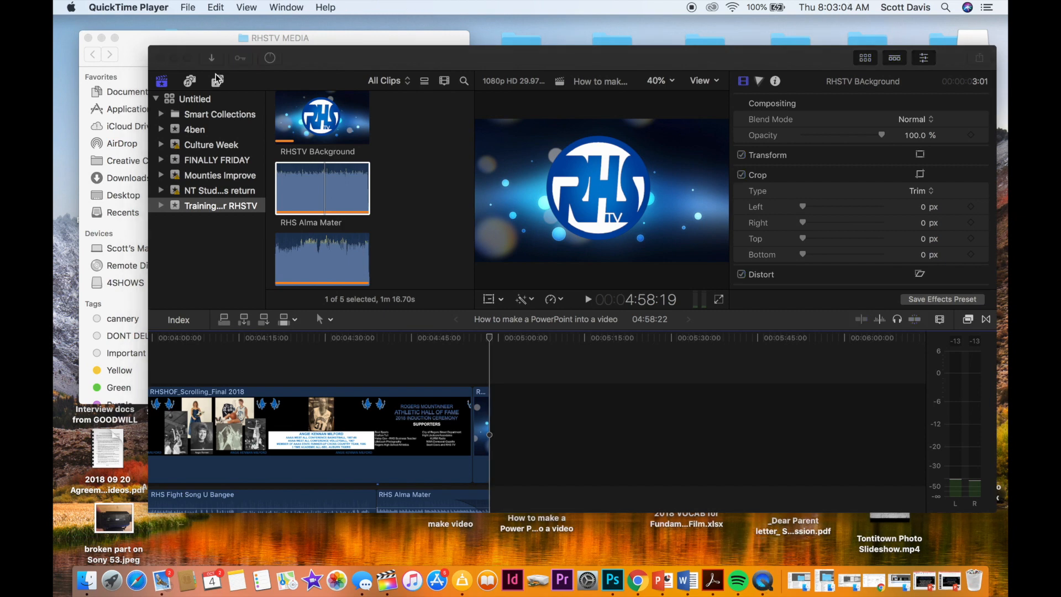
# Stop the screen recording and name it "How to make a PowerPoint into a Video"
pyautogui.click(128, 8)
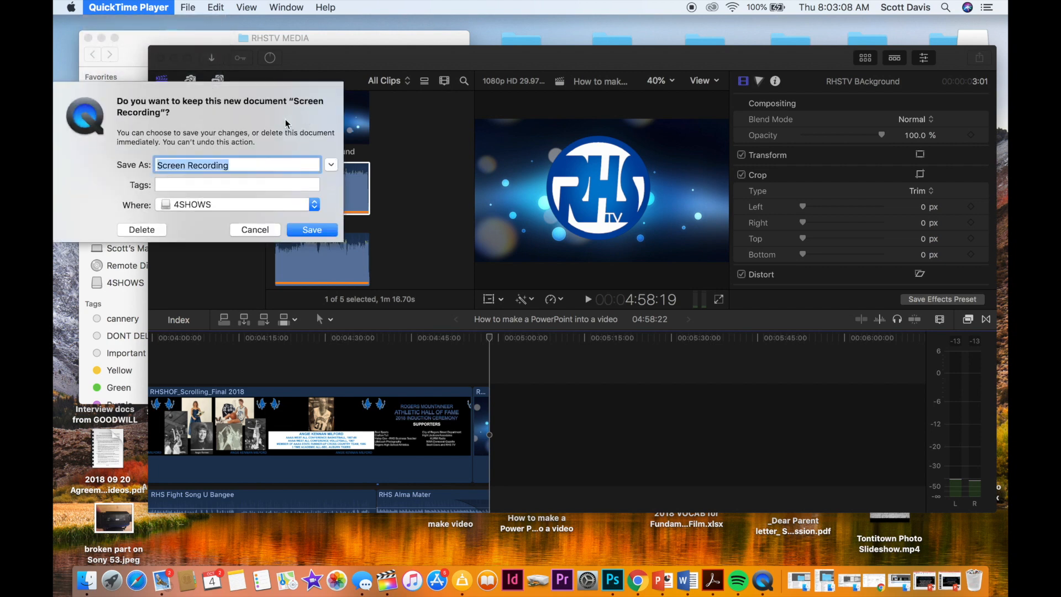
pyautogui.moveTo(263, 163)
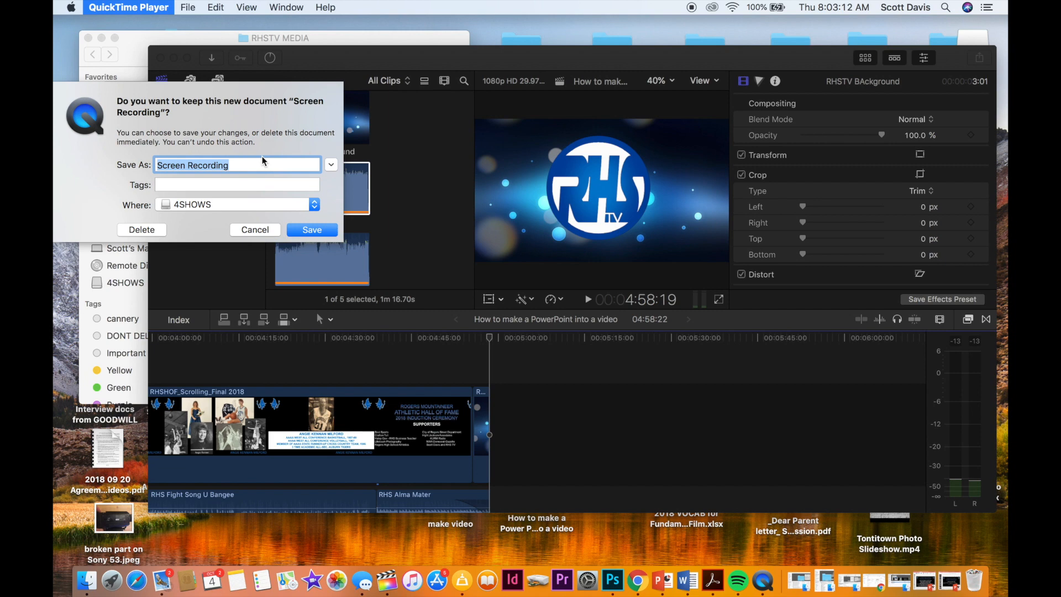
pyautogui.write('How to make')
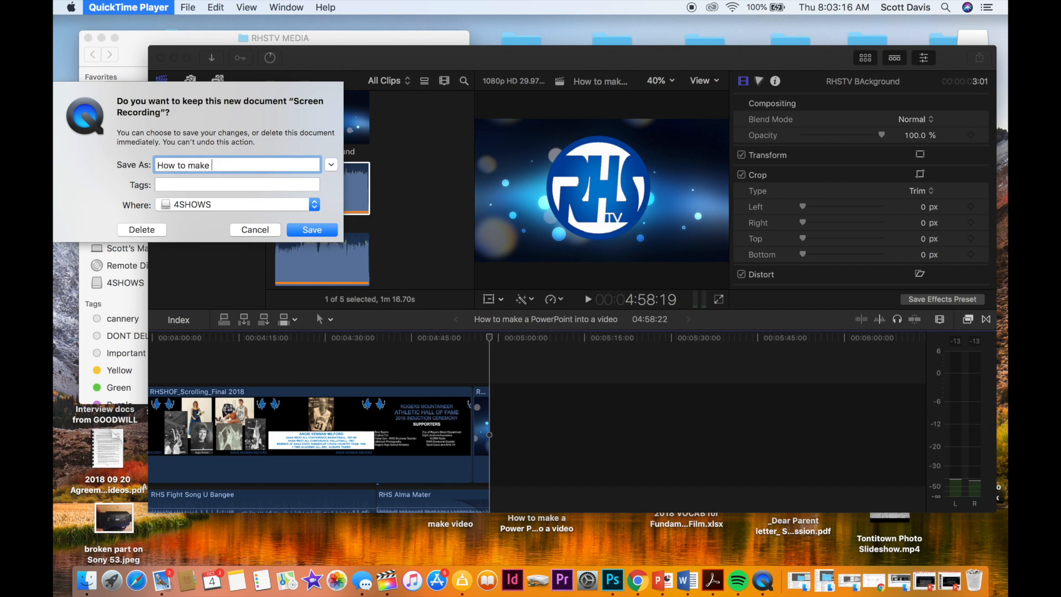
pyautogui.write('a')
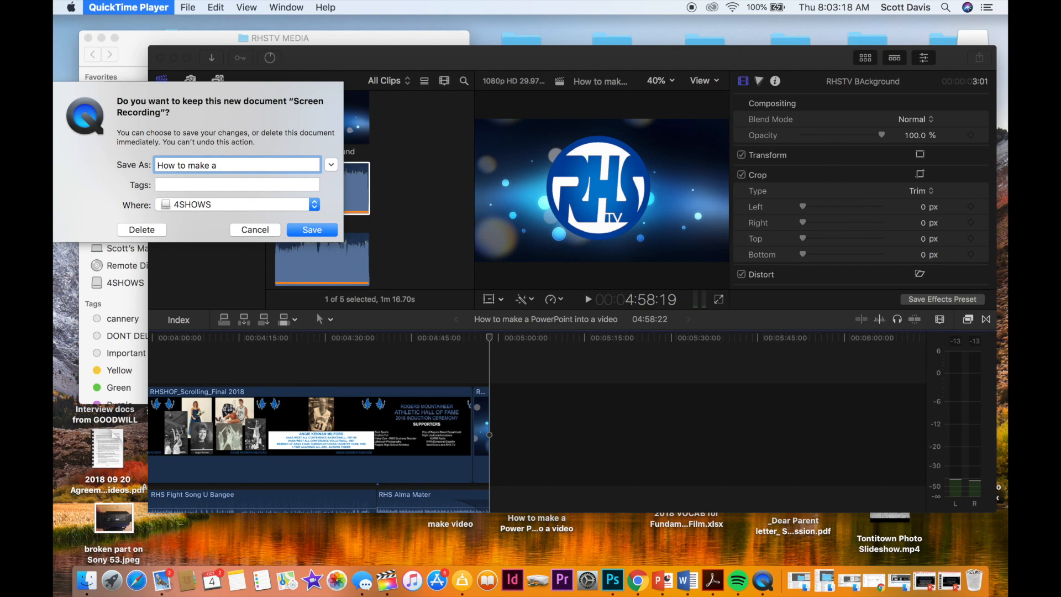
pyautogui.write('Power')
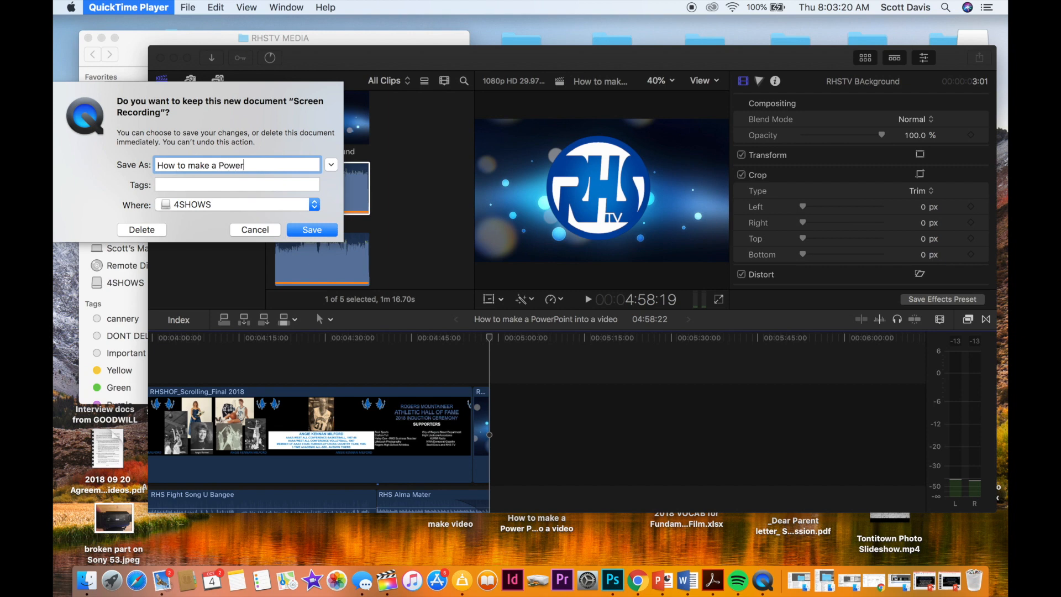
pyautogui.write('Point')
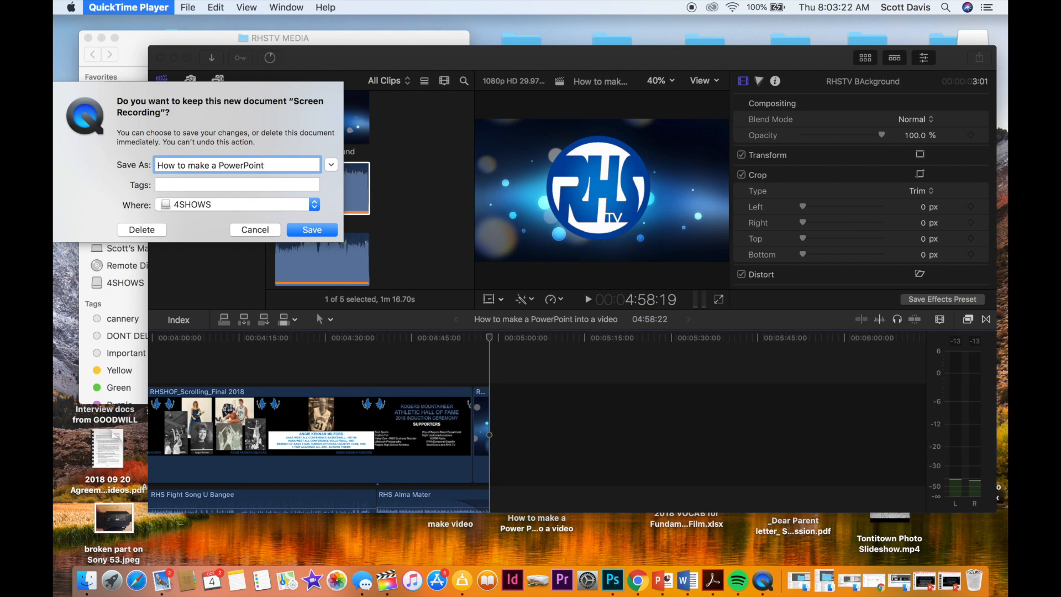
pyautogui.write('into a')
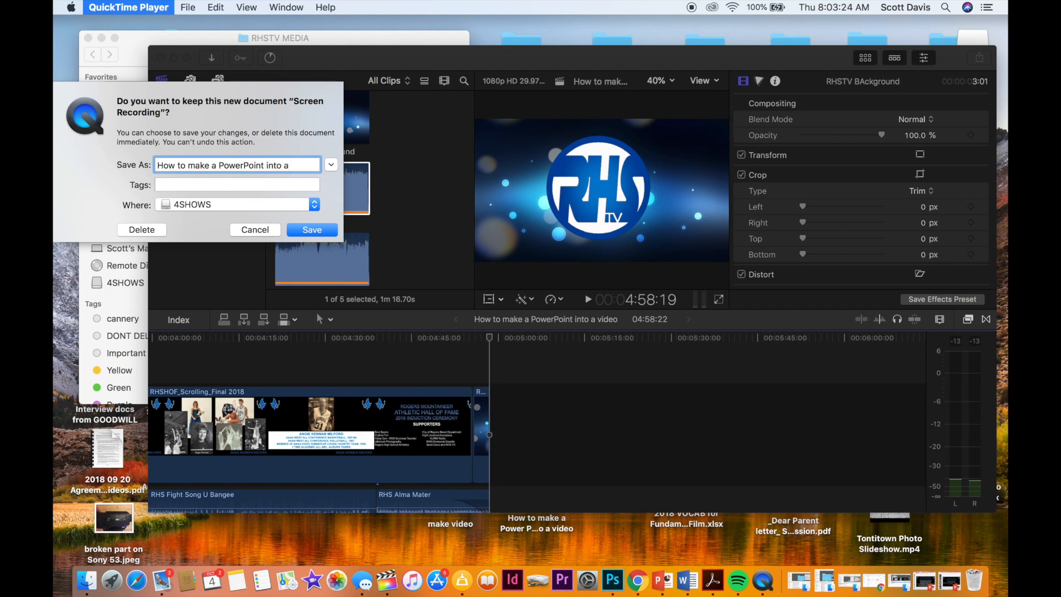
pyautogui.write('Video')
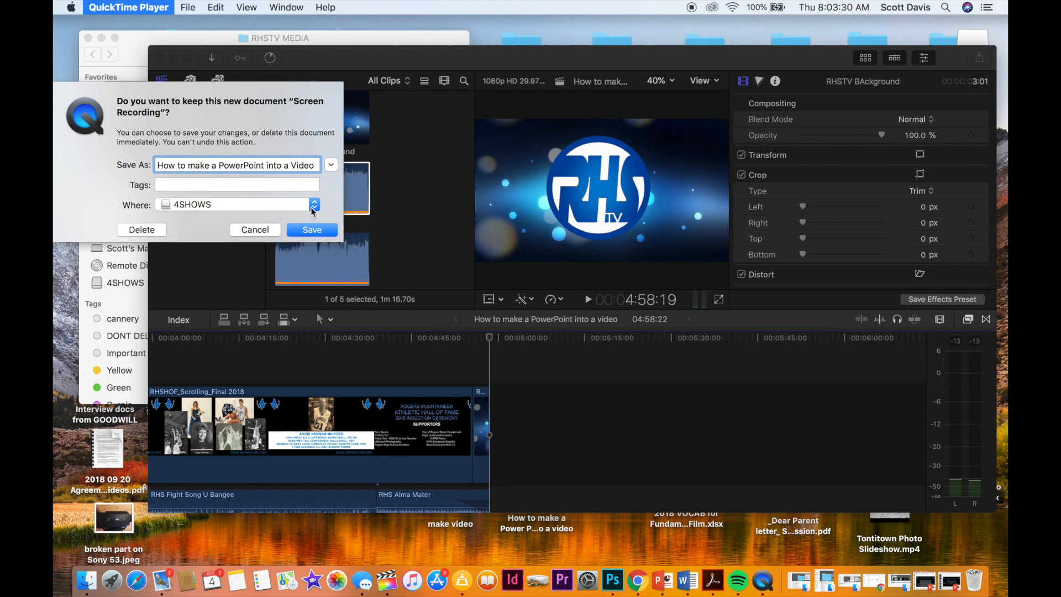
# Set the recording's save location to the Desktop
pyautogui.click(313, 205)
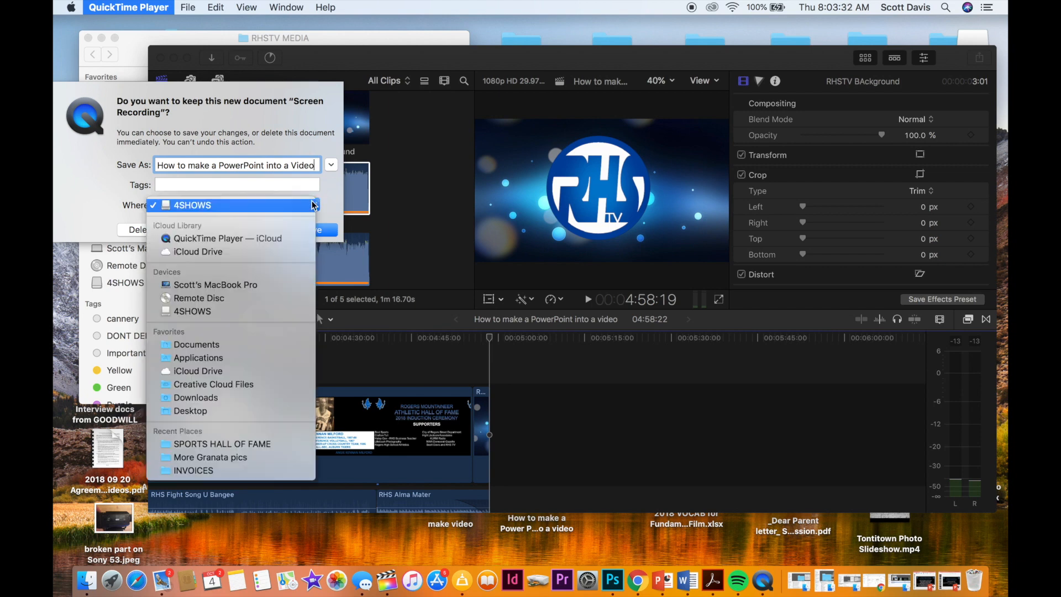
pyautogui.moveTo(198, 357)
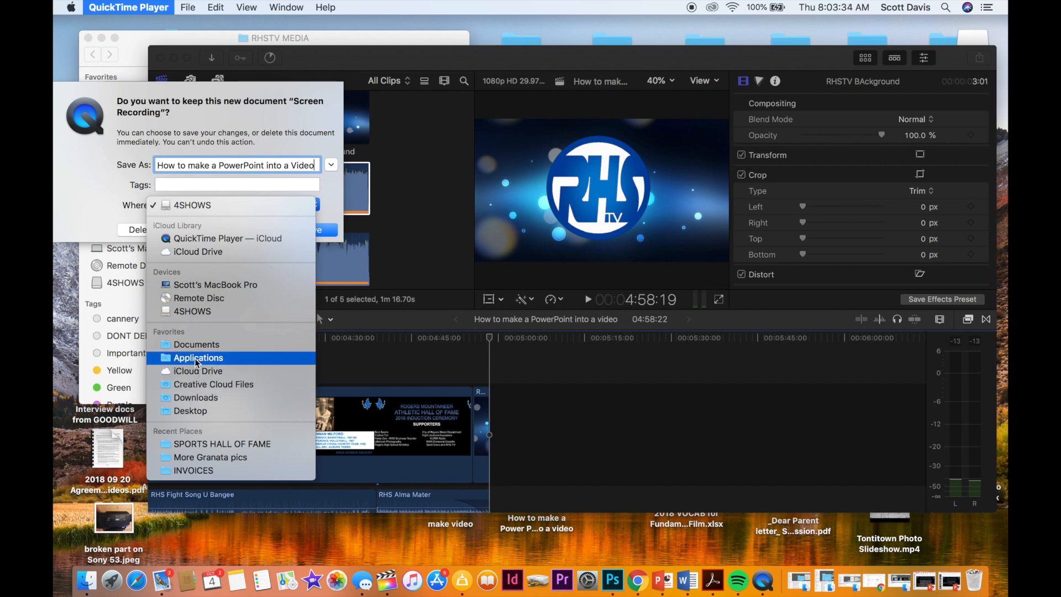
pyautogui.click(190, 412)
pyautogui.write('convert')
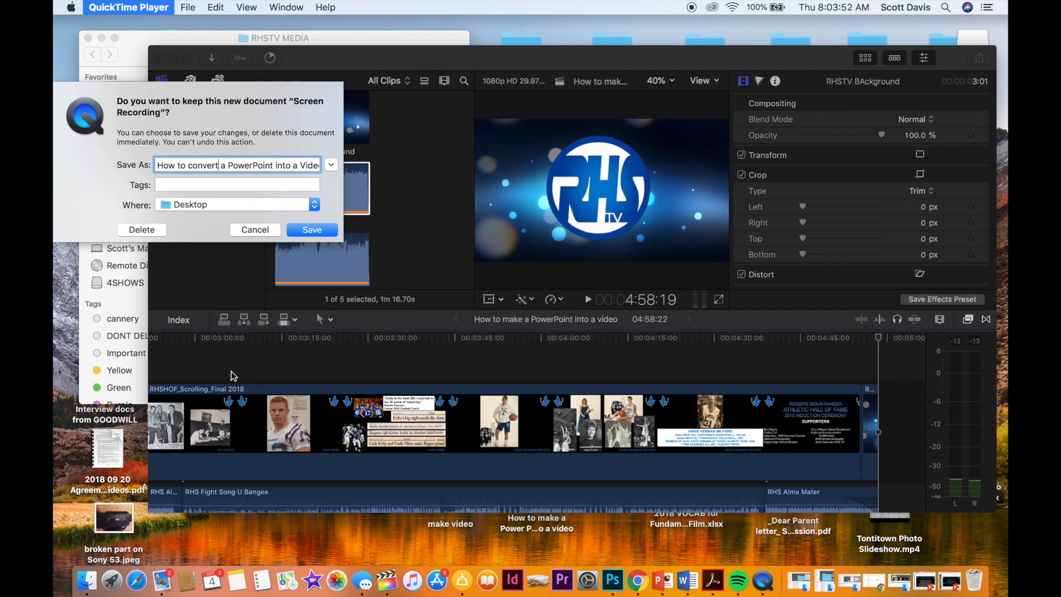
pyautogui.moveTo(255, 424)
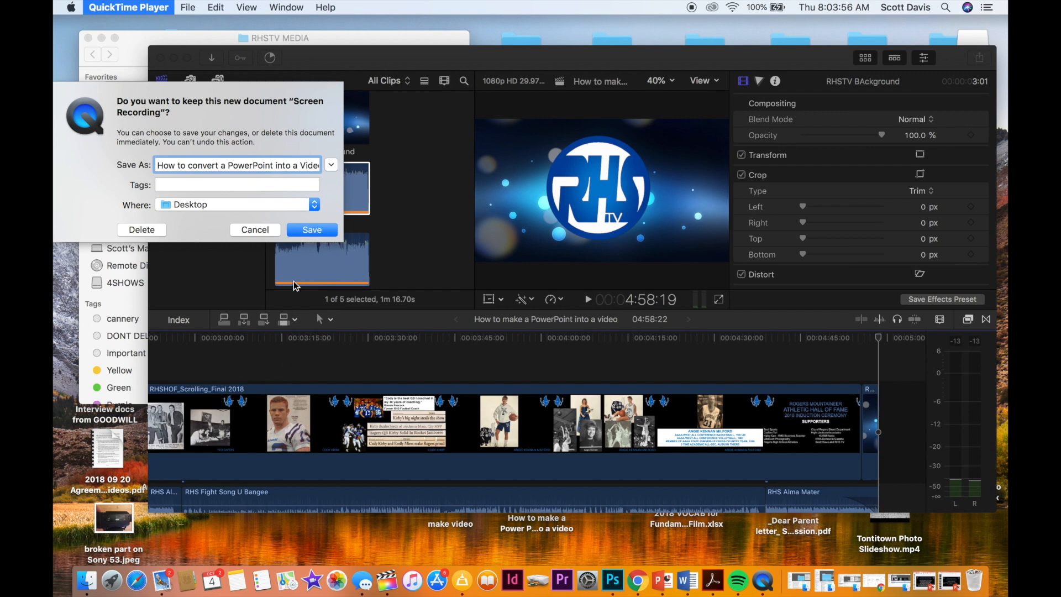
pyautogui.moveTo(312, 230)
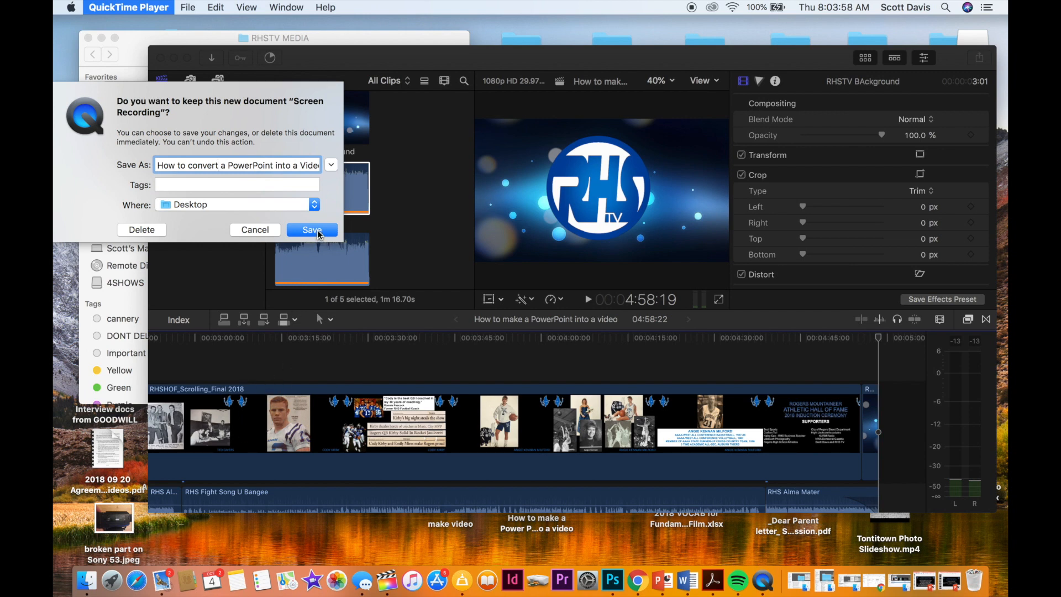